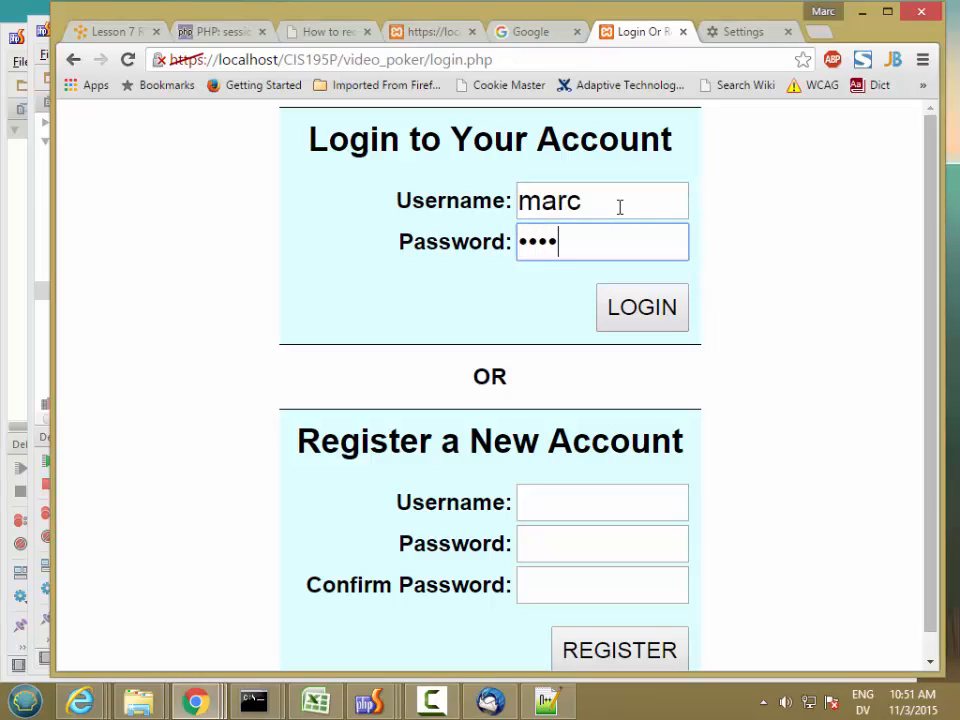
# Submit the filled-in credentials to load the video poker game with a dealt hand.
pyautogui.click(641, 307)
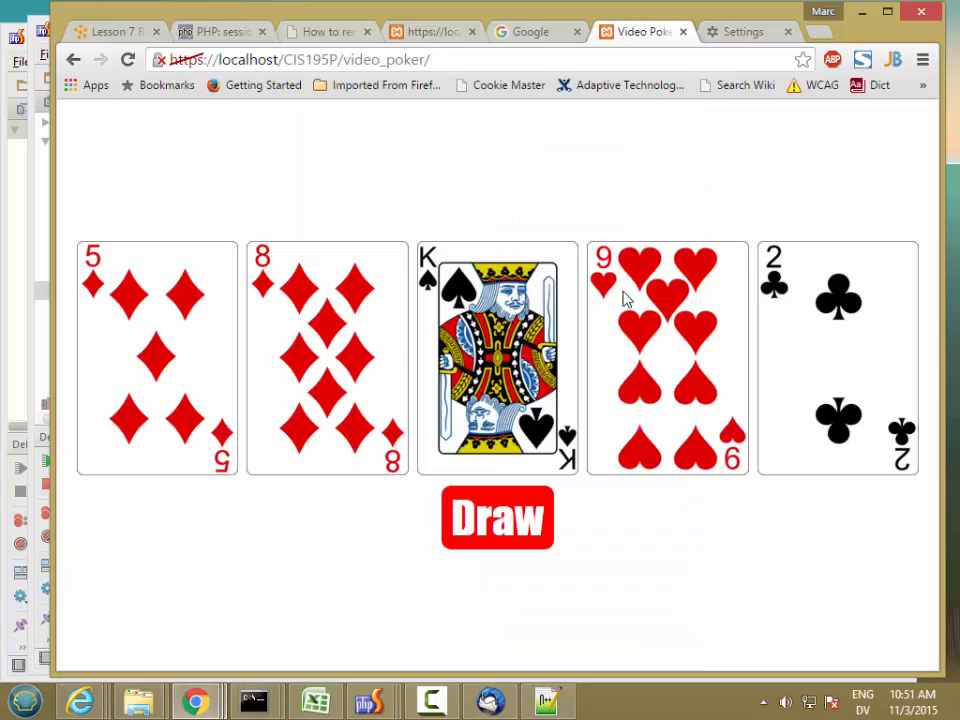
pyautogui.moveTo(725, 210)
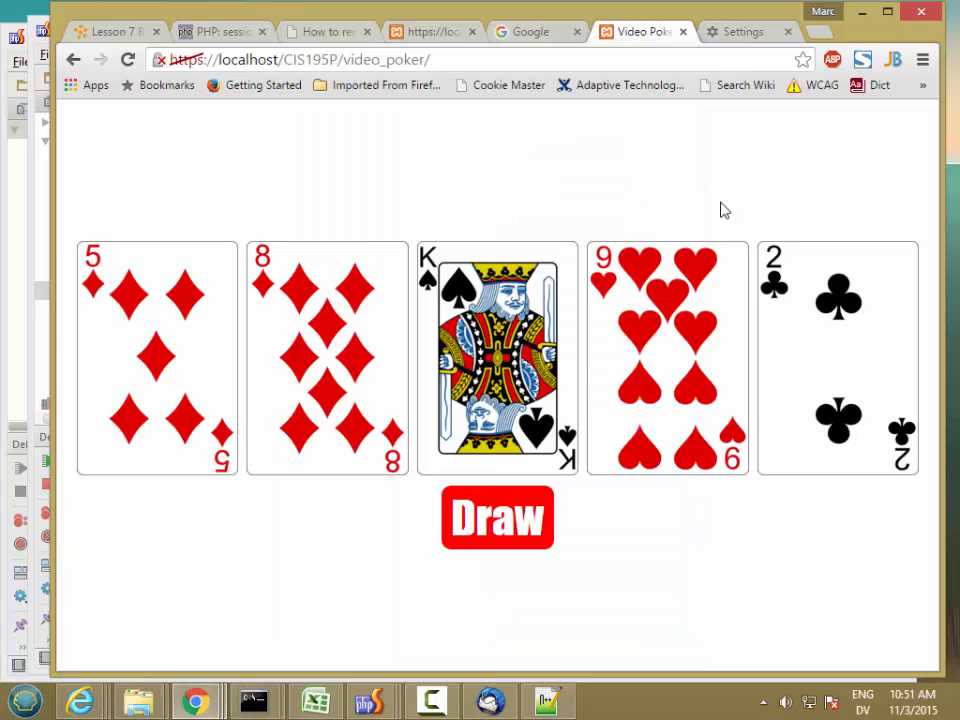
pyautogui.moveTo(838, 169)
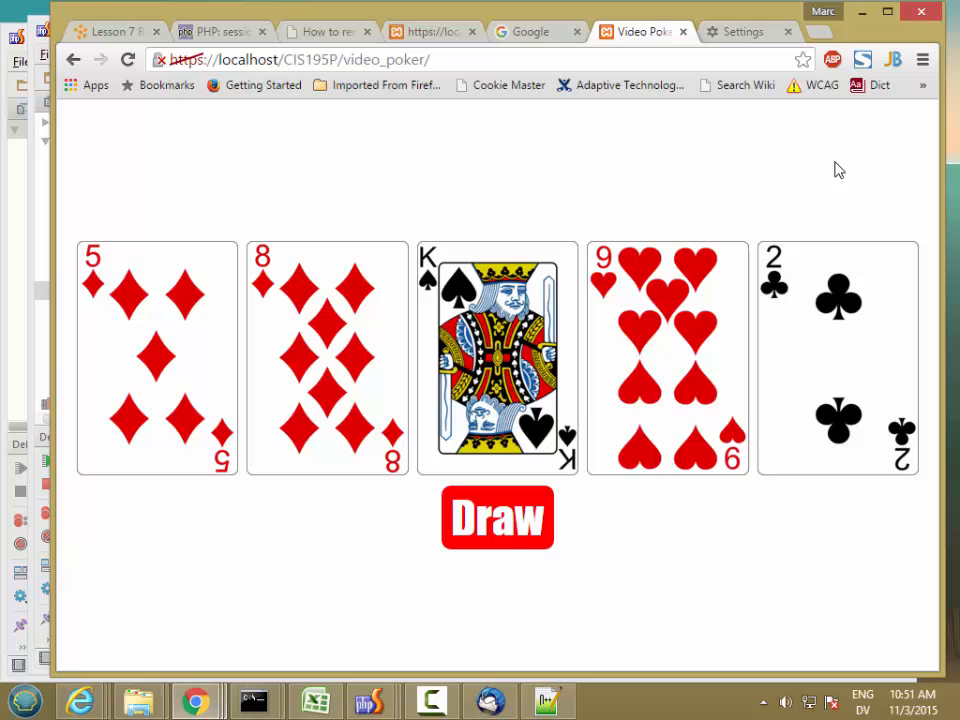
pyautogui.moveTo(632, 188)
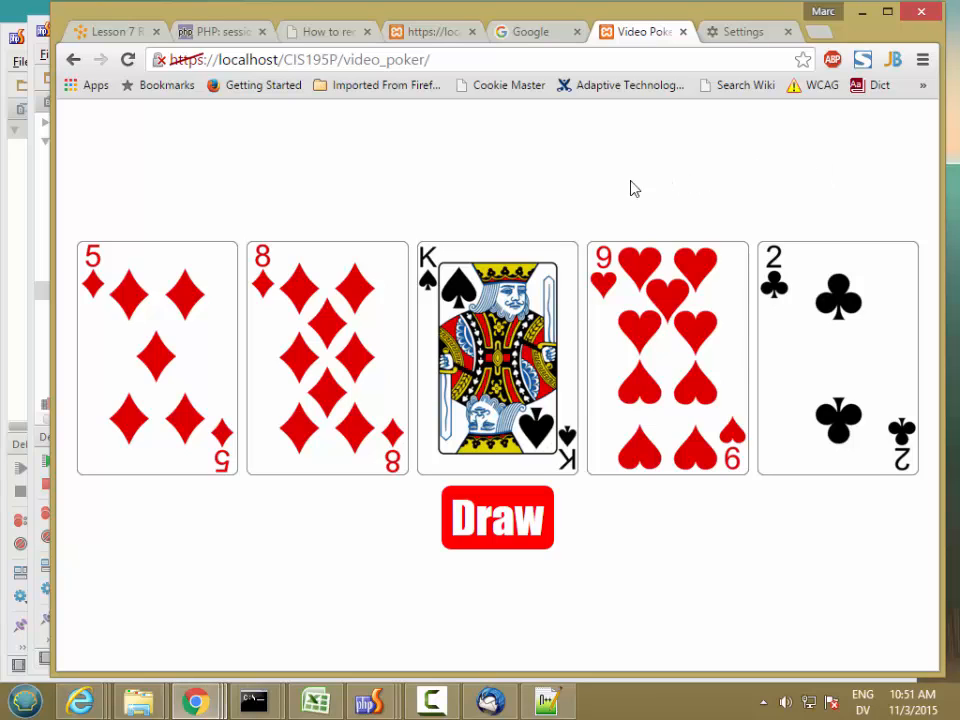
pyautogui.moveTo(560, 210)
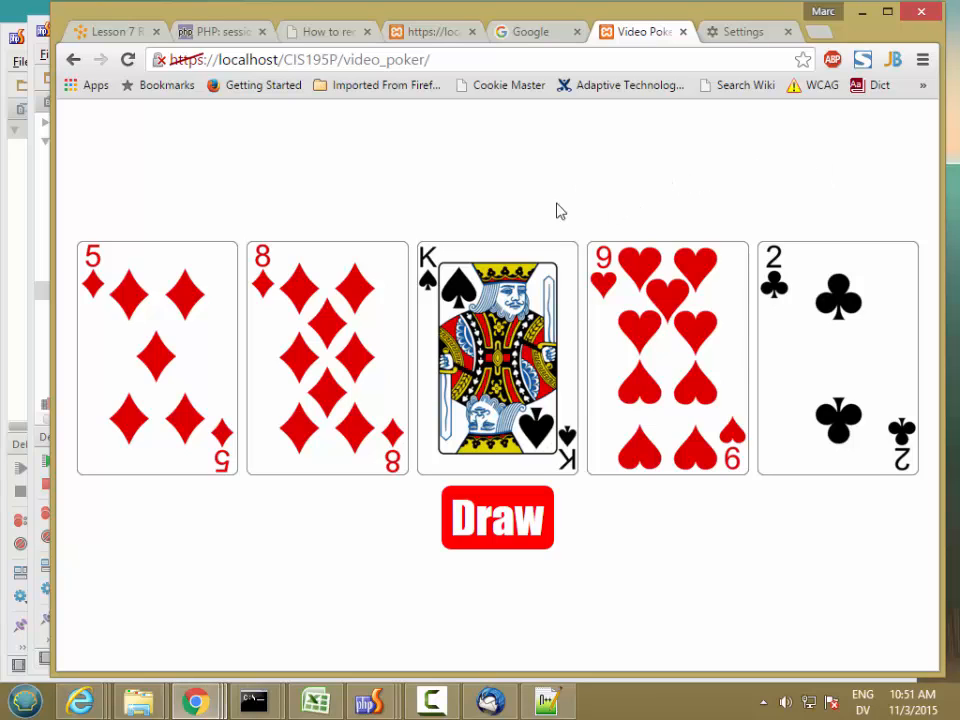
pyautogui.moveTo(415, 137)
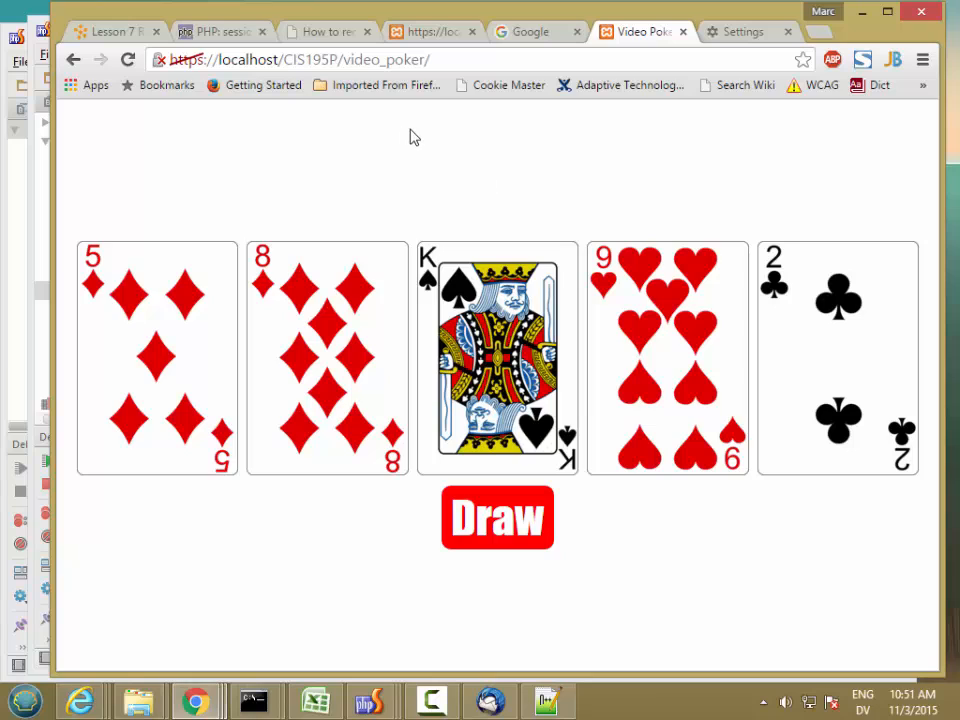
pyautogui.moveTo(743, 161)
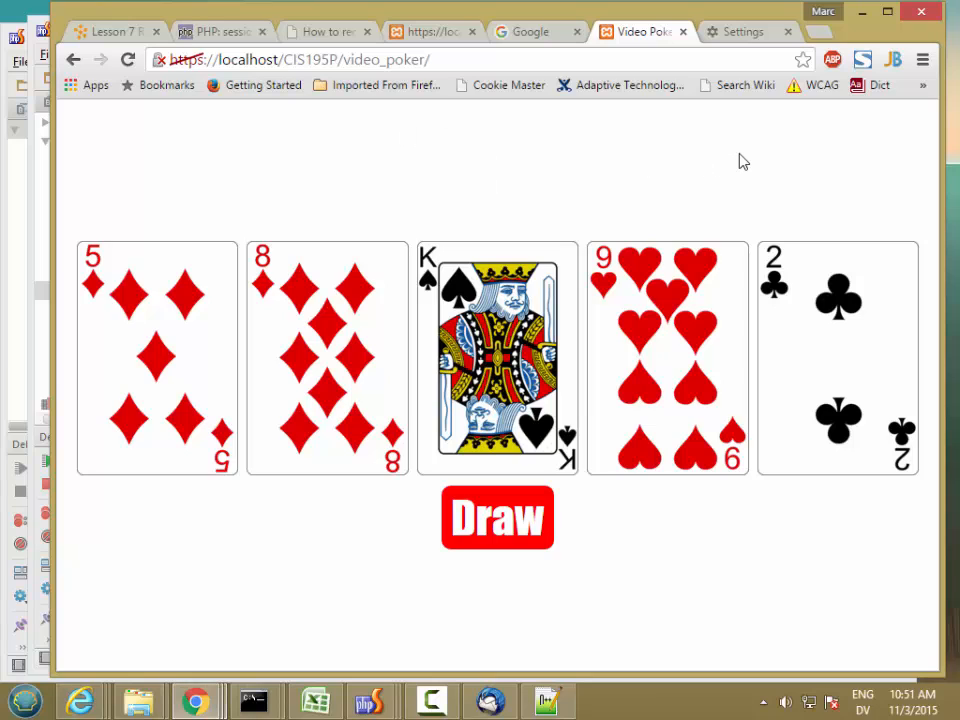
pyautogui.moveTo(483, 110)
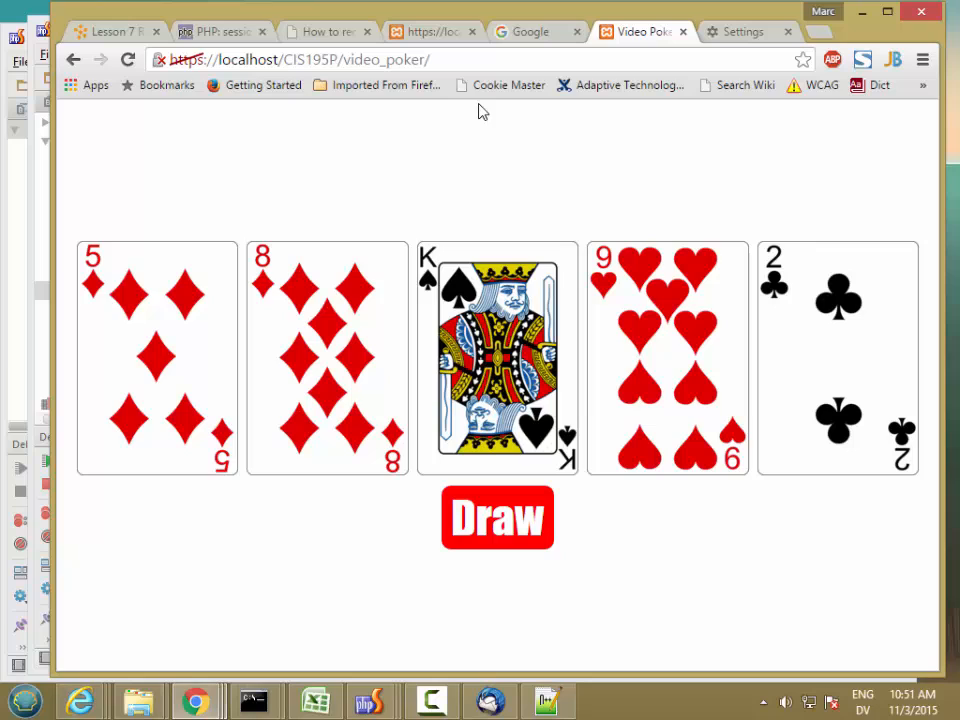
pyautogui.moveTo(925, 122)
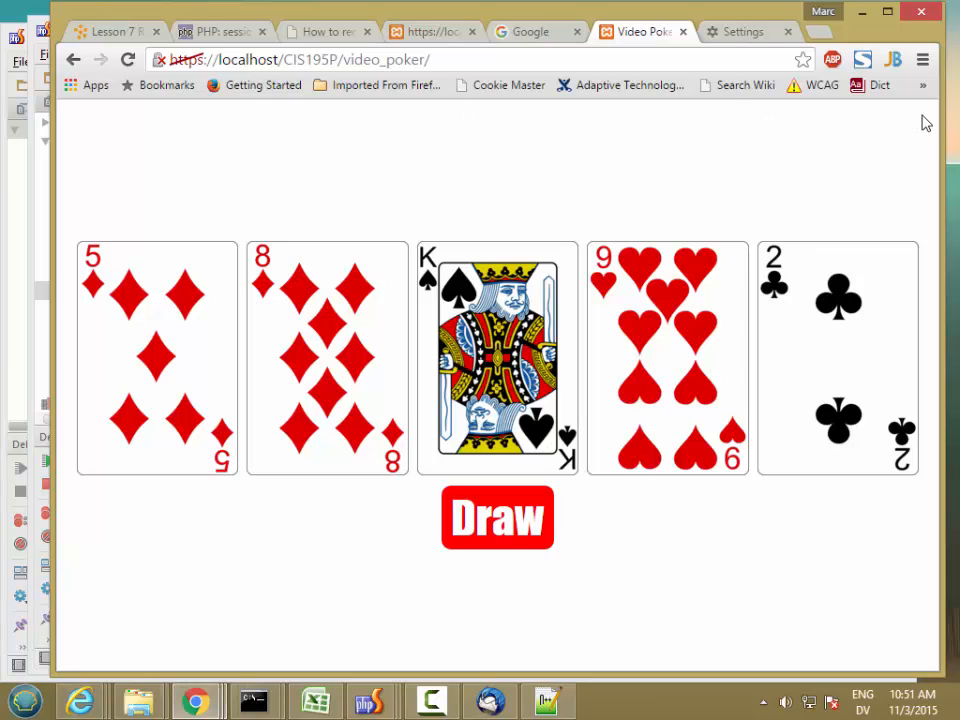
pyautogui.moveTo(905, 117)
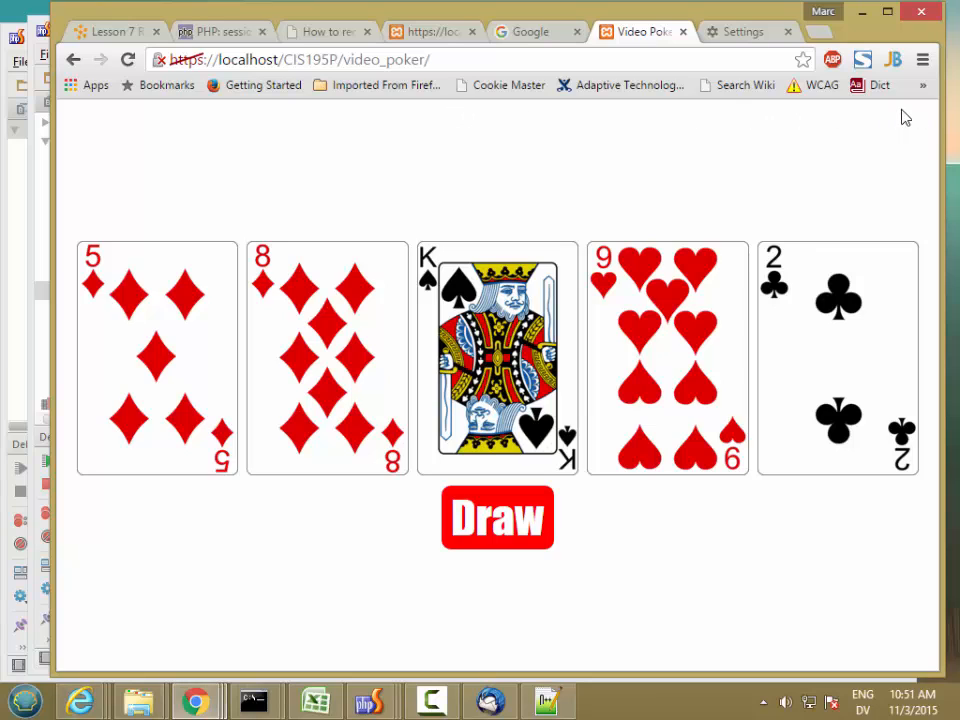
pyautogui.moveTo(895, 115)
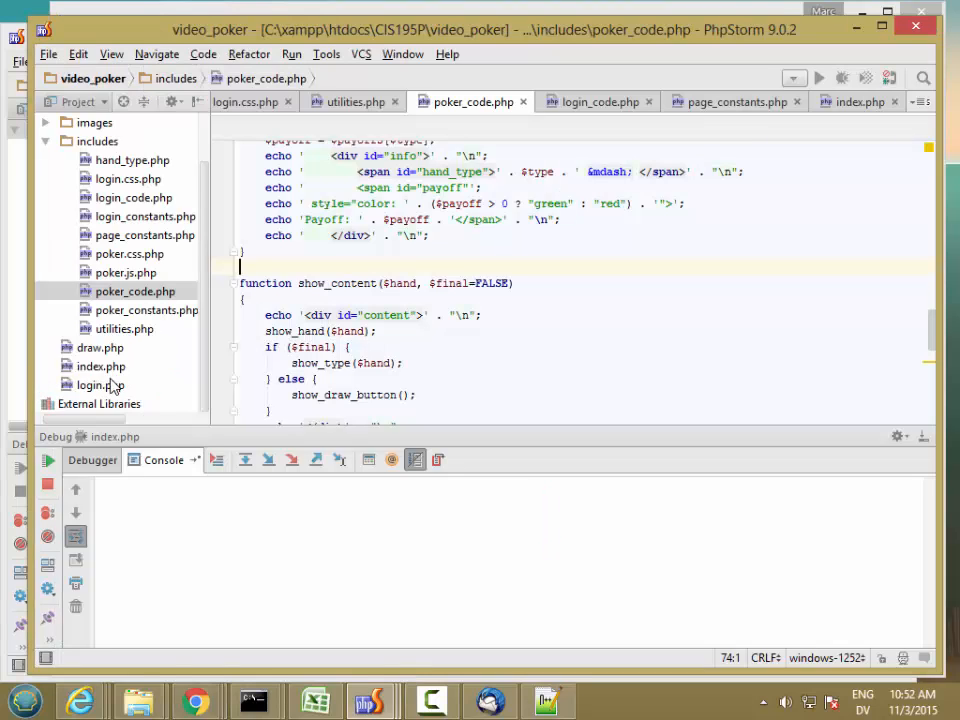
pyautogui.moveTo(105, 380)
pyautogui.write('<')
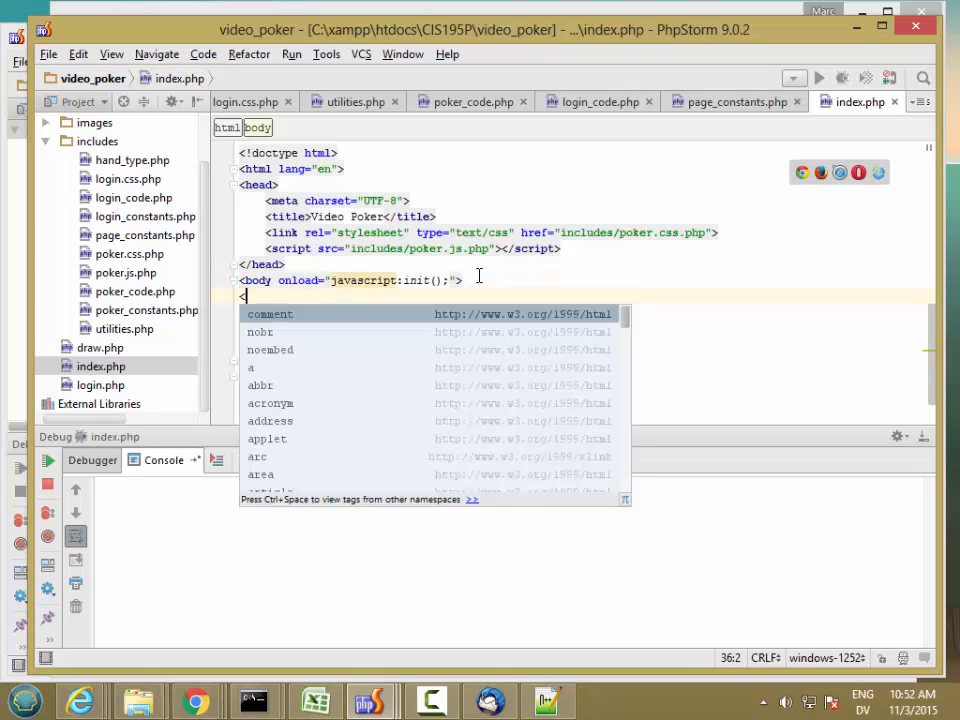
# Add <?php show_user(); ?> on the line below <body> in index.php.
pyautogui.press('Escape')
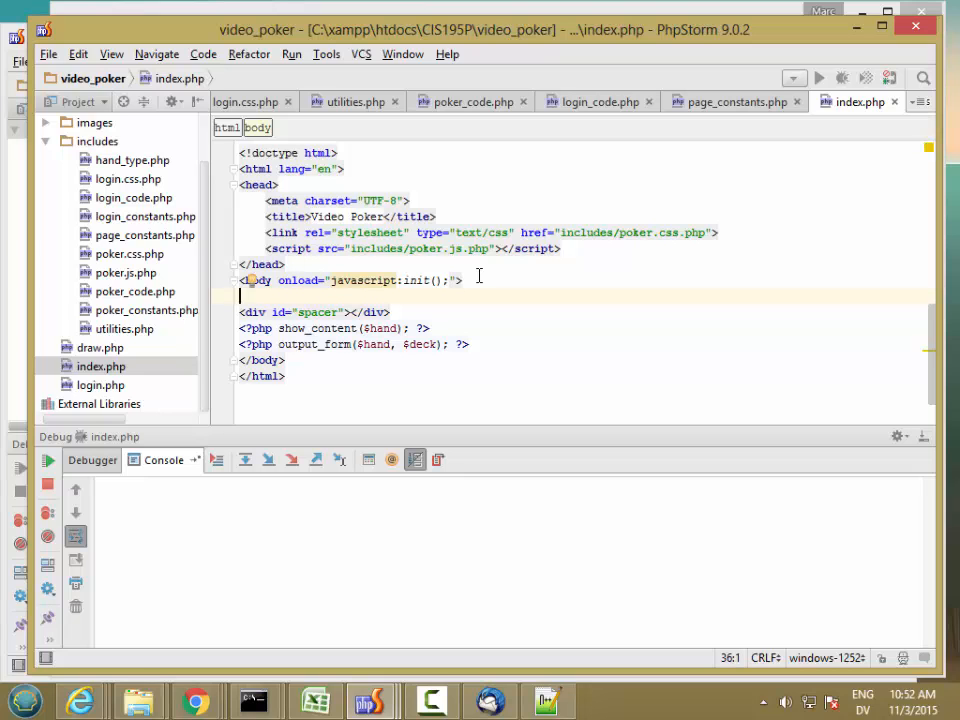
pyautogui.write('<?php')
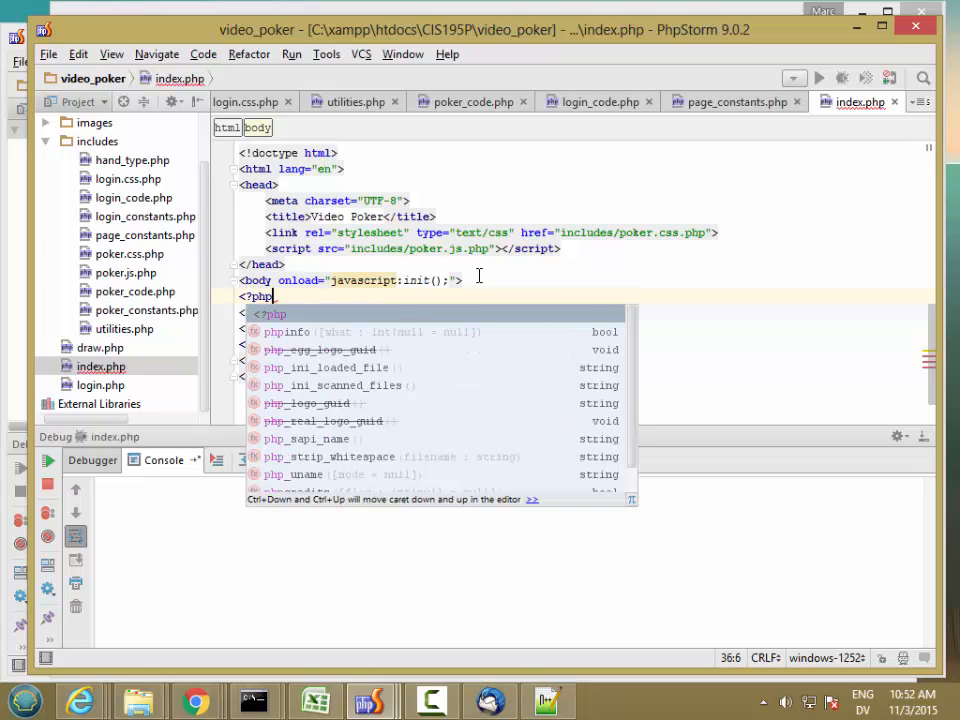
pyautogui.write('show_user(')
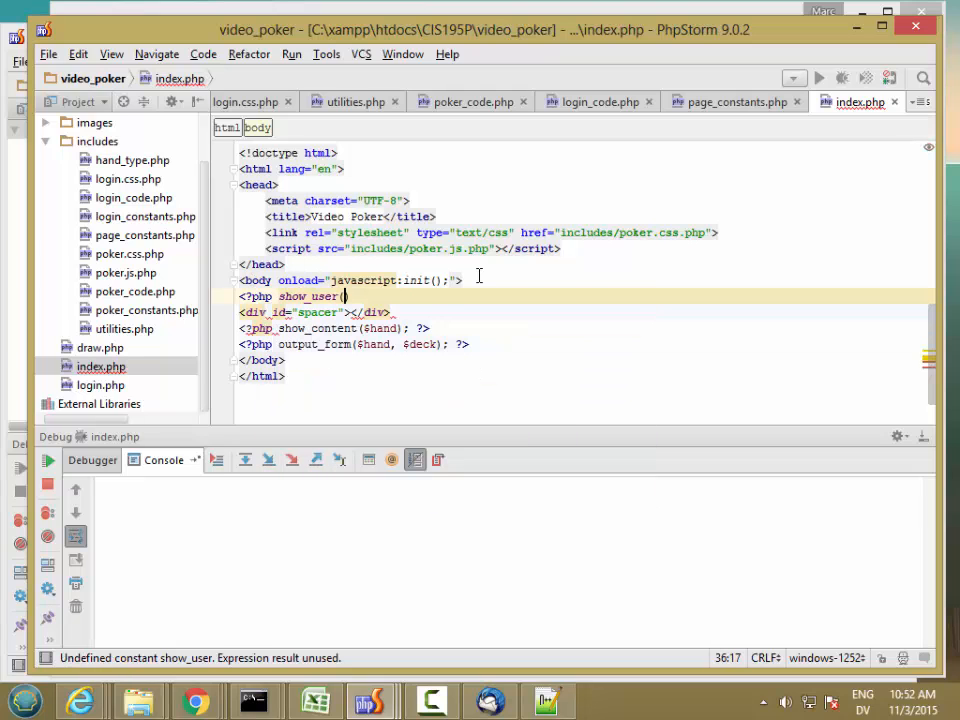
pyautogui.write(');')
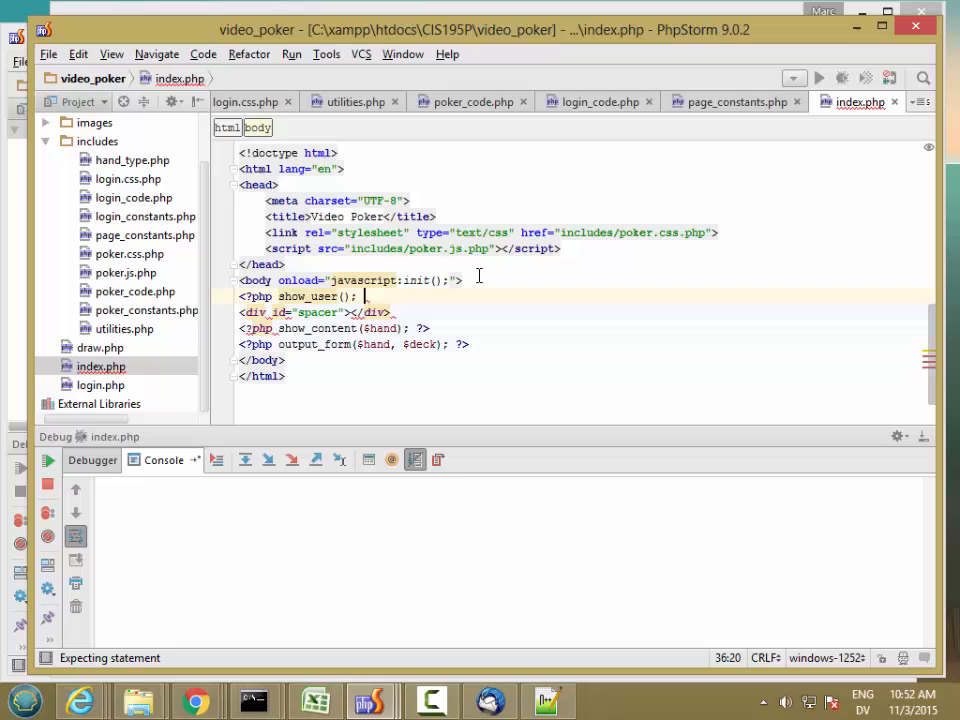
pyautogui.write('?>')
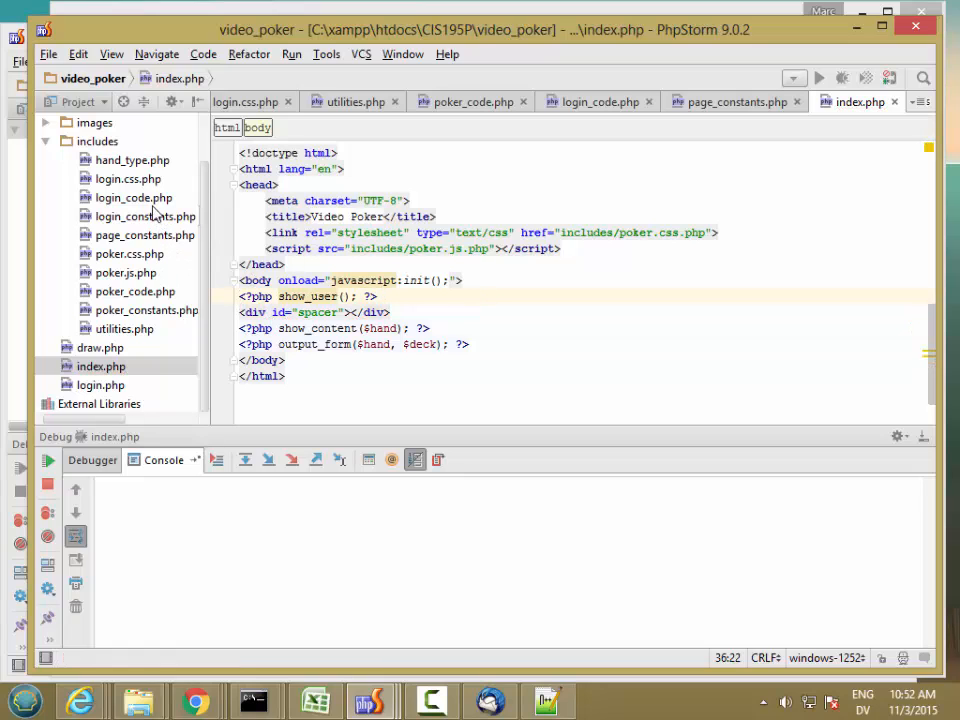
pyautogui.click(135, 291)
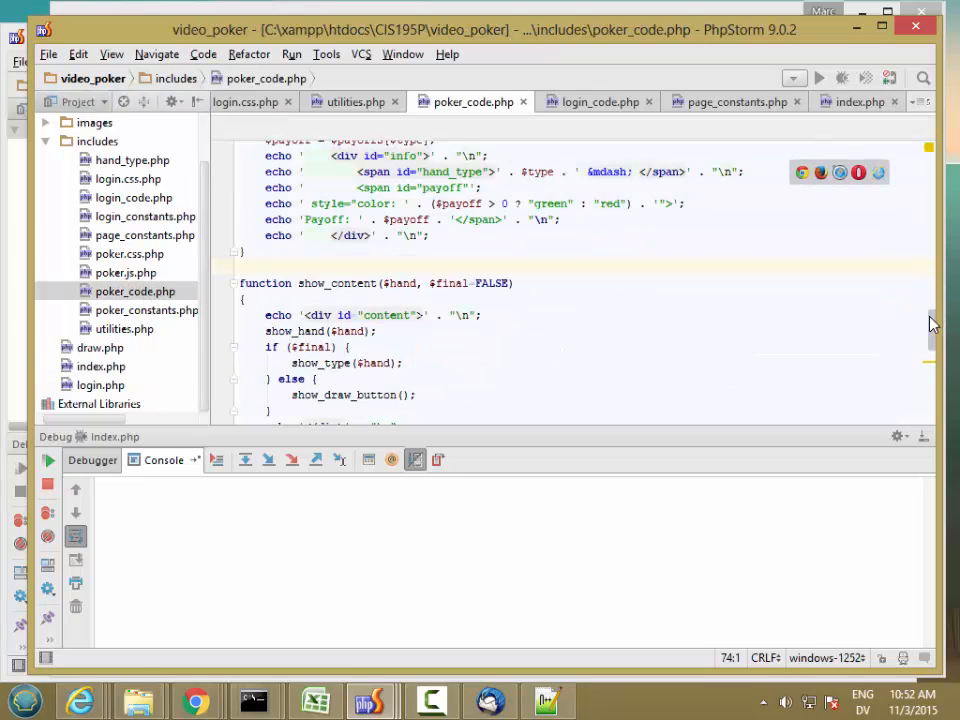
# Write show_user() to echo $_SESSION[SESSION_USERNAME_KEY] inside <div id="user_pane"> plus a newline.
pyautogui.scroll(3)
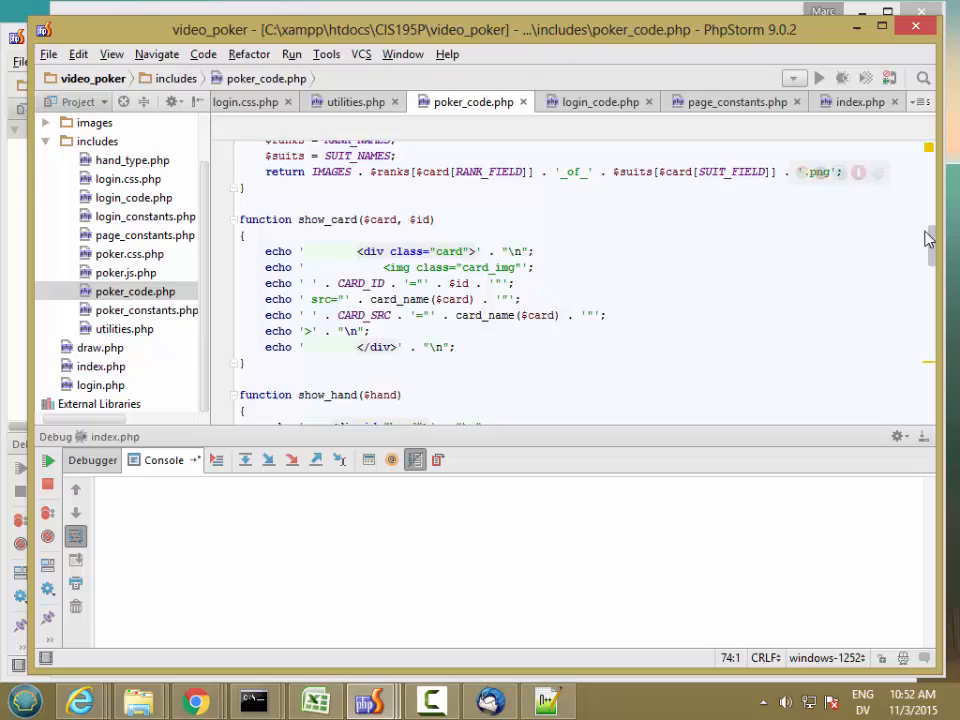
pyautogui.scroll(3)
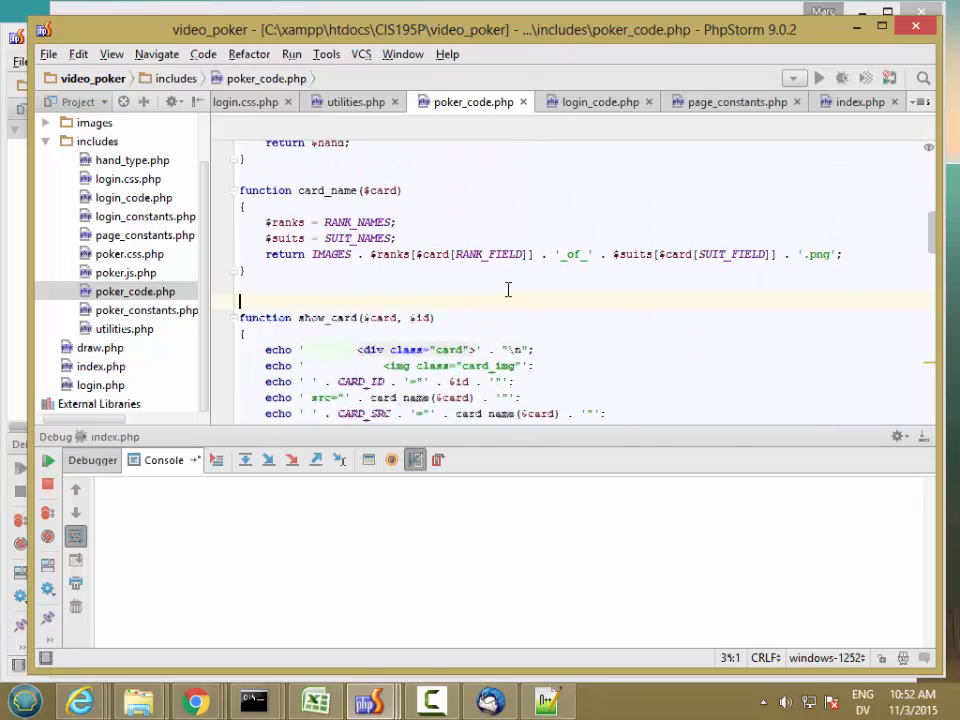
pyautogui.write('function sho')
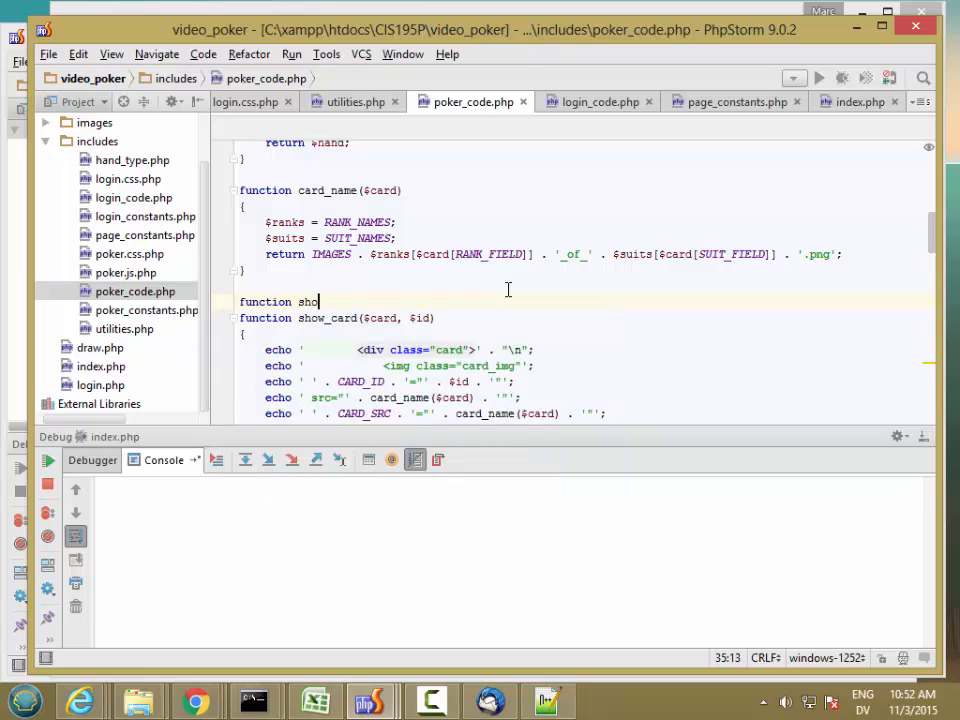
pyautogui.write('w_user(')
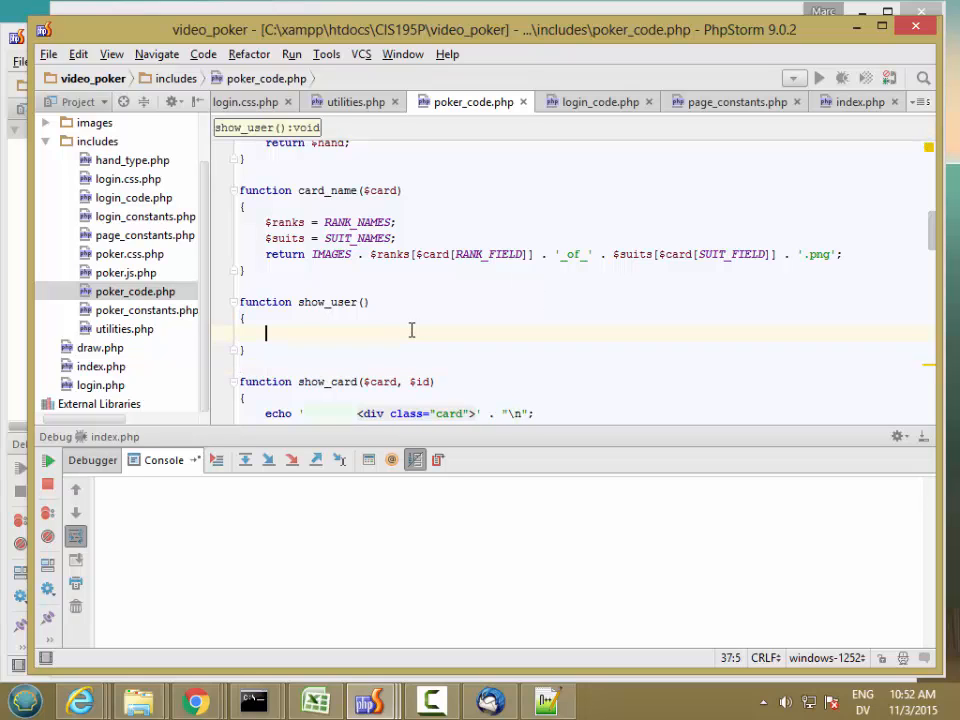
pyautogui.write("echo '<")
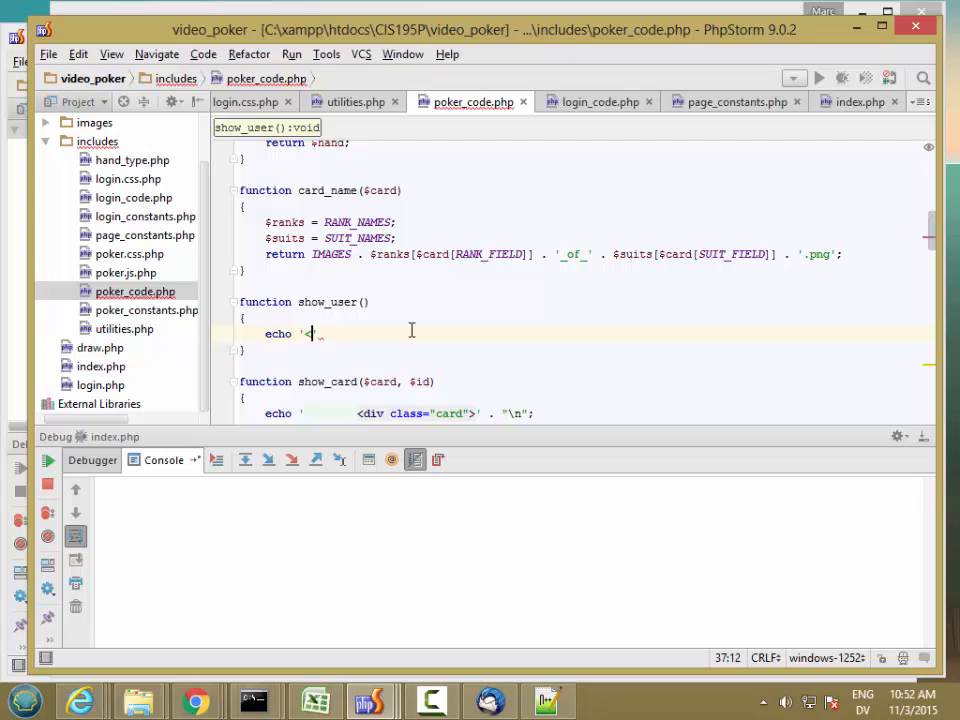
pyautogui.write('div id=')
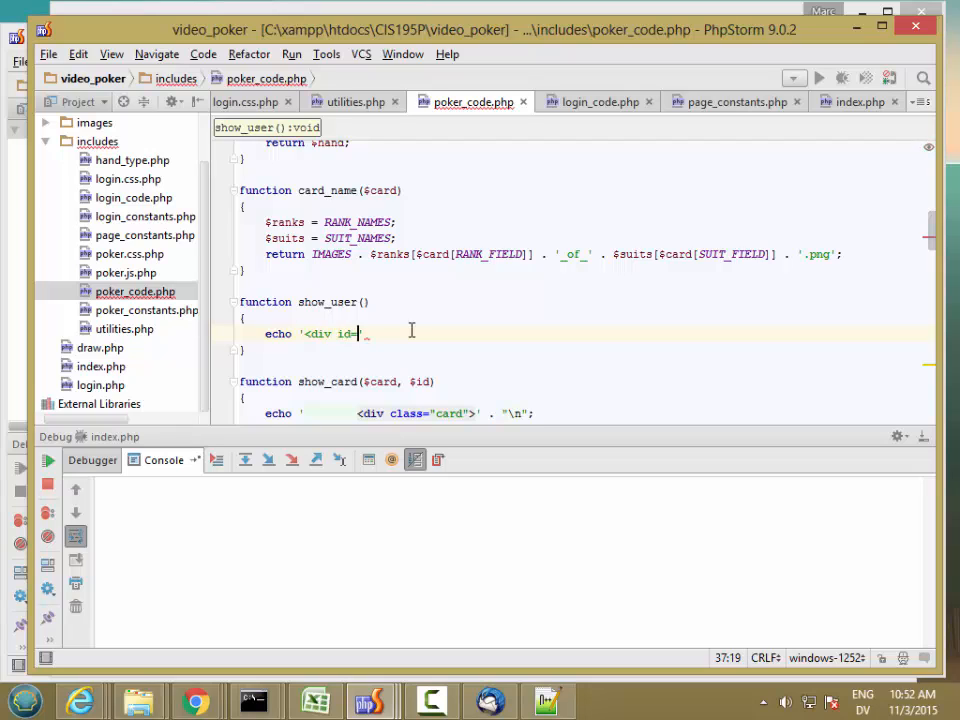
pyautogui.write('user_pane">\' .')
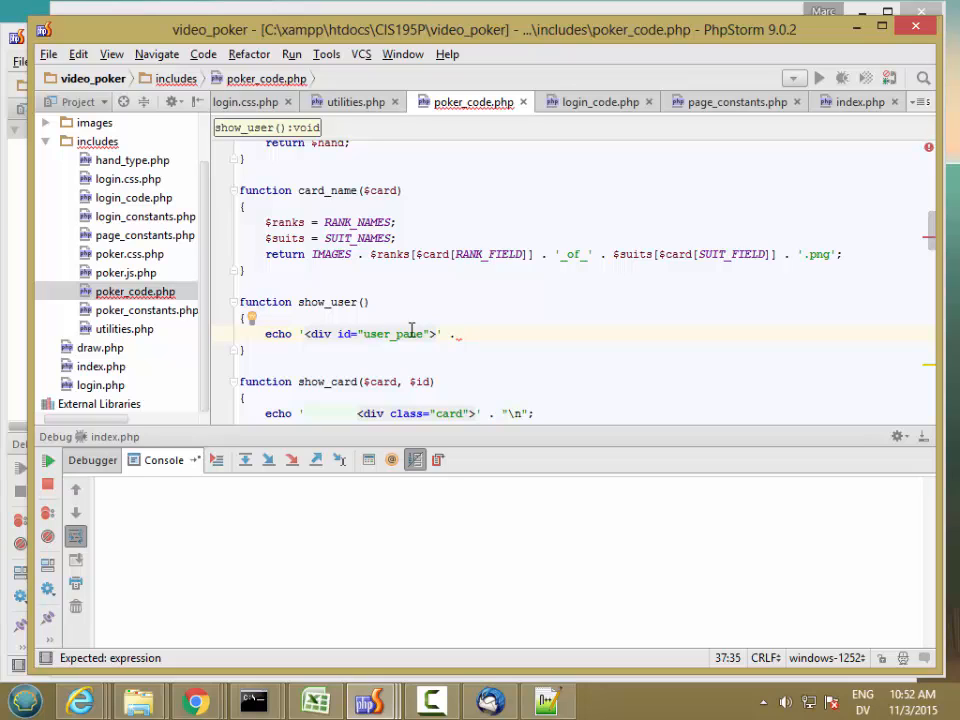
pyautogui.write('$_SESSION')
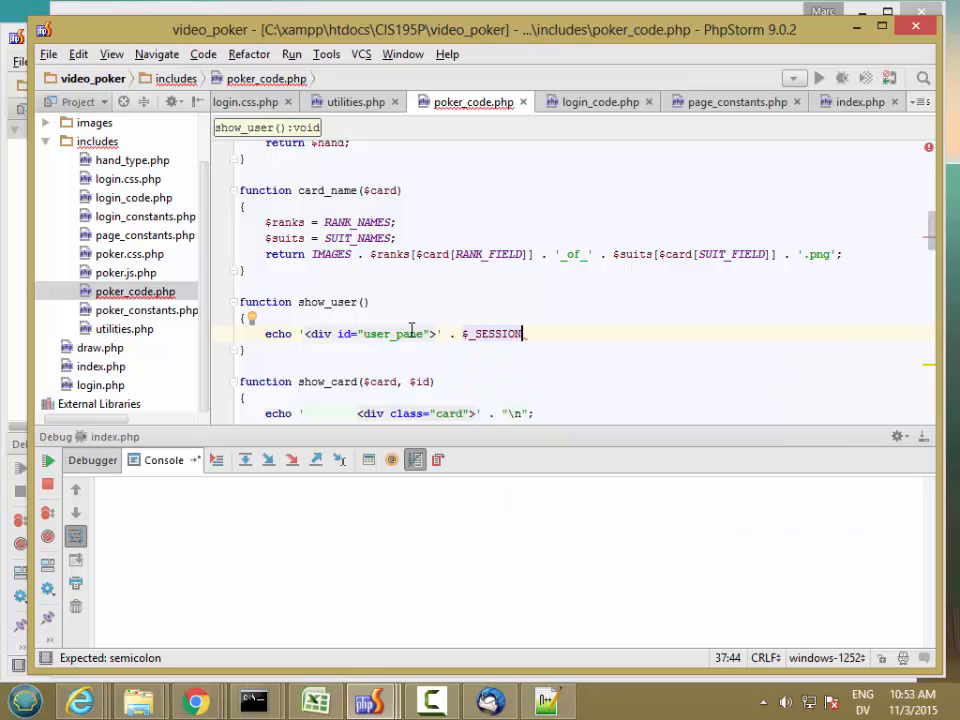
pyautogui.write('[SESSION_USERNAME_KEY]')
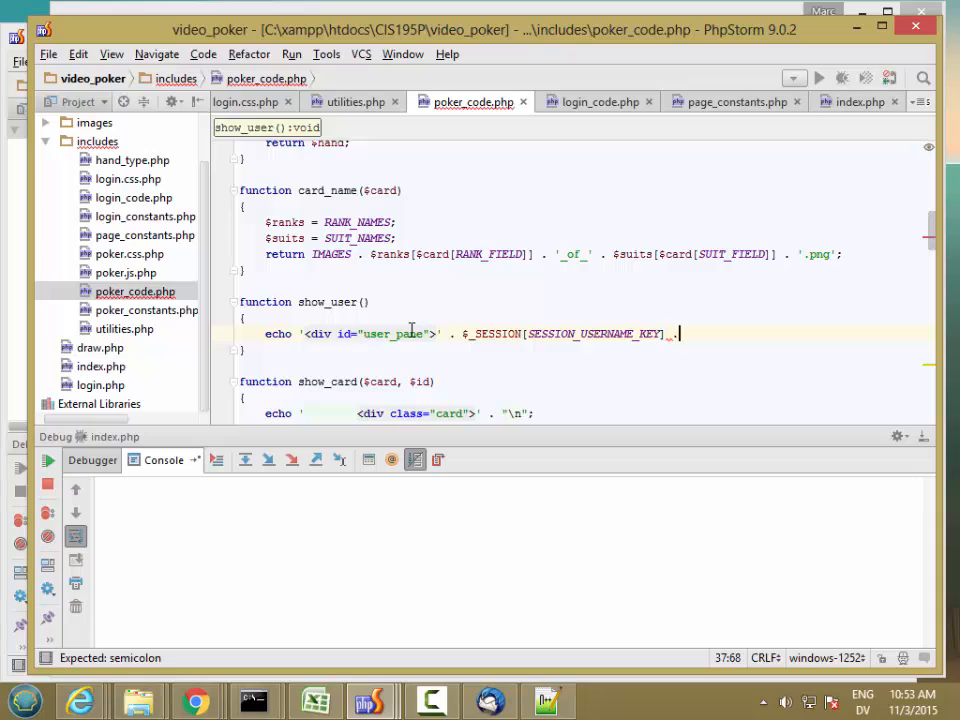
pyautogui.write(". '")
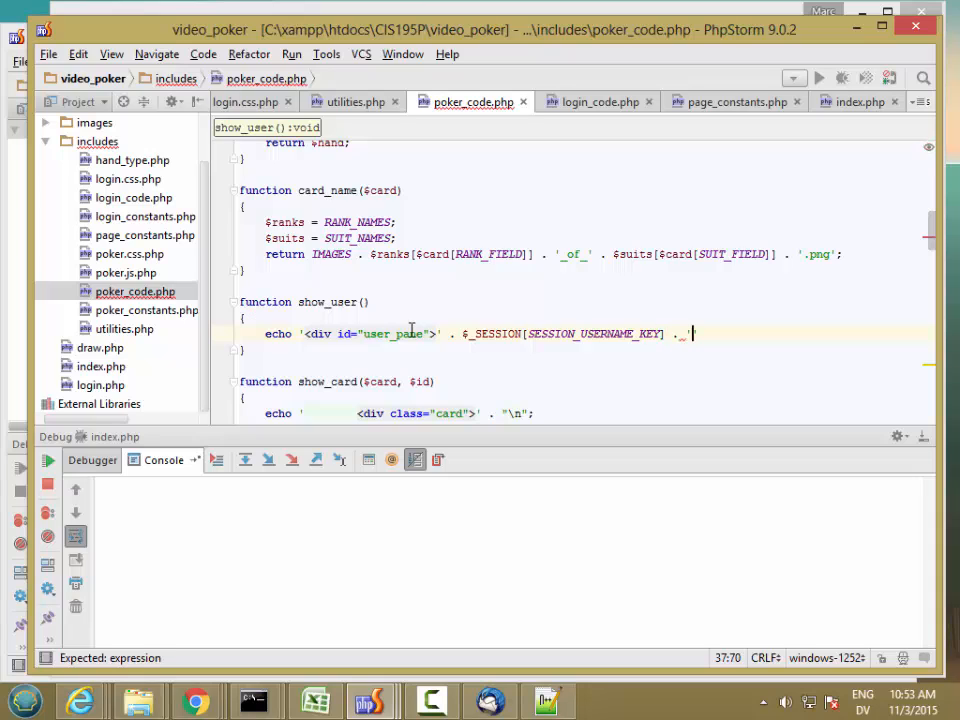
pyautogui.write("</div>'")
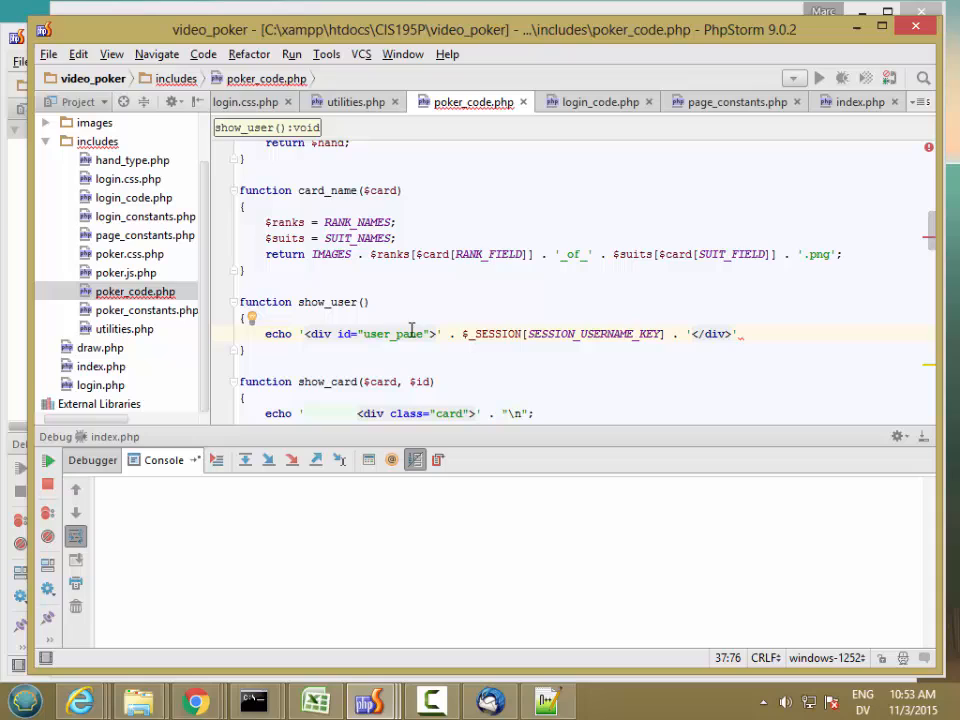
pyautogui.write('. "\\n"')
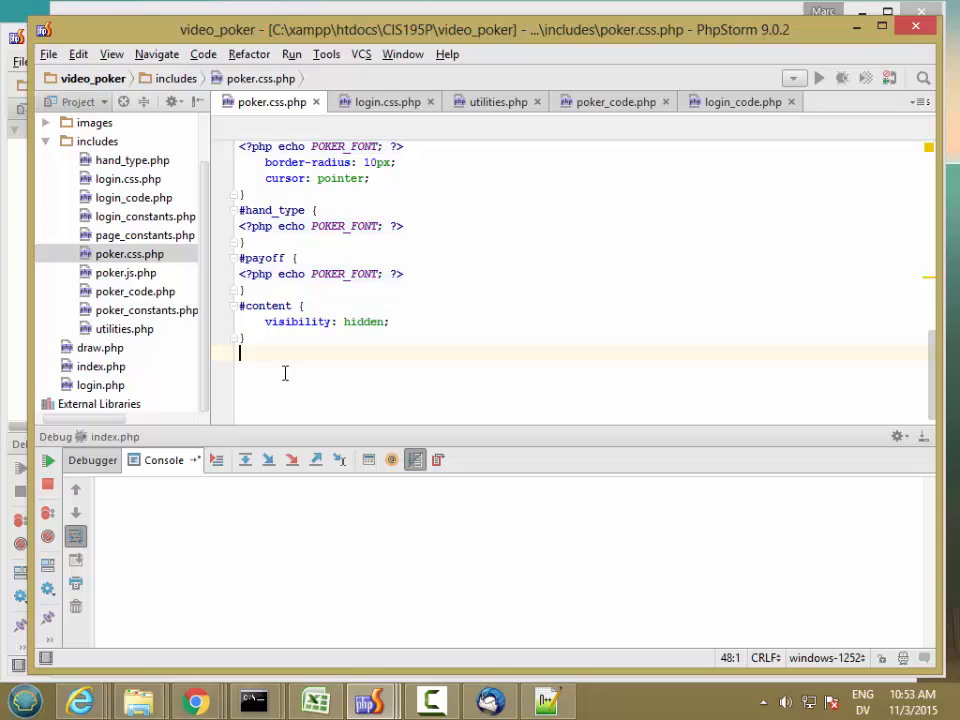
# Start a #user_pane rule in poker.css.php with an autocompleted text property.
pyautogui.write('#user')
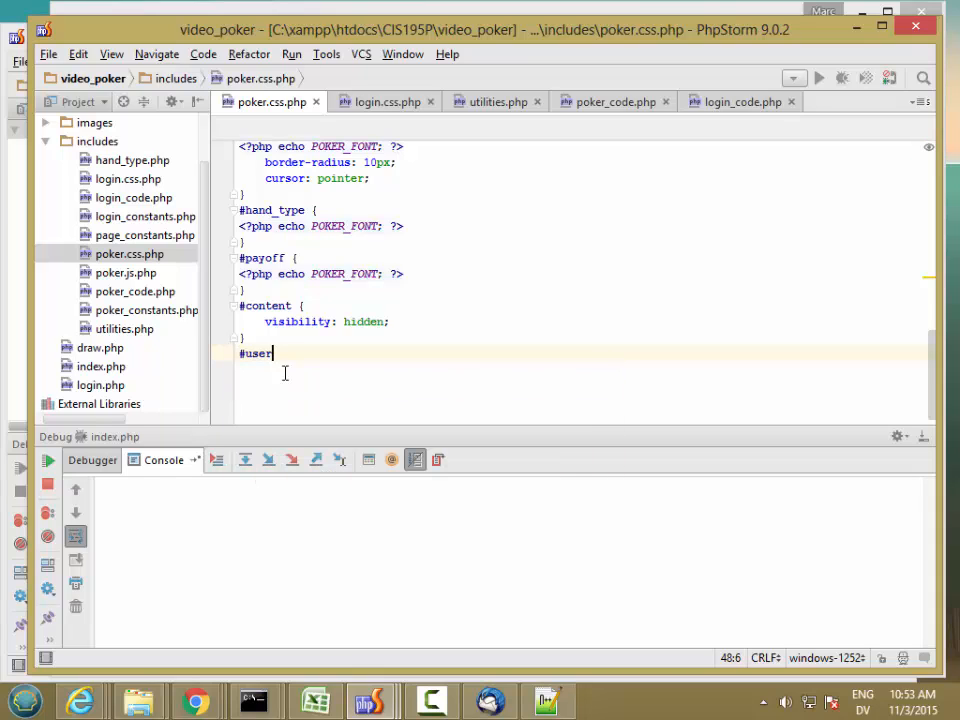
pyautogui.write('_pane {')
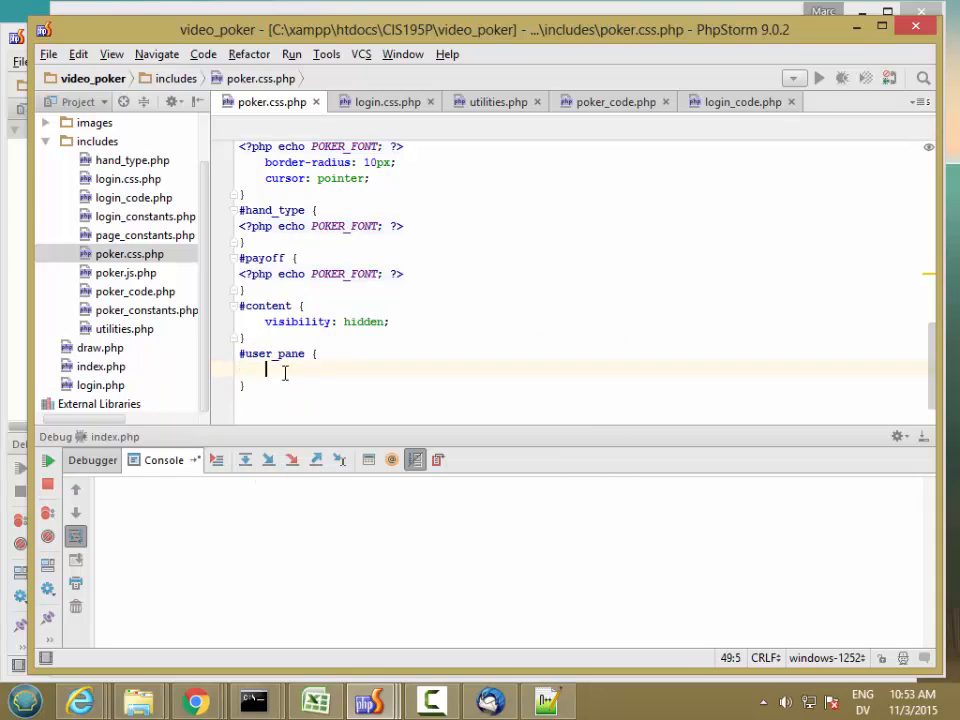
pyautogui.write('text')
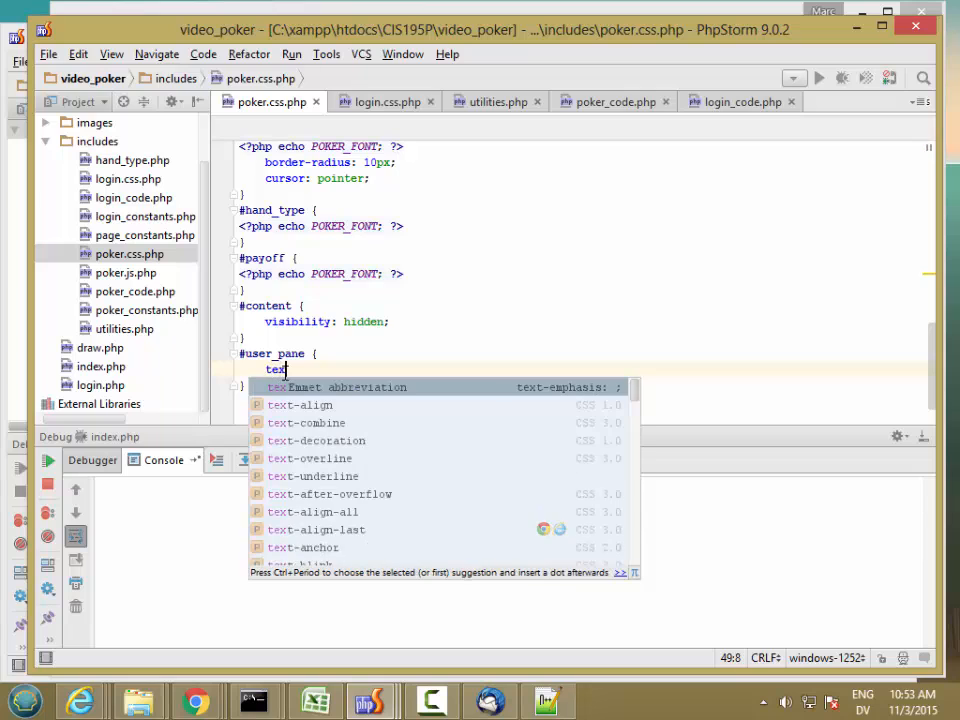
pyautogui.click(300, 405)
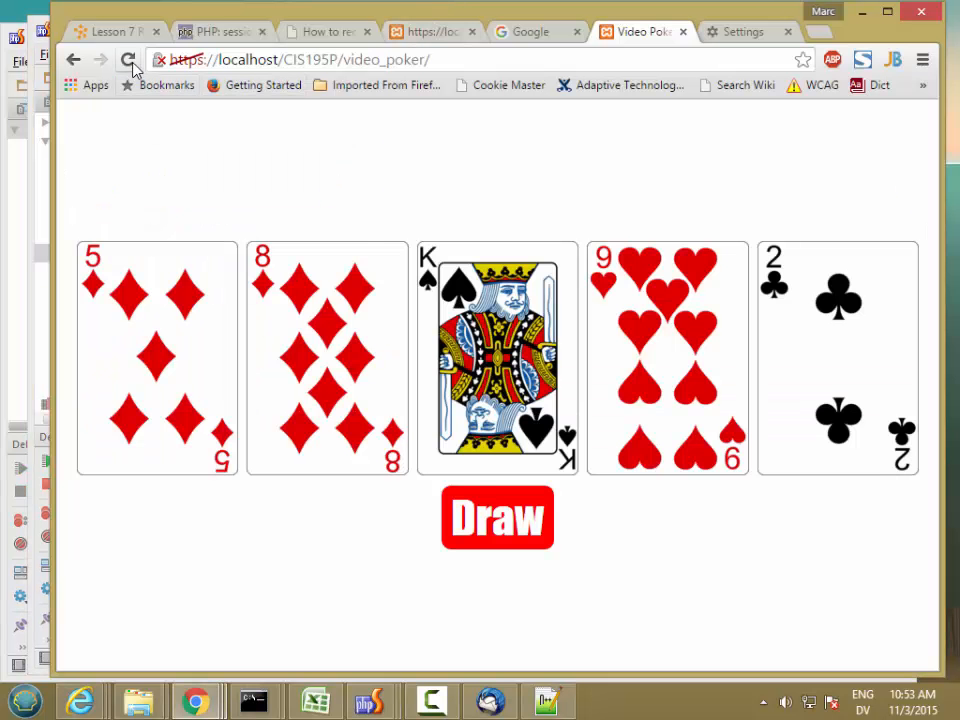
# Reload the video poker page to check the username at top right.
pyautogui.click(127, 59)
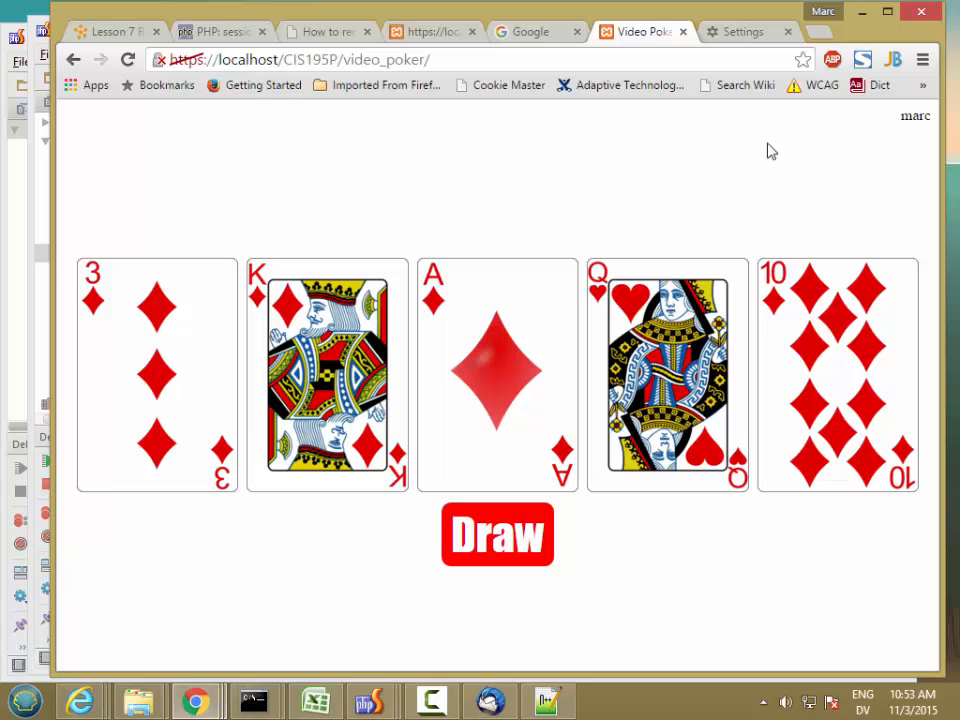
pyautogui.moveTo(588, 394)
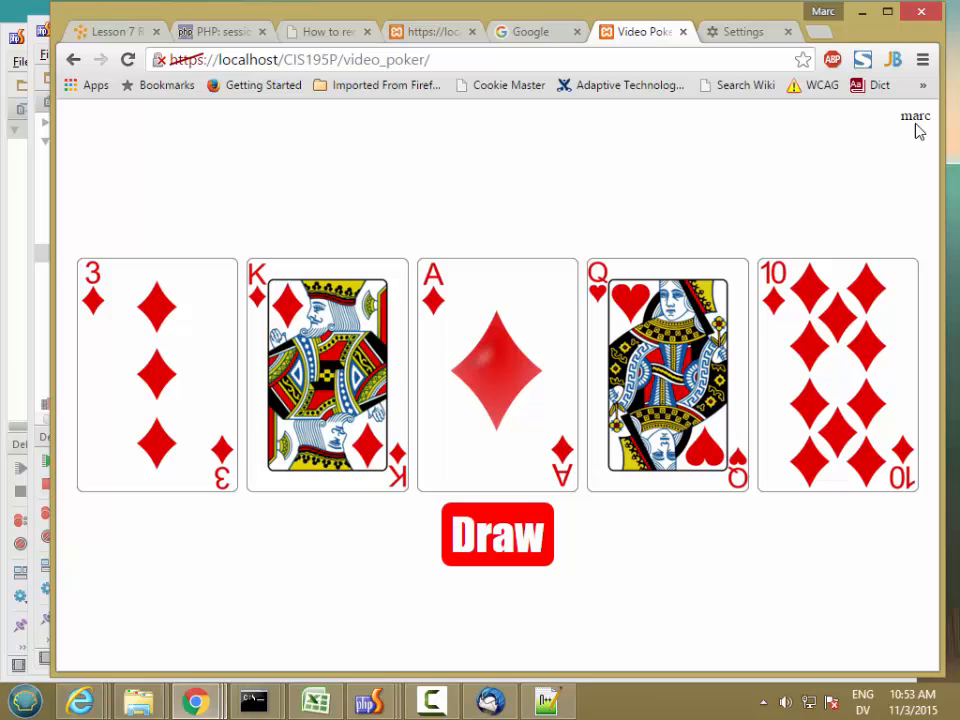
pyautogui.moveTo(891, 133)
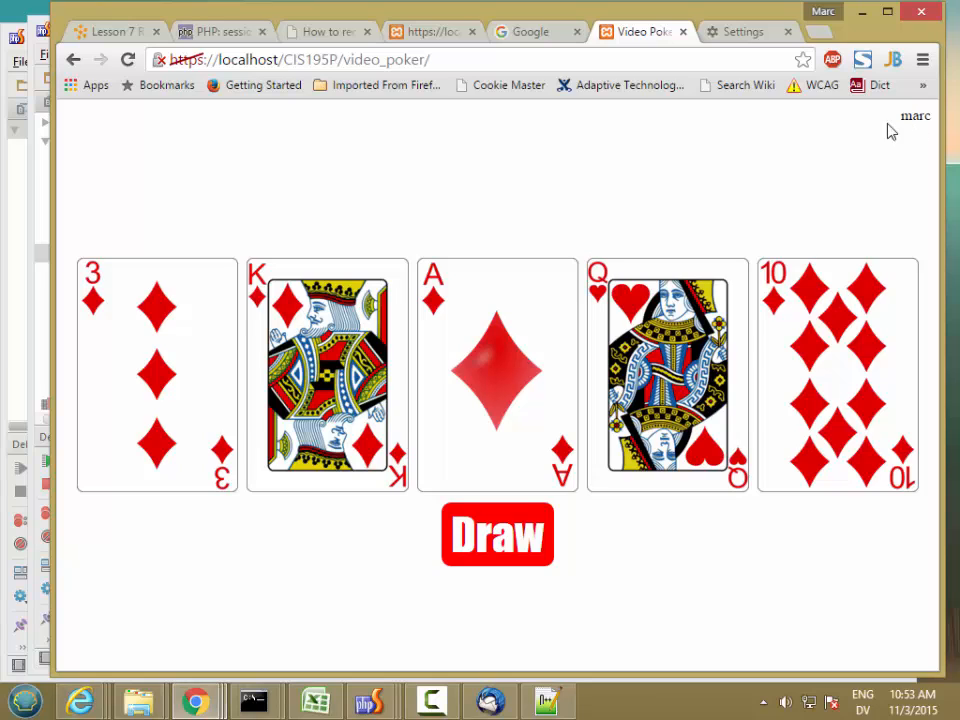
pyautogui.moveTo(596, 228)
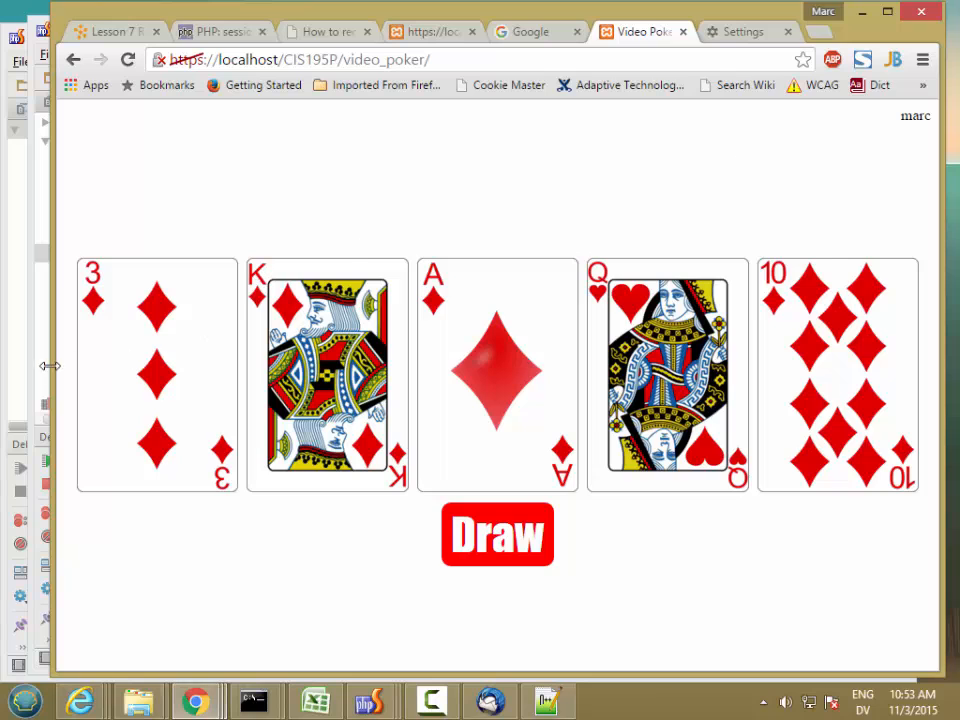
pyautogui.click(432, 700)
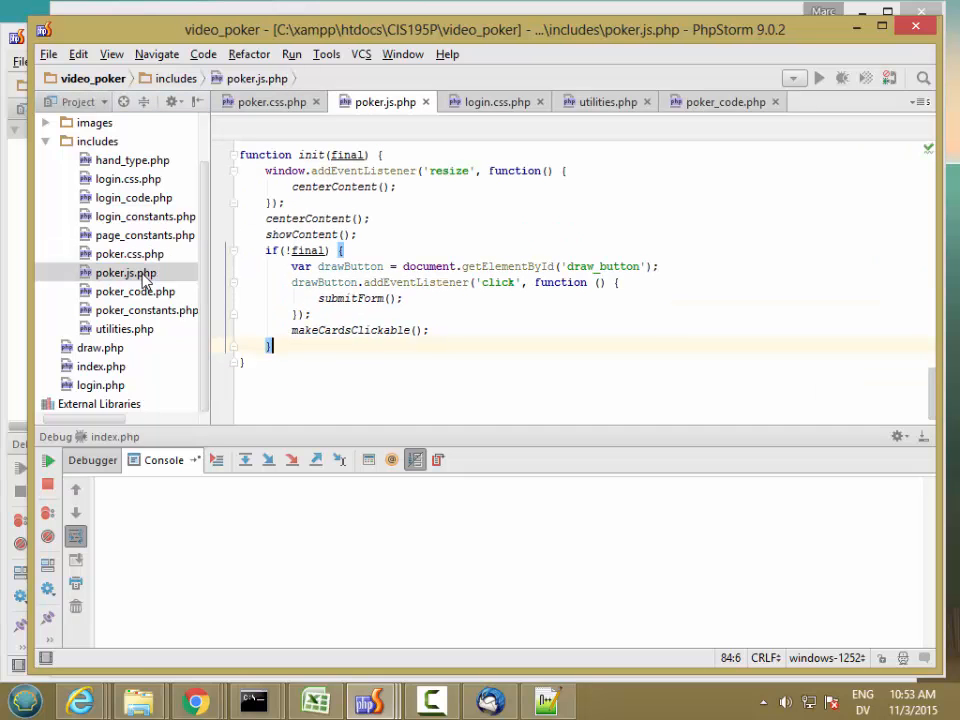
# In centerContent, get the user_pane element and subtract its height from the spacer offset.
pyautogui.scroll(3)
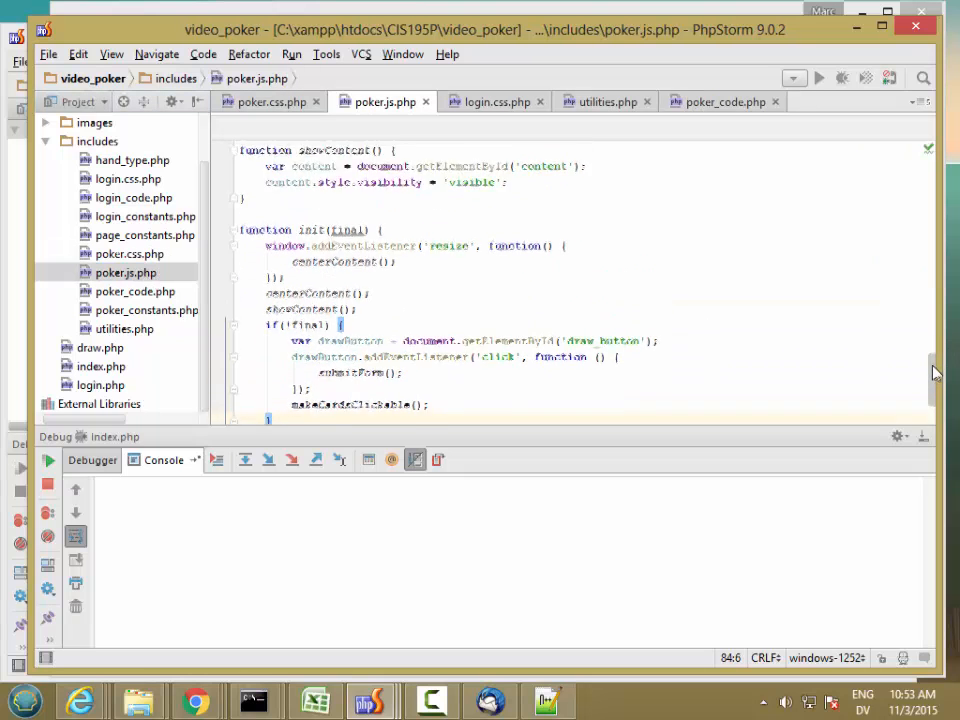
pyautogui.scroll(-3)
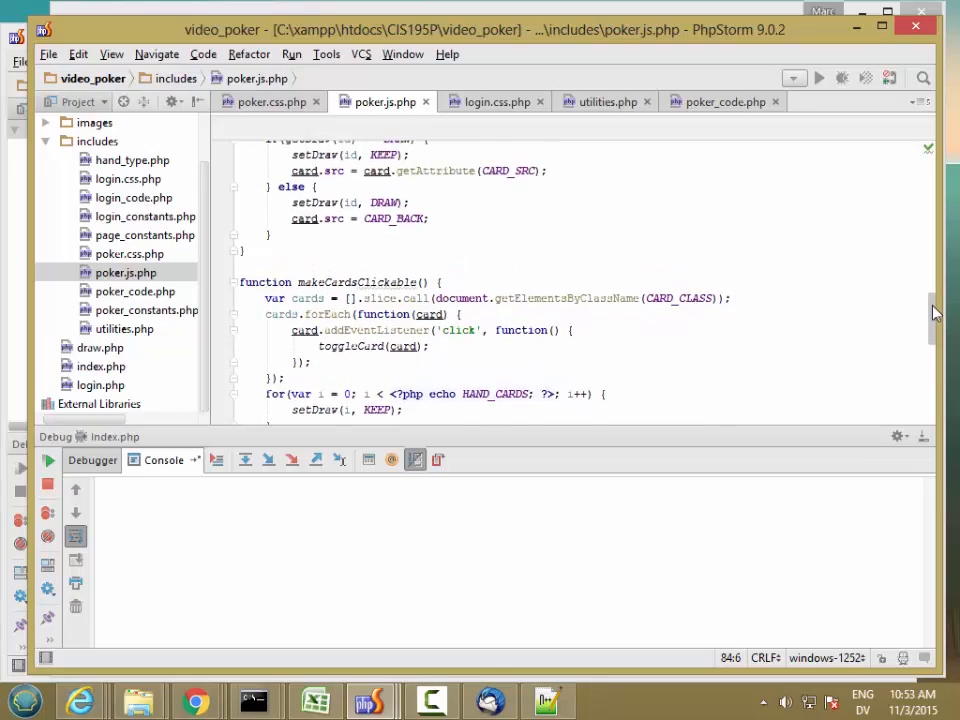
pyautogui.scroll(3)
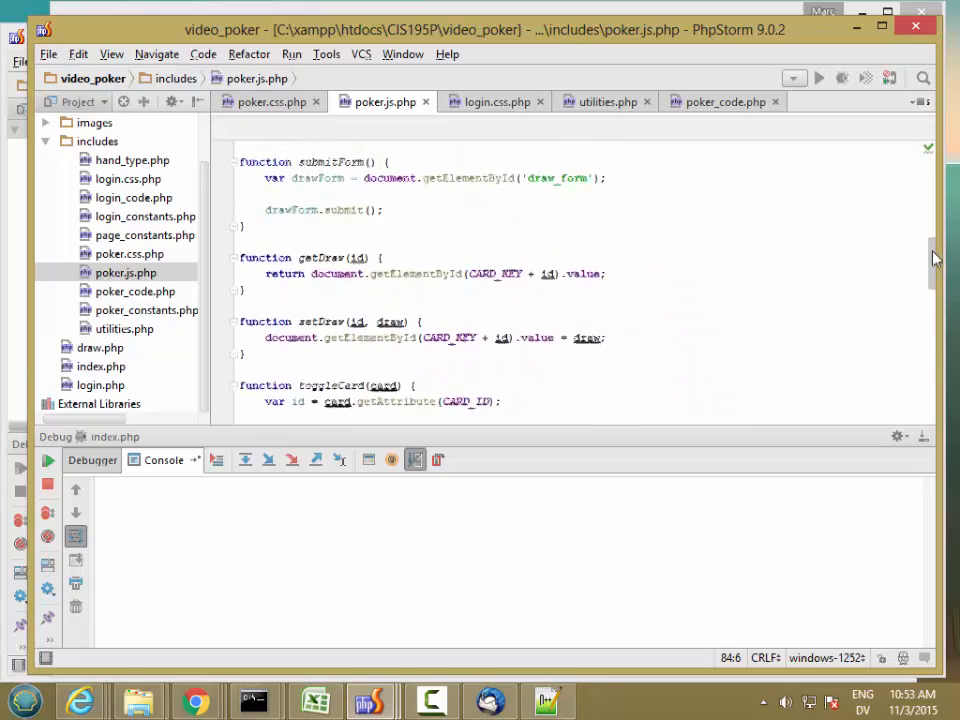
pyautogui.scroll(3)
pyautogui.write('v')
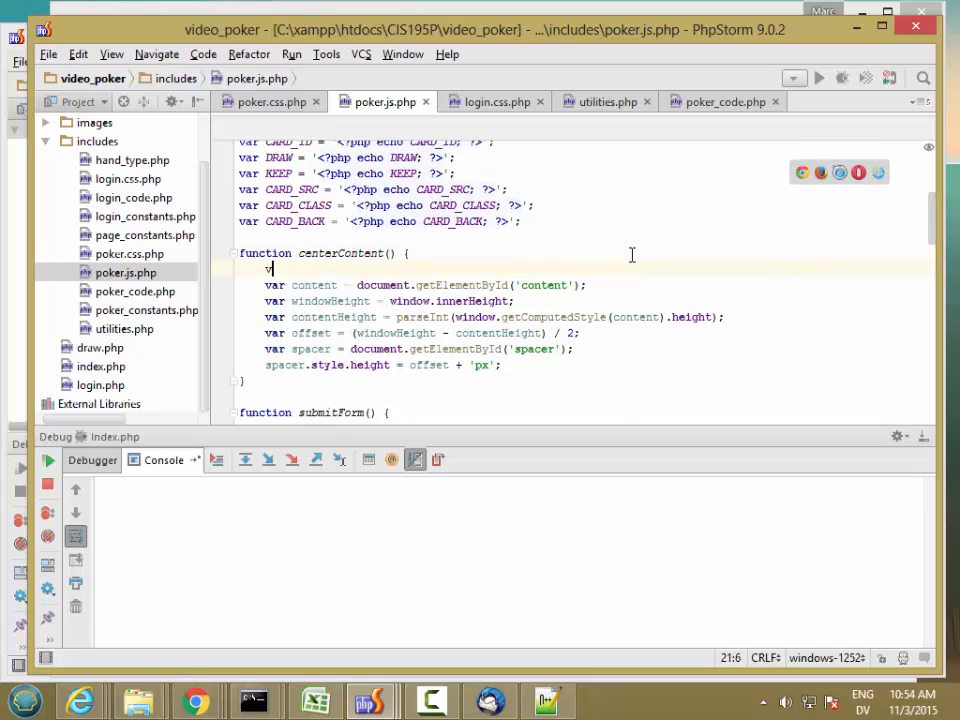
pyautogui.write('user_pan')
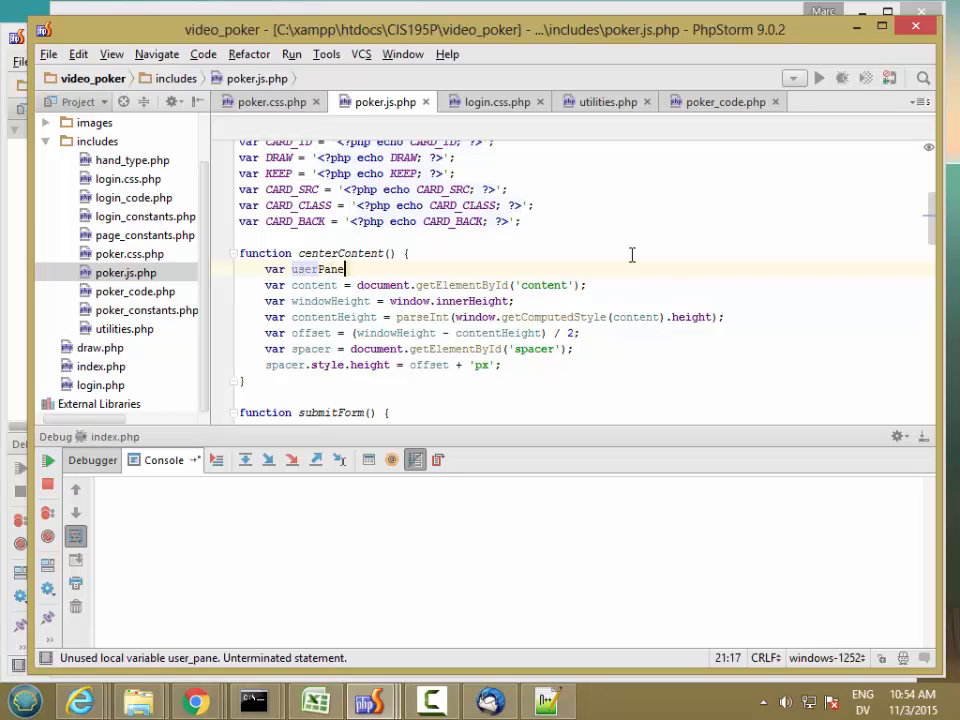
pyautogui.write('= document.ge')
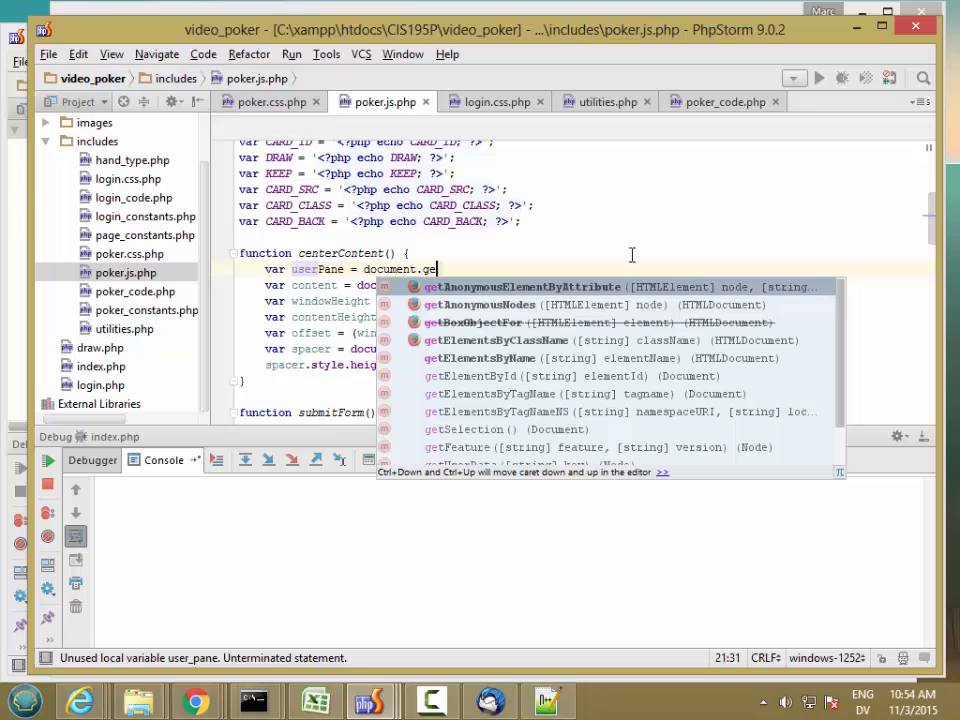
pyautogui.write("tElementById('user_pane');")
pyautogui.write('var userPaneHeight = parseInt(window.getComputedStyle(userPane).height);')
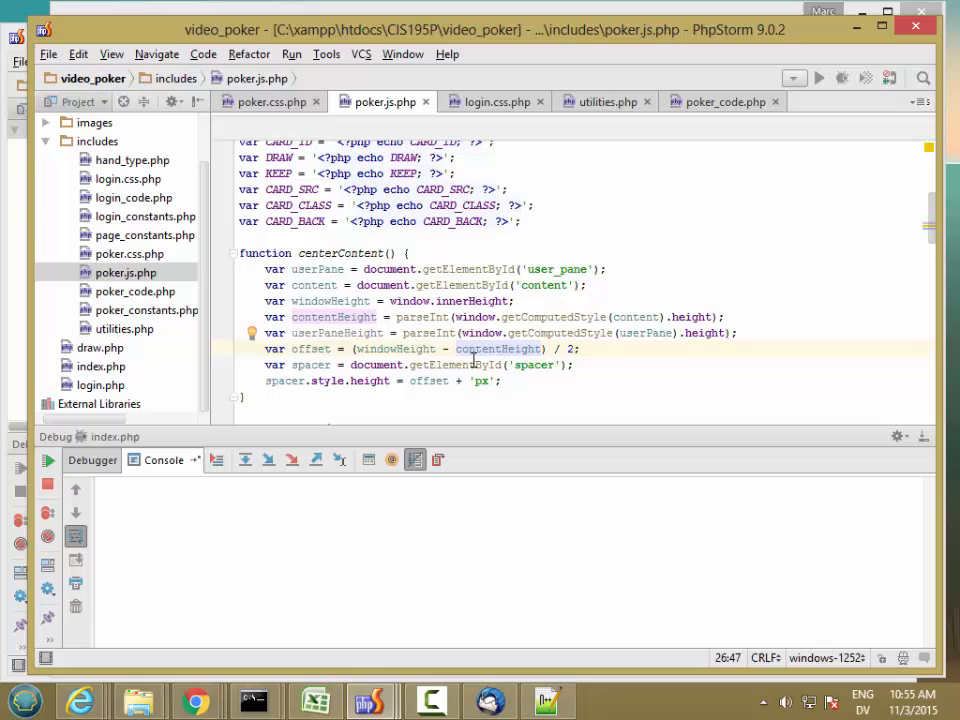
pyautogui.click(410, 381)
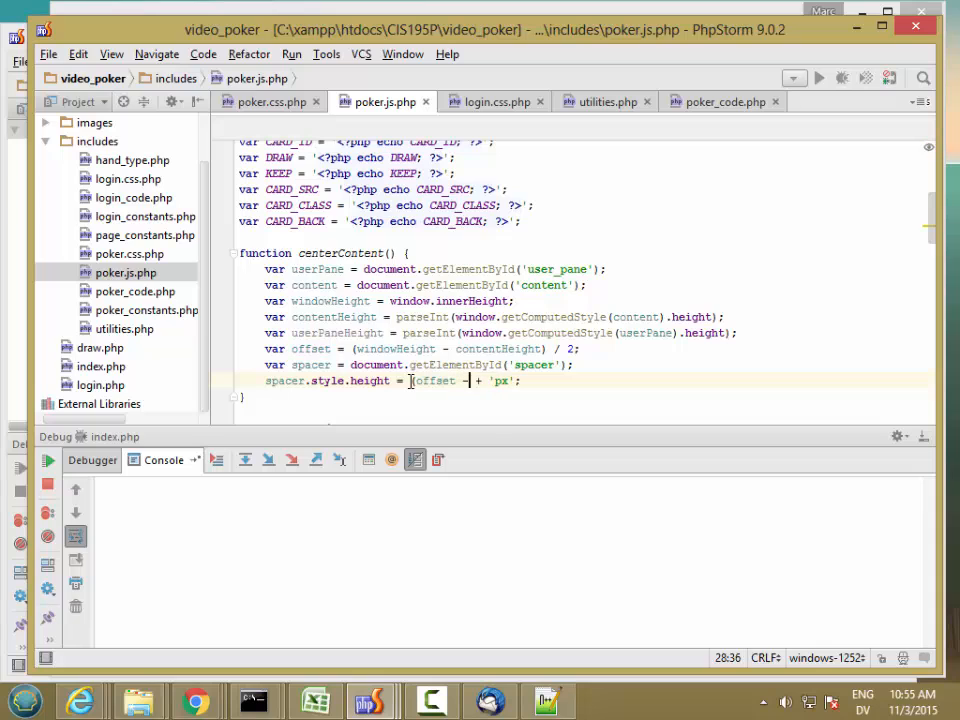
pyautogui.write('user')
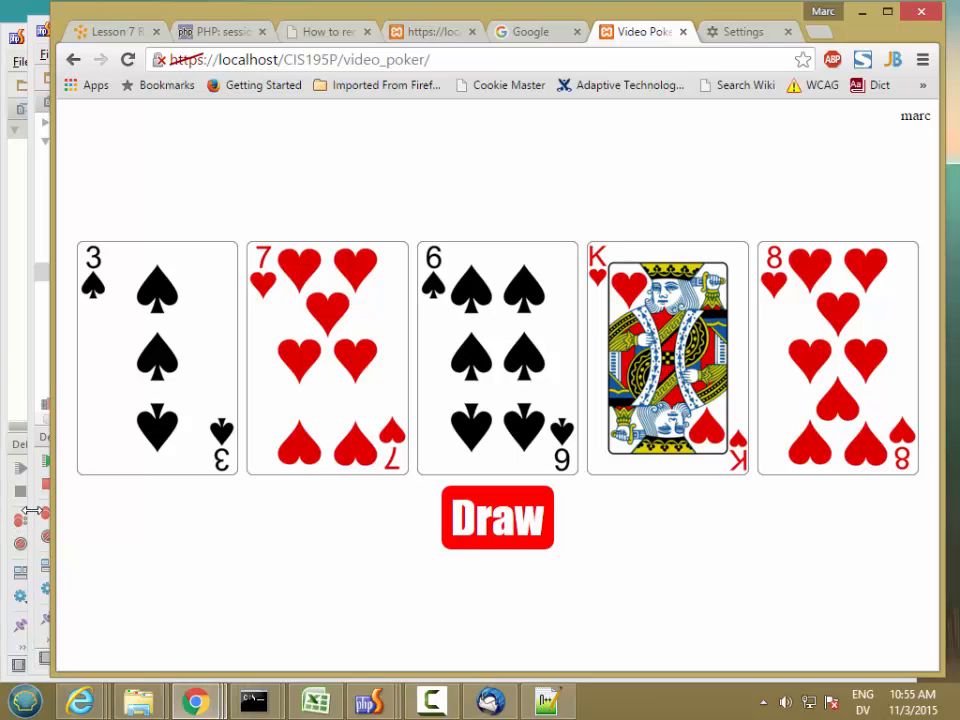
# Split show_user's echo so the opening div line ends with a newline.
pyautogui.click(371, 700)
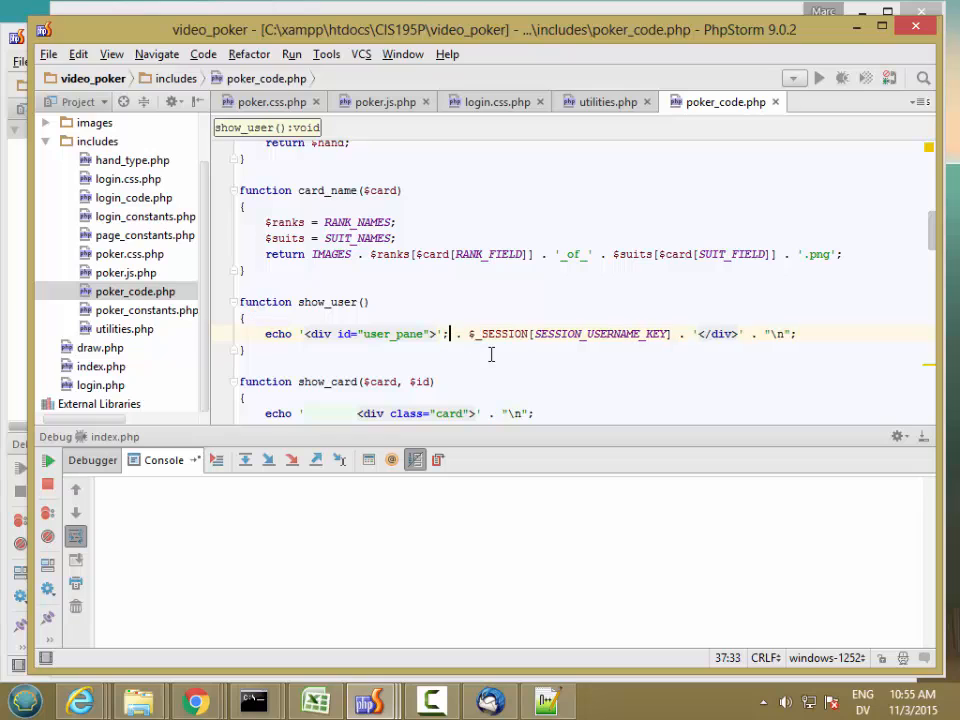
pyautogui.write('echo')
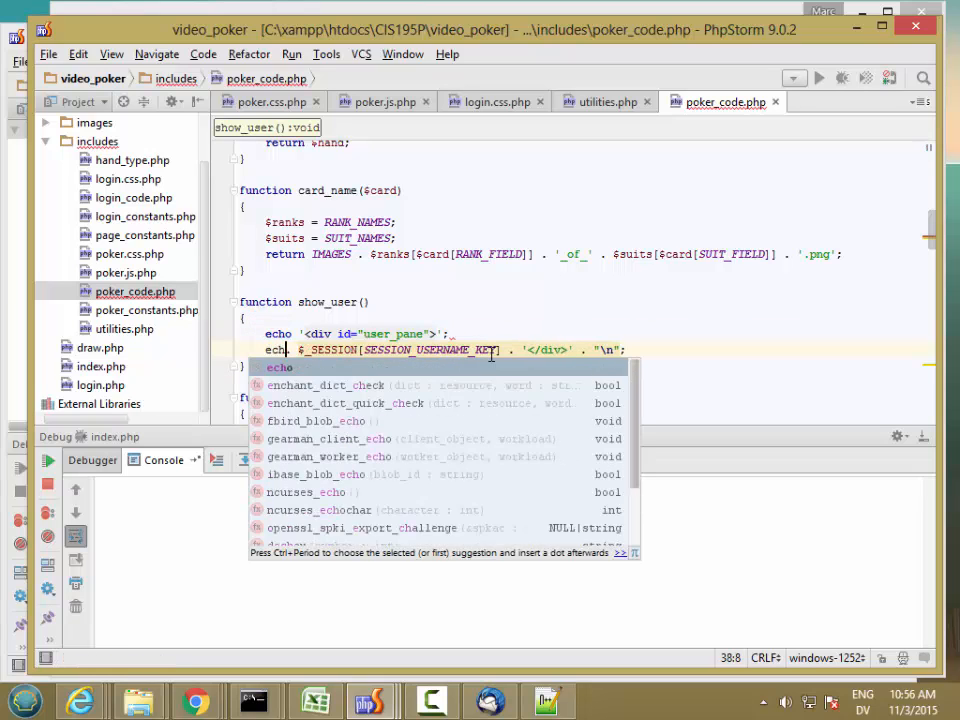
pyautogui.press('Escape')
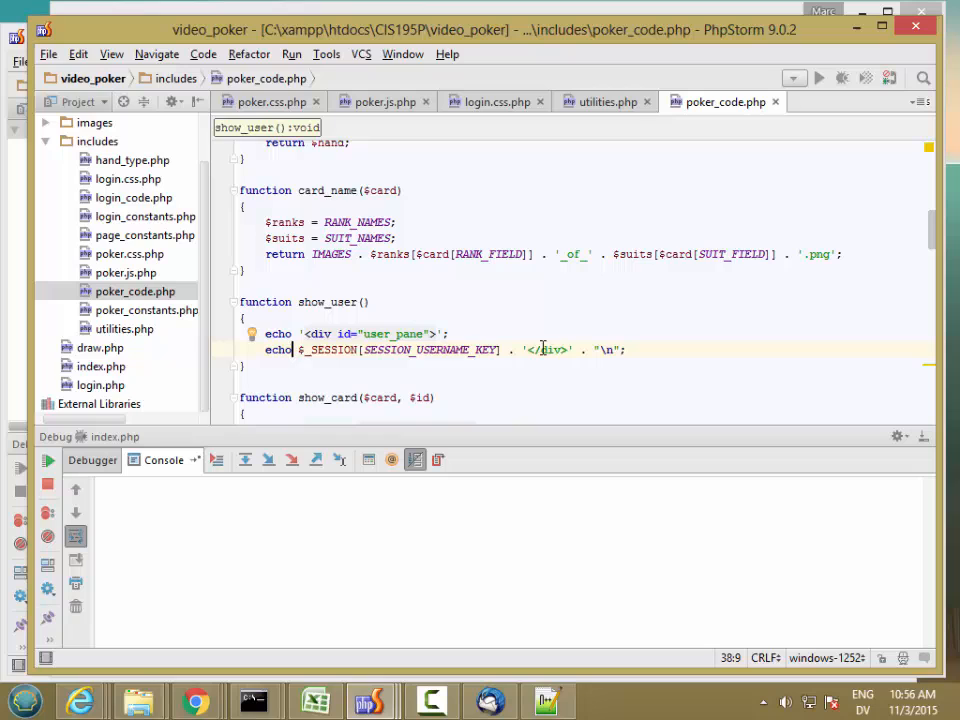
pyautogui.click(523, 349)
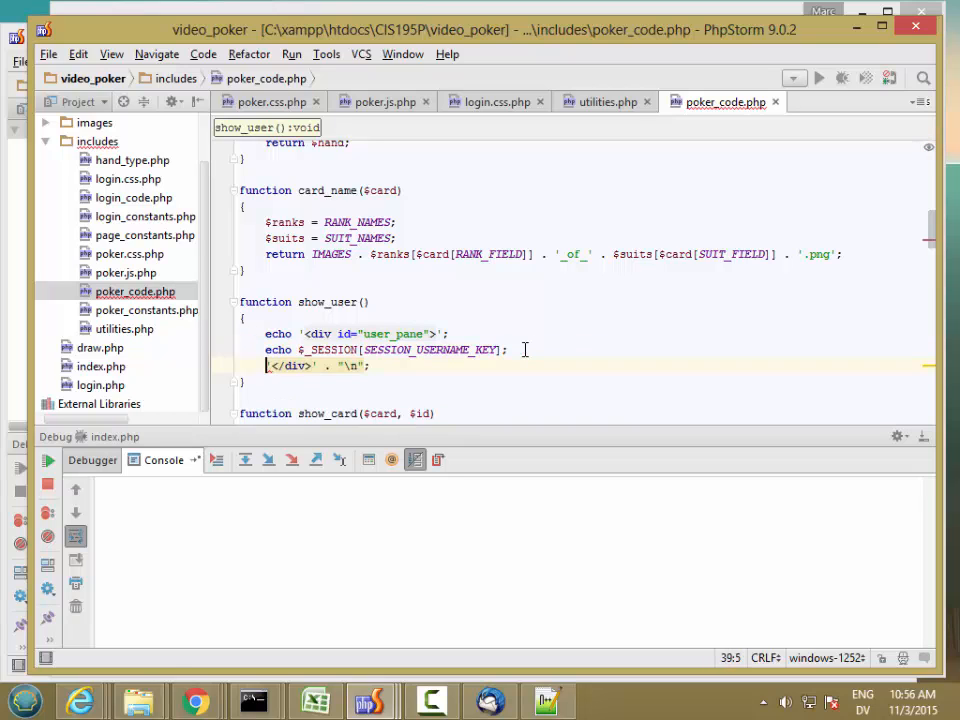
pyautogui.write('echo')
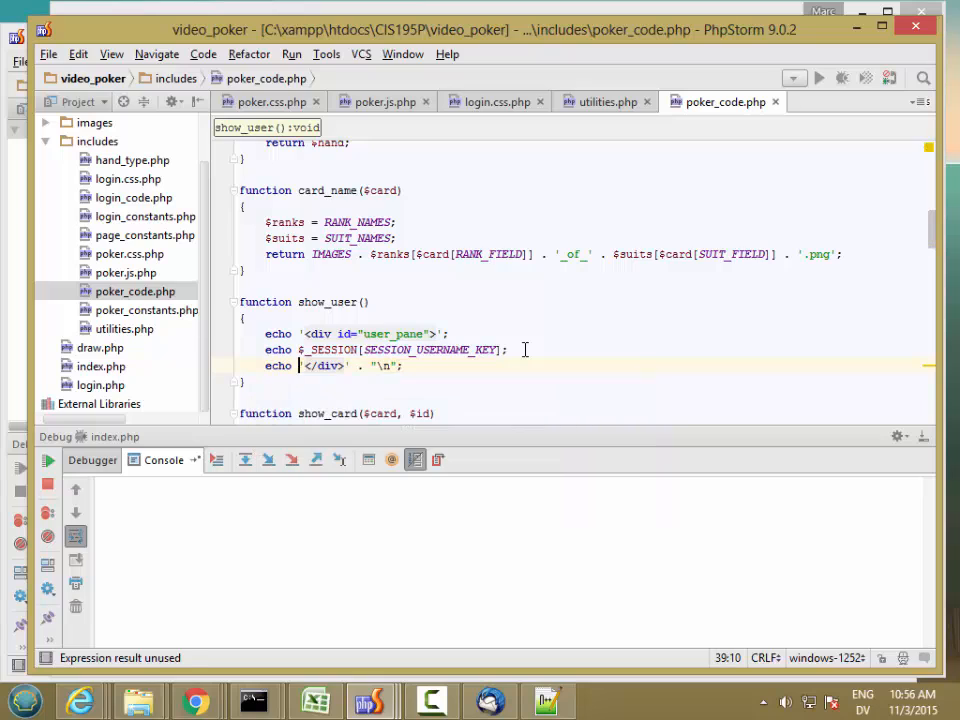
pyautogui.click(450, 333)
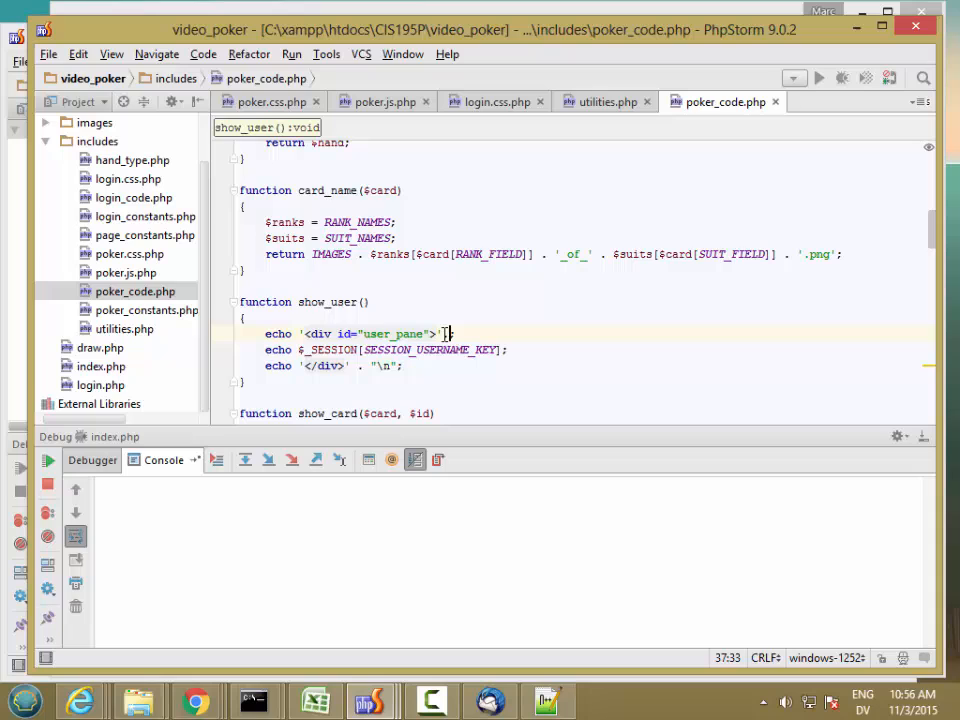
pyautogui.write('. "\\n"')
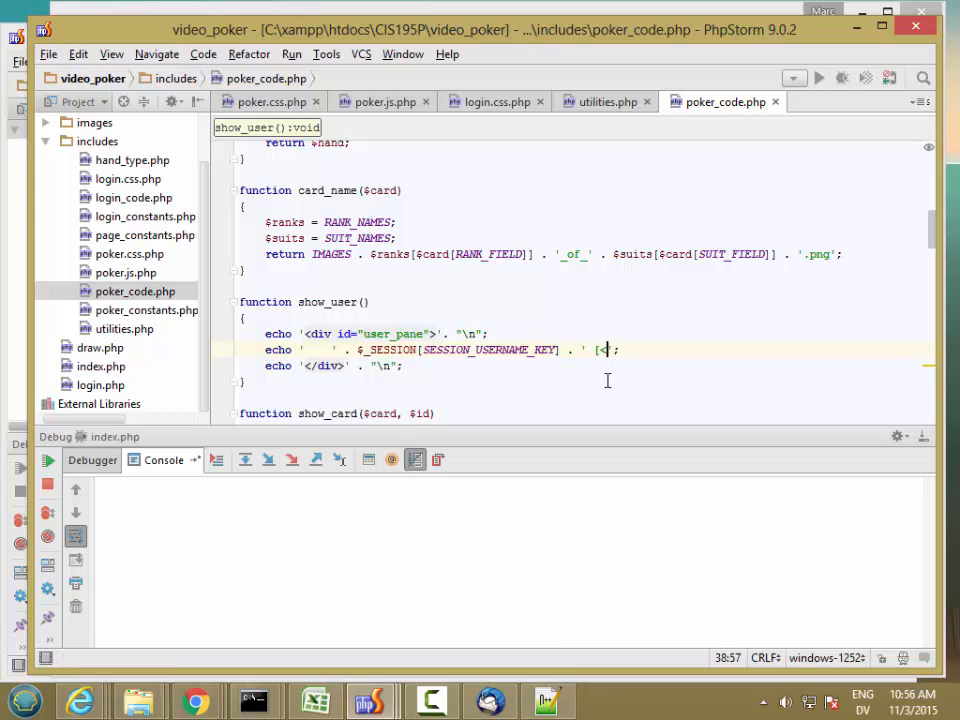
# Echo an <a href> to LOGOUT_PAGE labelled LOGOUT plus newline, then reload the page.
pyautogui.write('a h')
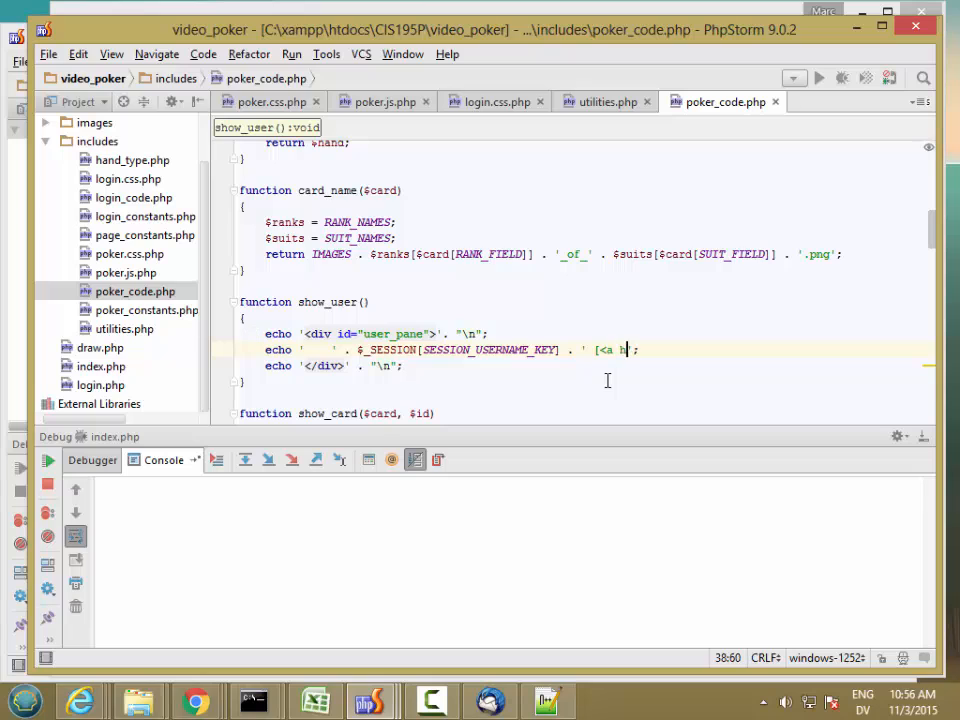
pyautogui.write('ref=')
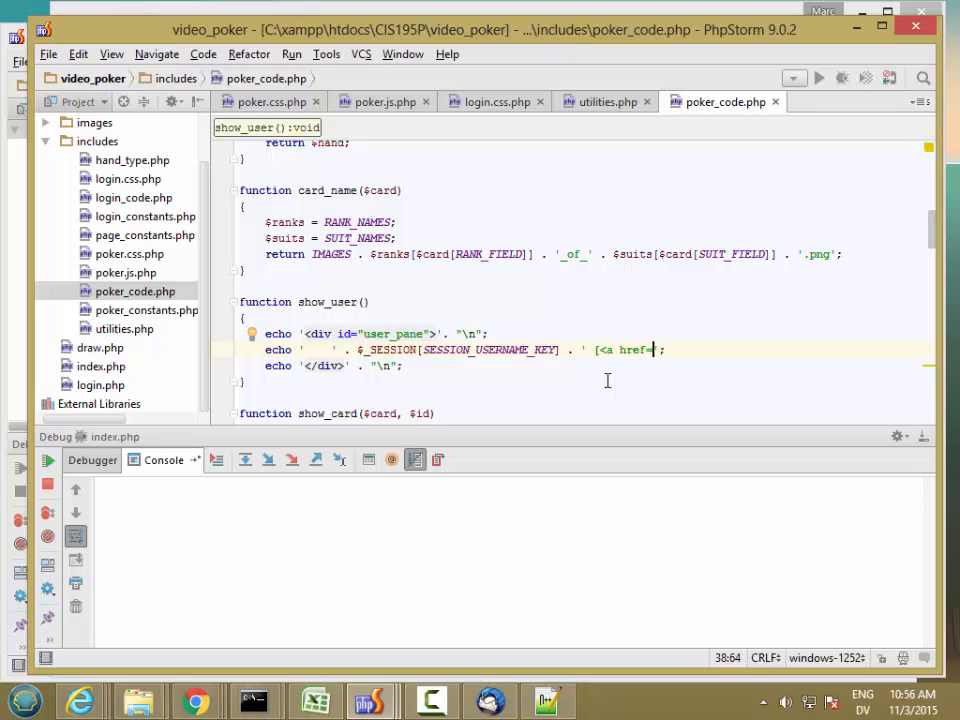
pyautogui.write('"')
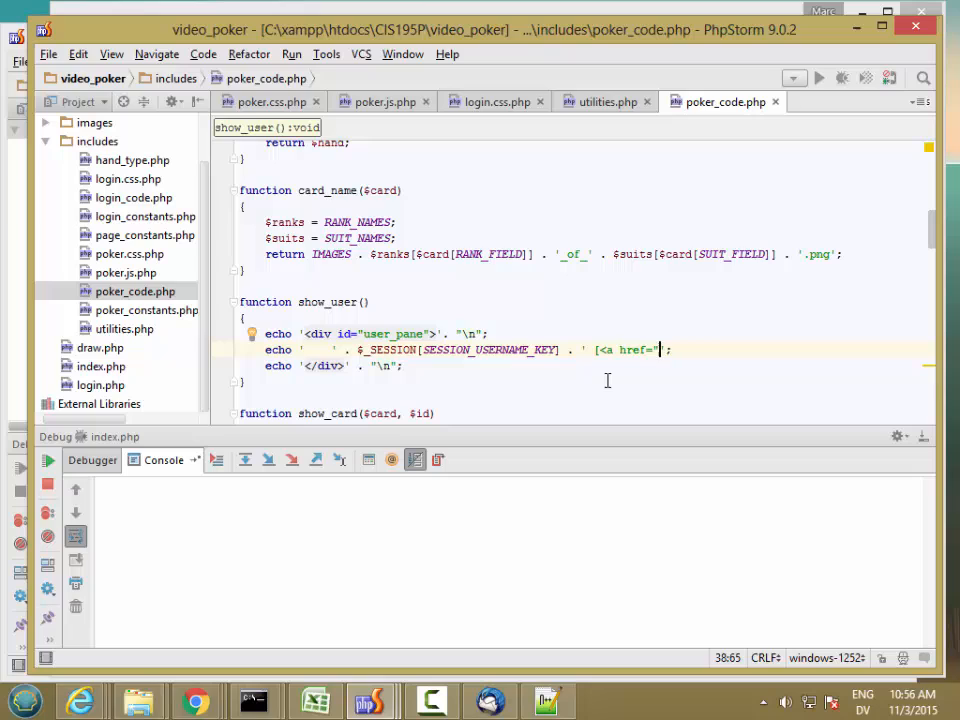
pyautogui.write("'")
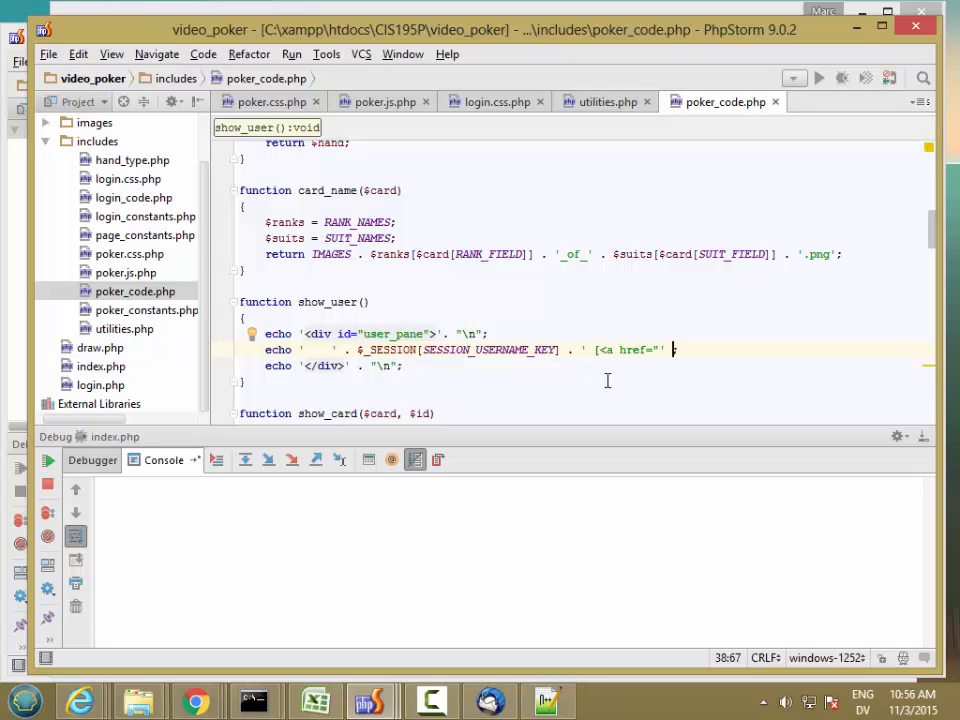
pyautogui.write('.')
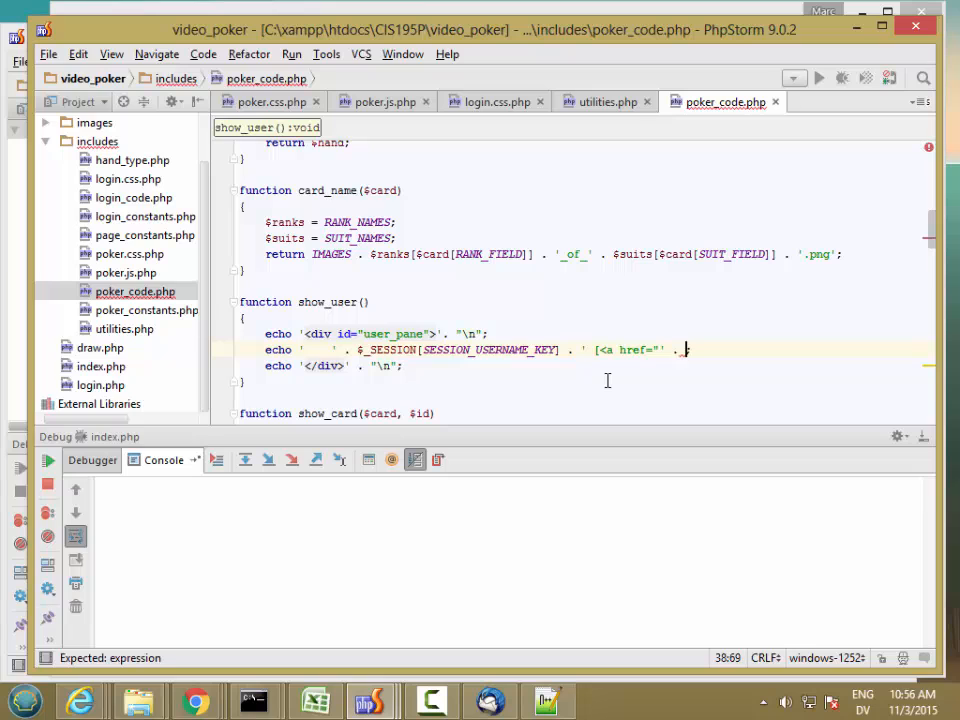
pyautogui.write('LOGOUT_PAGE . \'">\';')
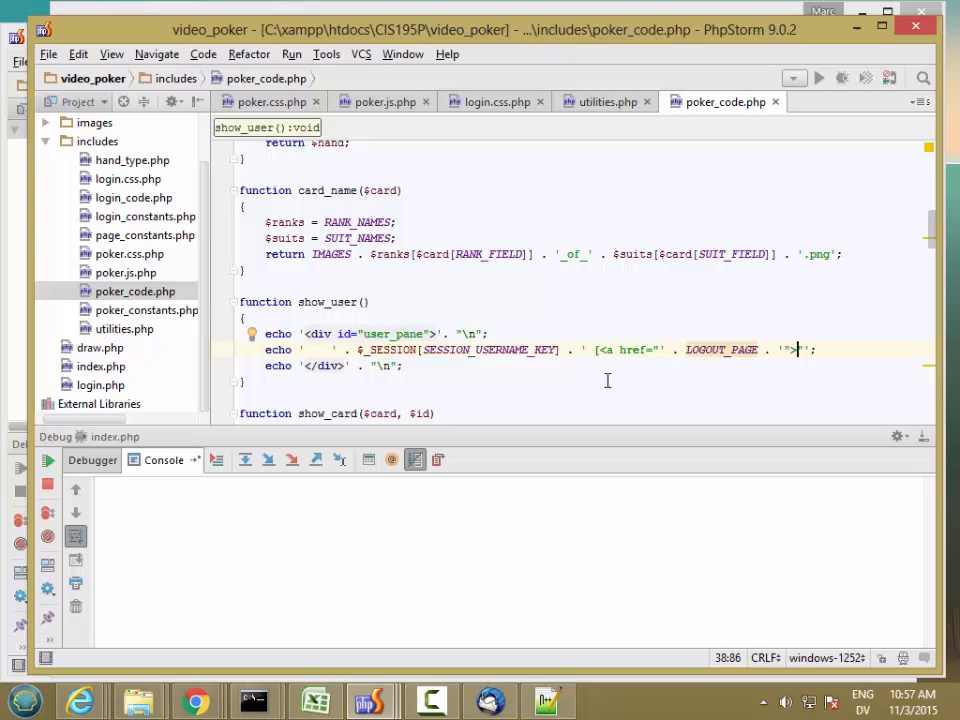
pyautogui.write('Lo')
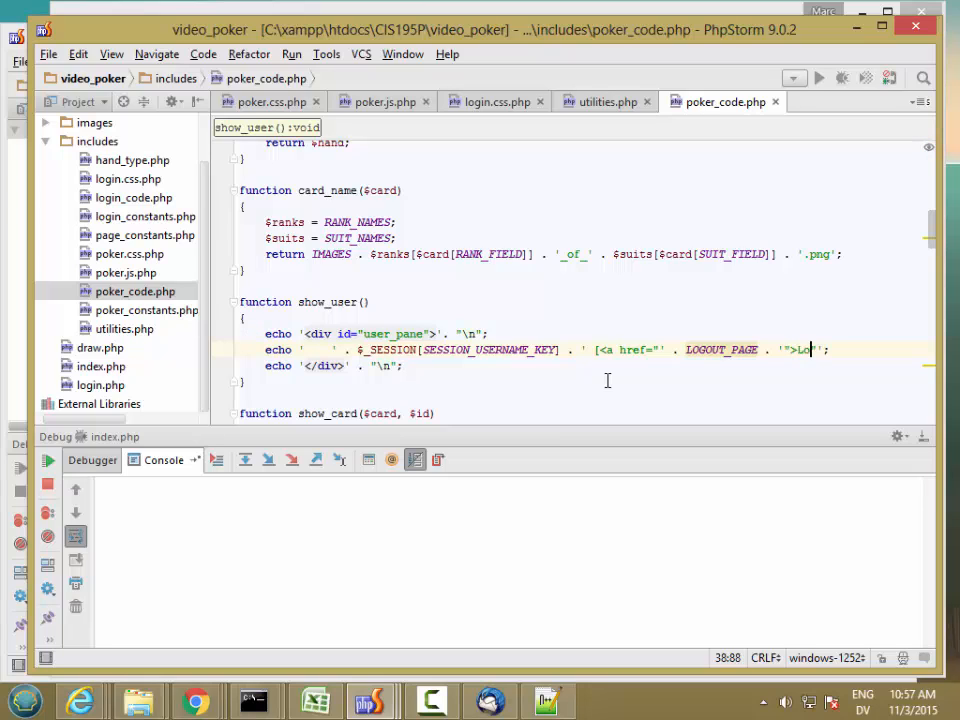
pyautogui.write('G')
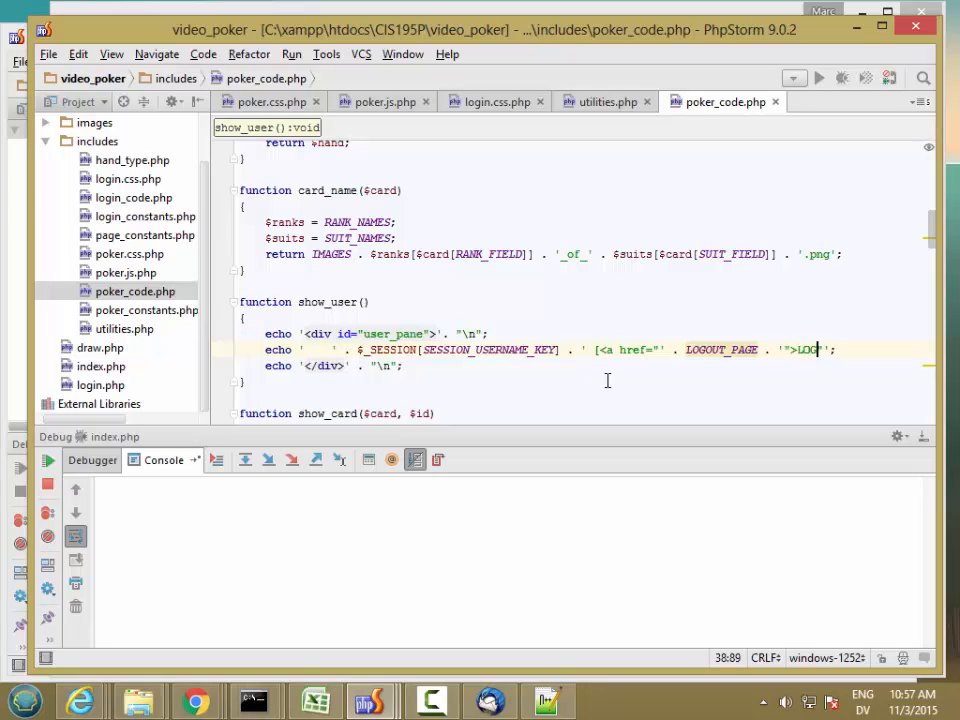
pyautogui.write('OUT')
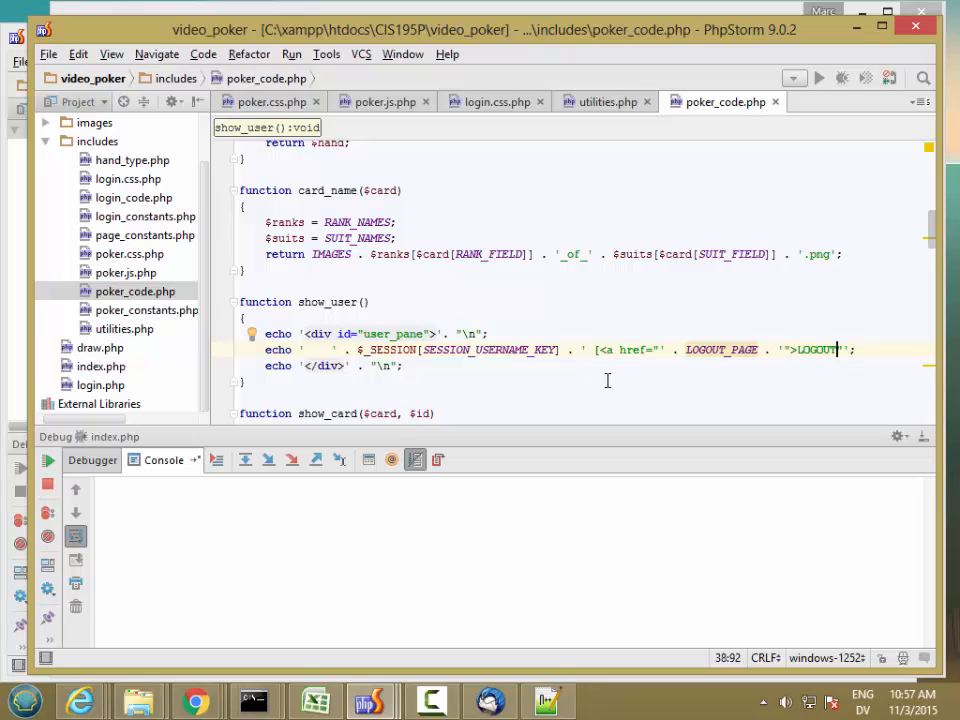
pyautogui.write('</a>]')
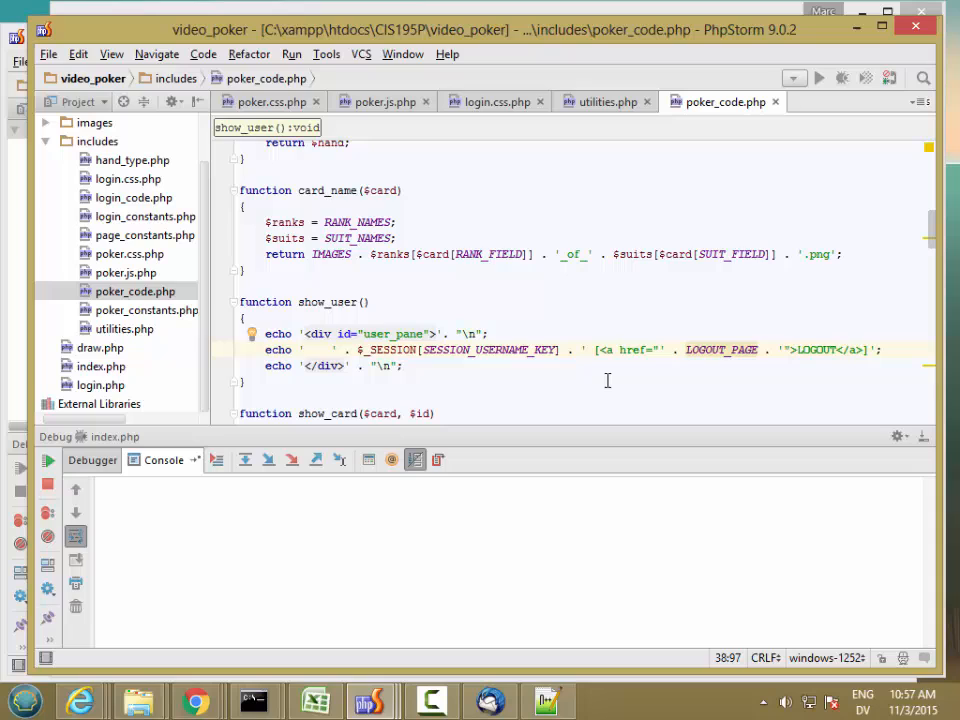
pyautogui.press('Right')
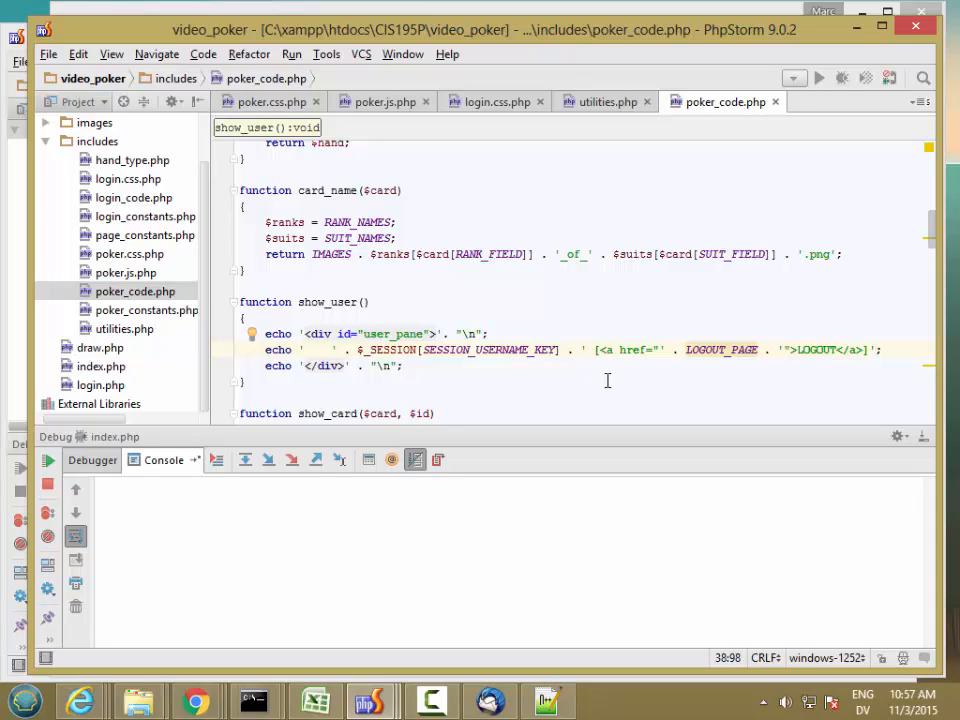
pyautogui.write('. "\\n"')
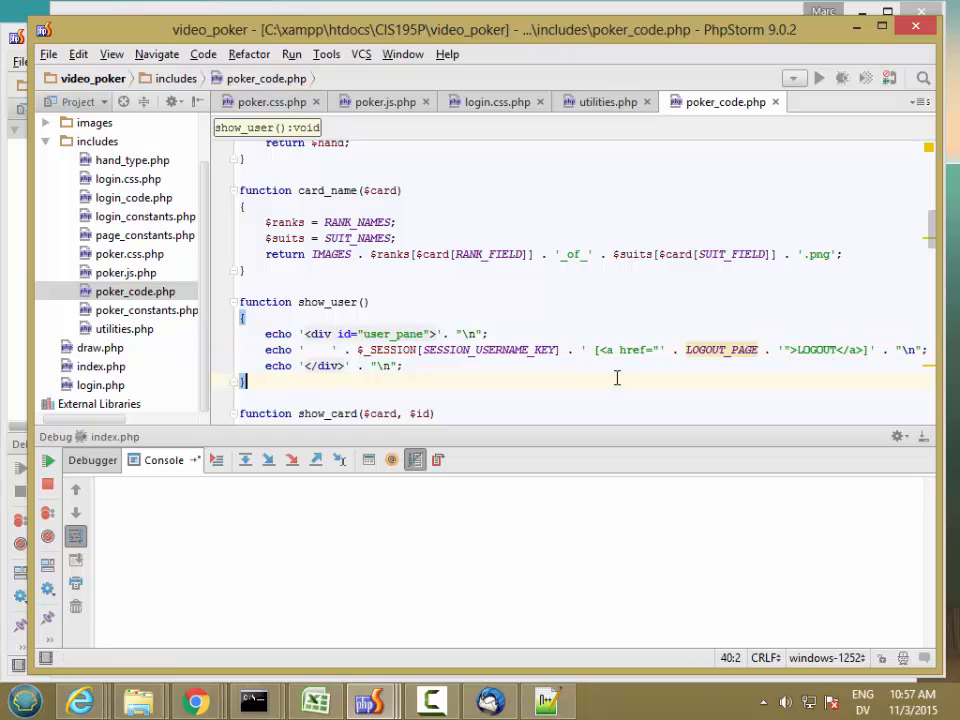
pyautogui.click(196, 700)
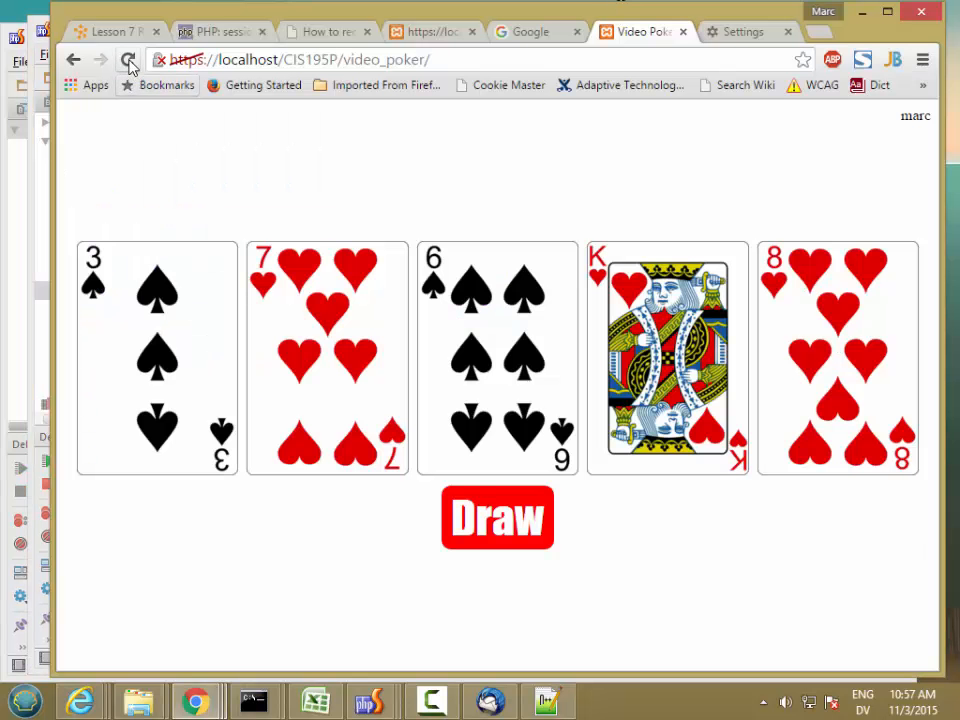
pyautogui.click(129, 59)
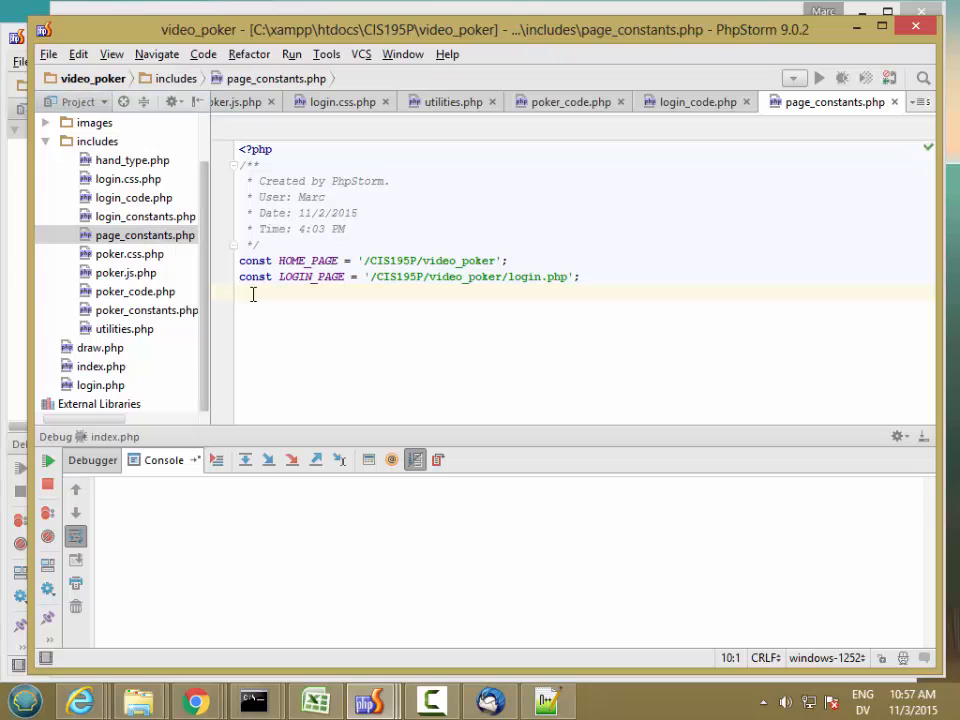
# Define const LOGOUT_PAGE = '/CIS195P/video_poker/logout.php'; in page_constants.php.
pyautogui.write('const')
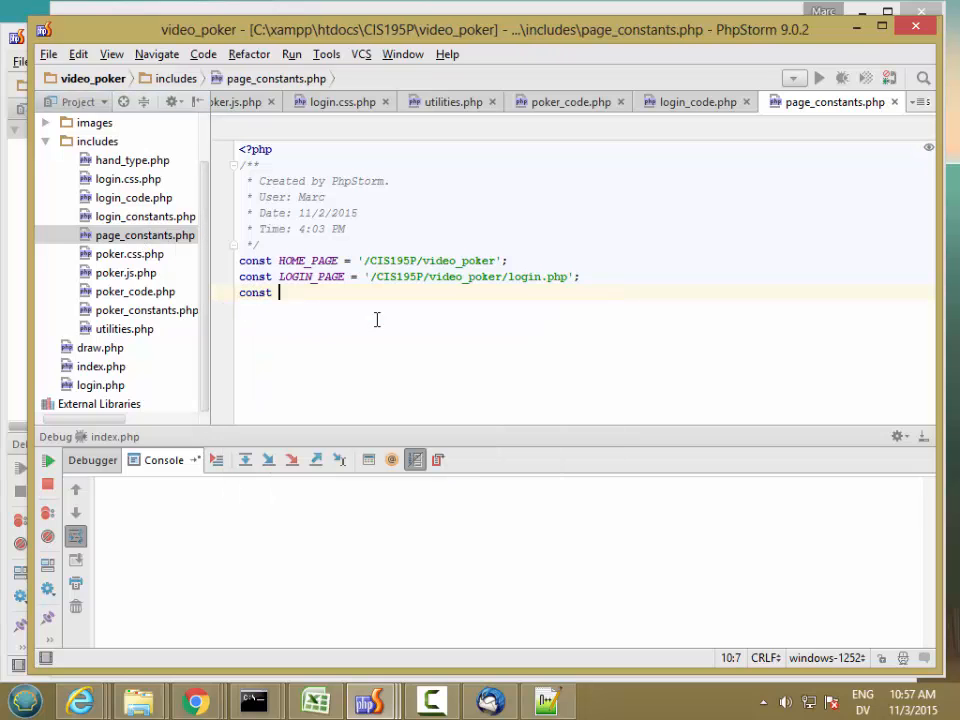
pyautogui.write('LOGOUT_PAGE =')
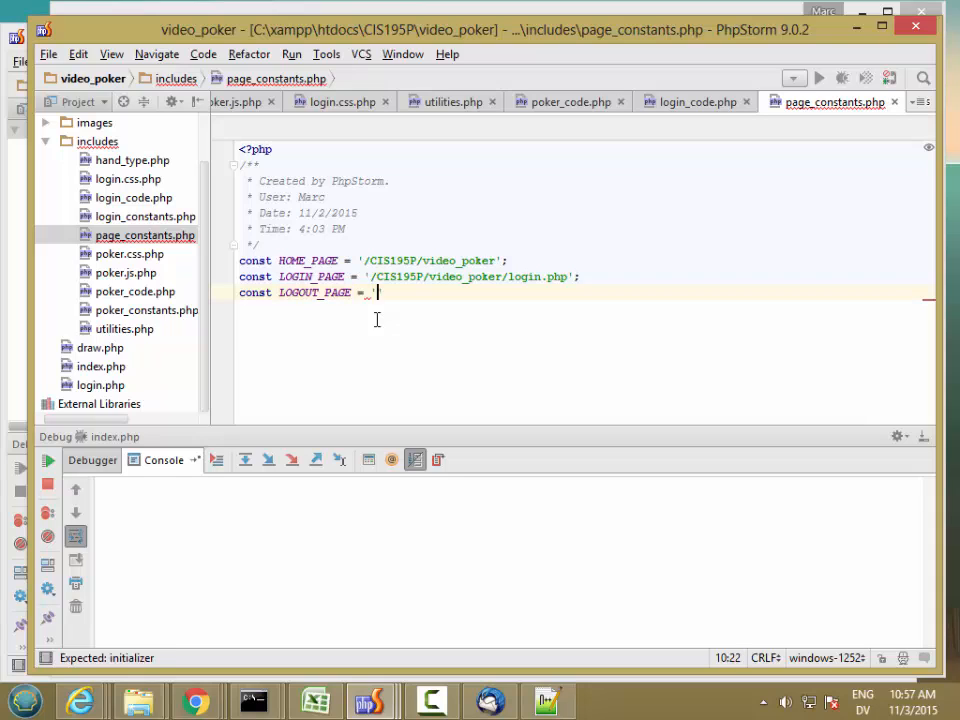
pyautogui.write("'")
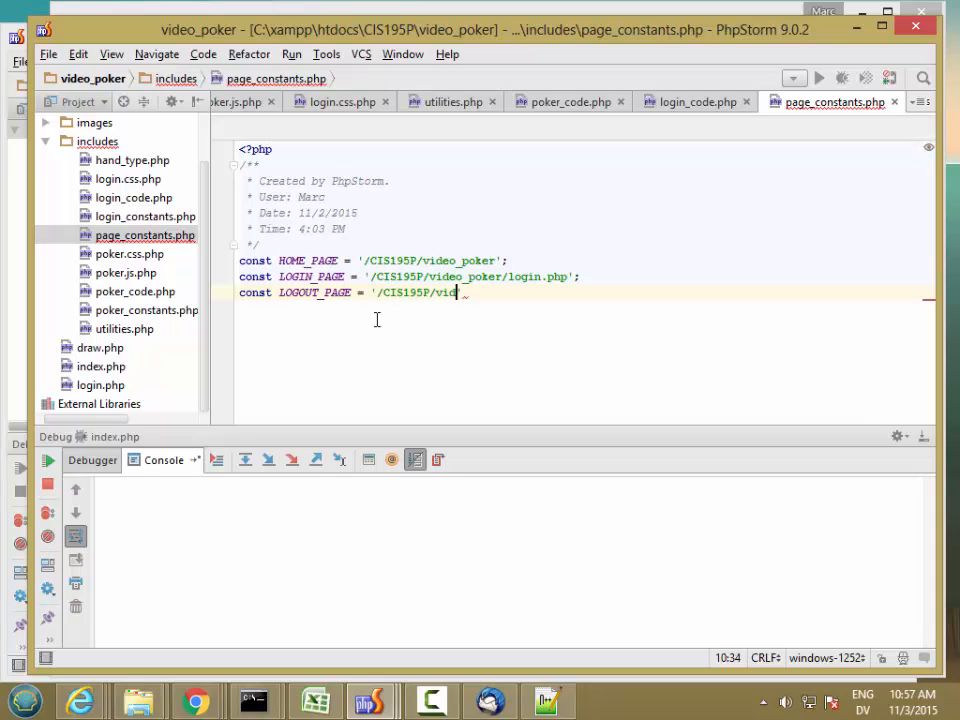
pyautogui.write('o_poker')
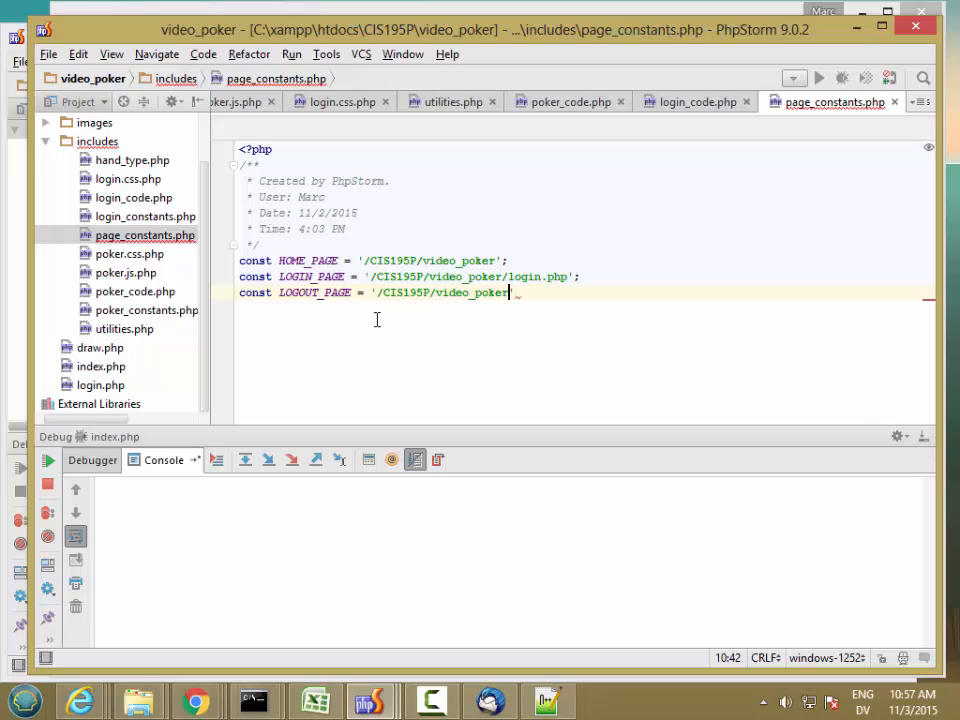
pyautogui.write('/logout')
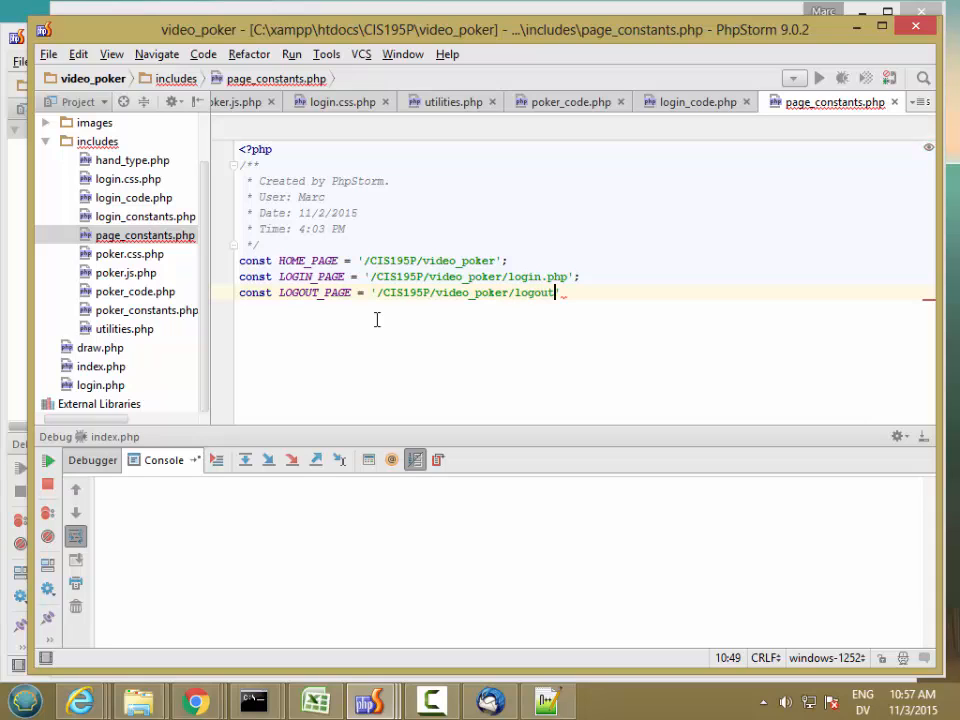
pyautogui.write(".php';")
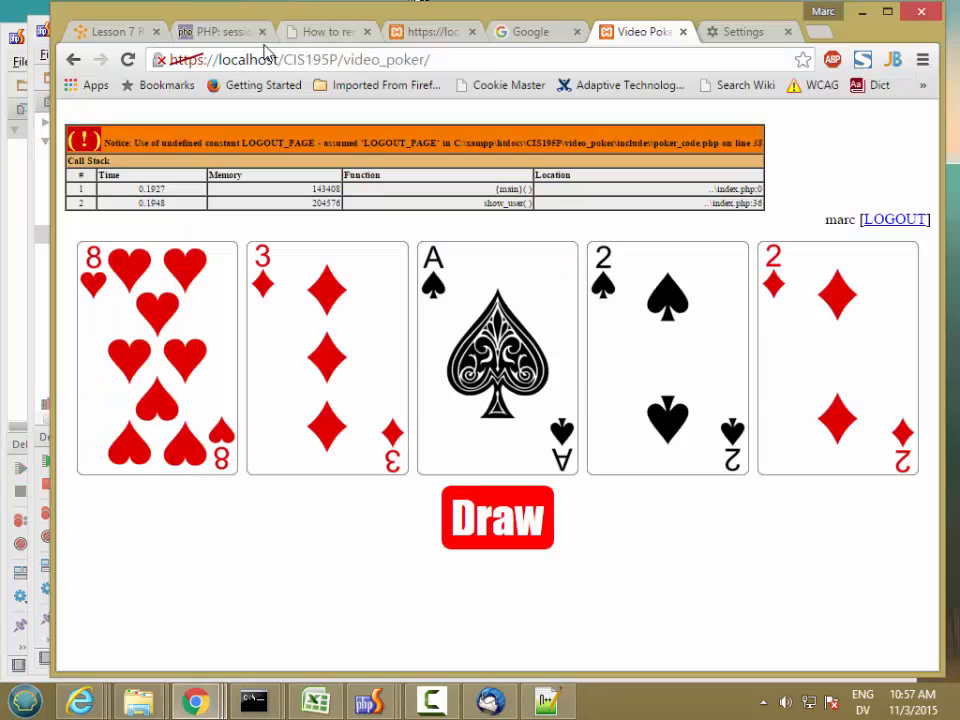
# Reload the poker page so the LOGOUT link shows without the undefined-constant notice.
pyautogui.click(497, 518)
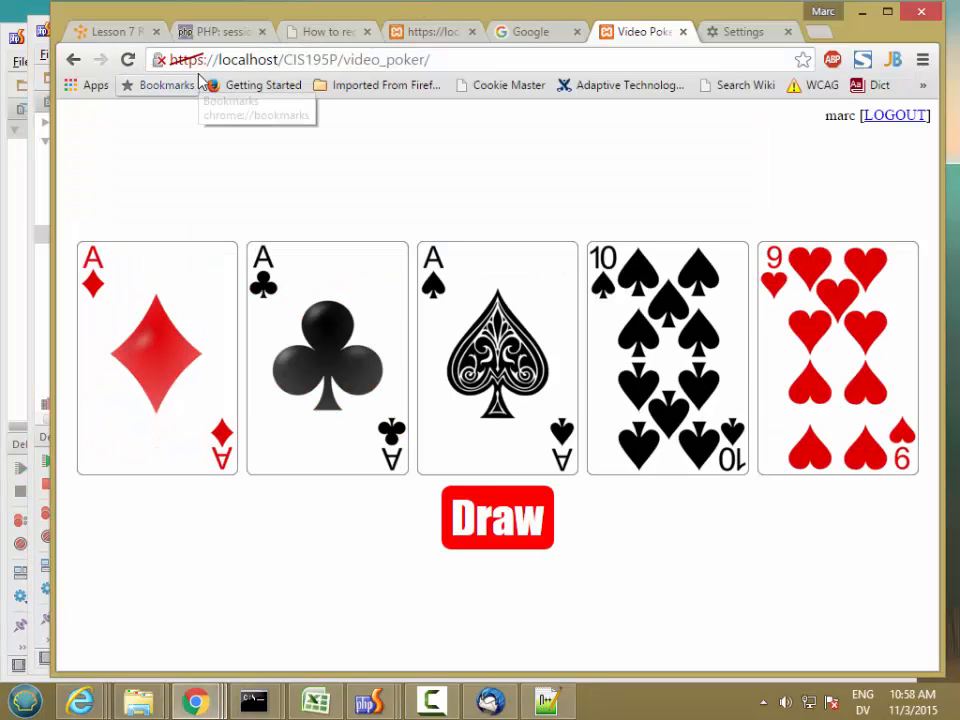
pyautogui.moveTo(895, 115)
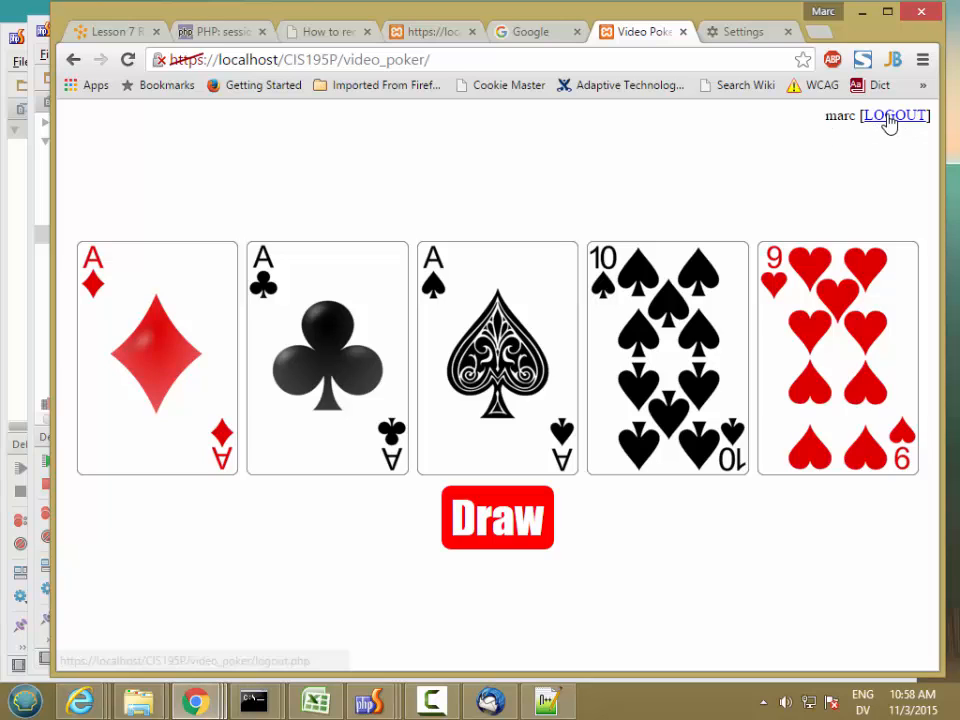
pyautogui.moveTo(650, 312)
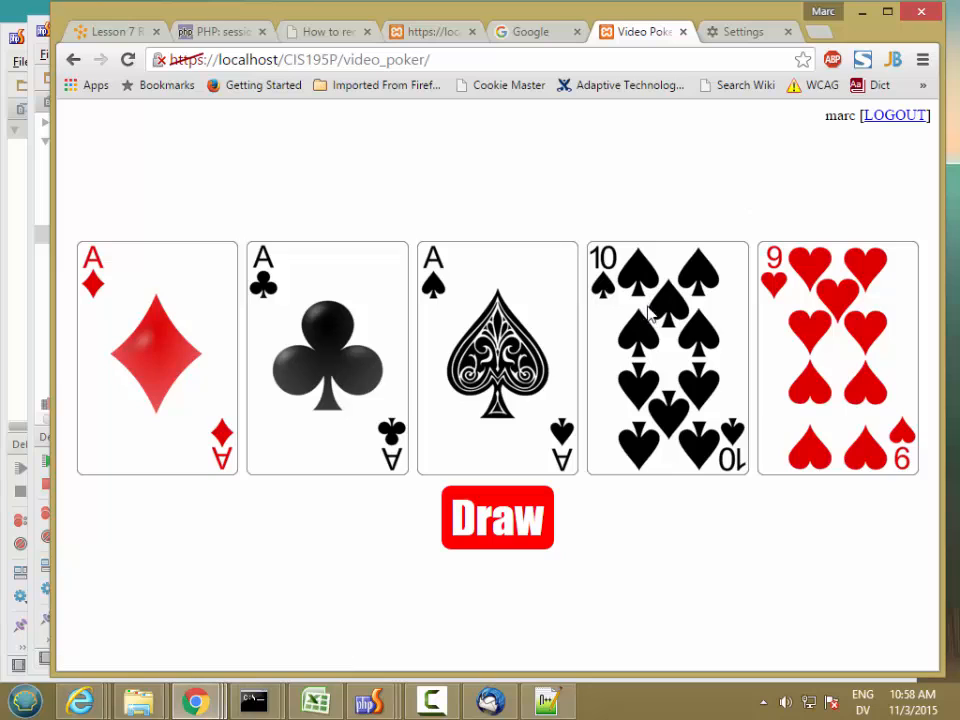
pyautogui.click(497, 518)
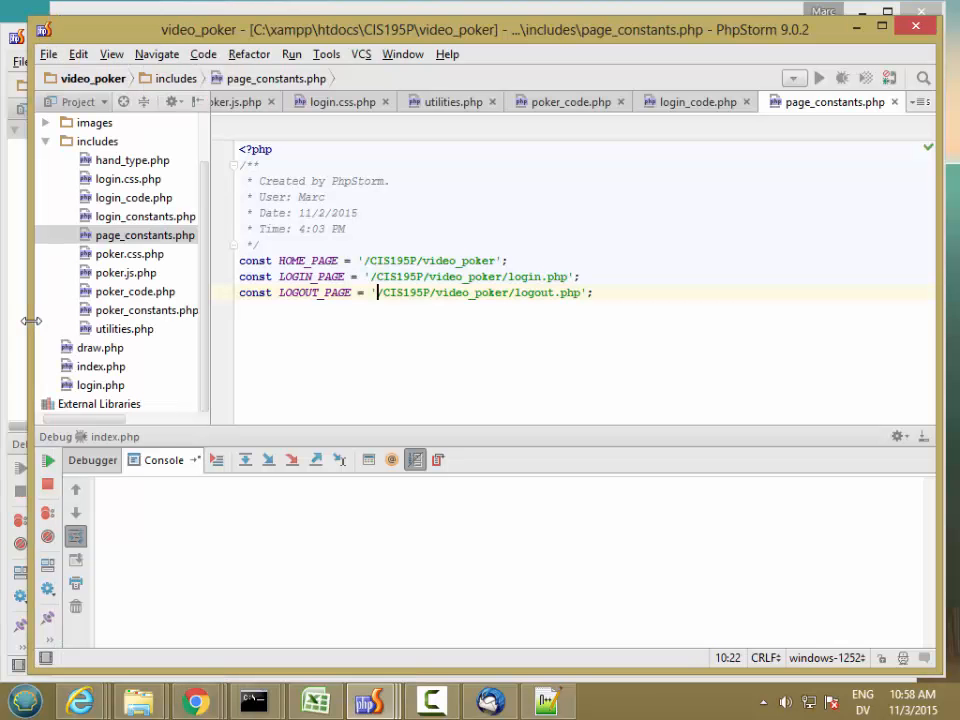
pyautogui.click(100, 365)
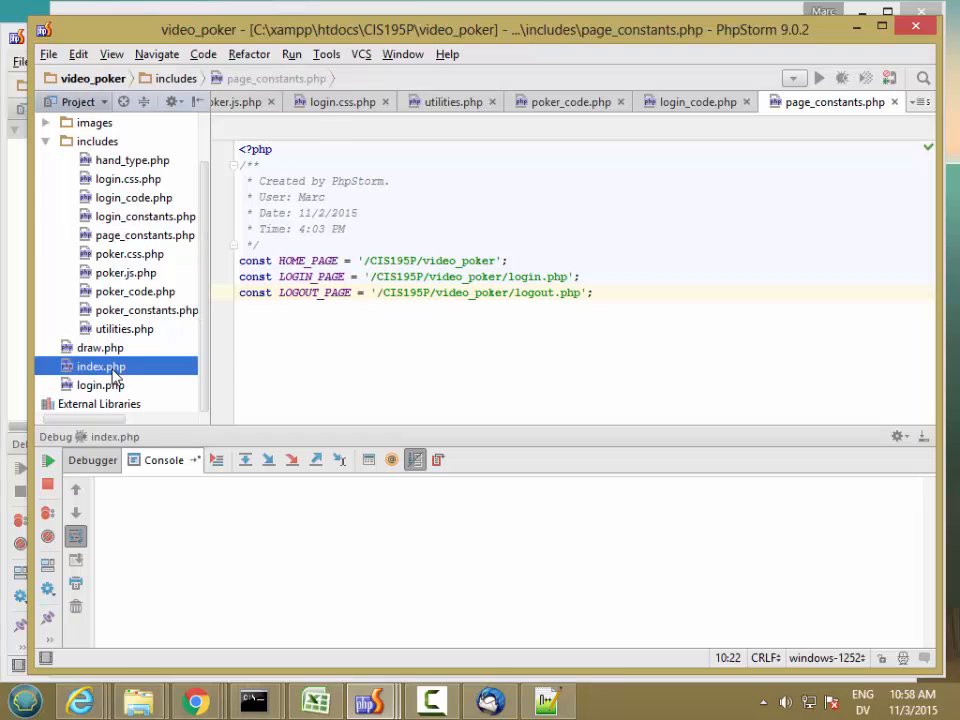
pyautogui.doubleClick(100, 365)
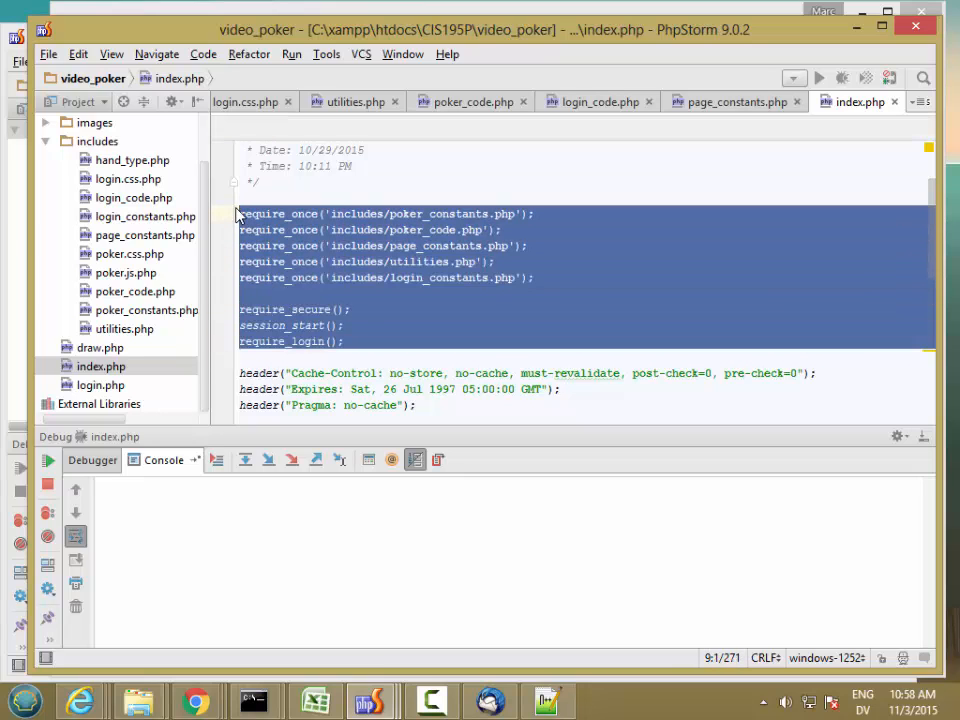
pyautogui.click(99, 347)
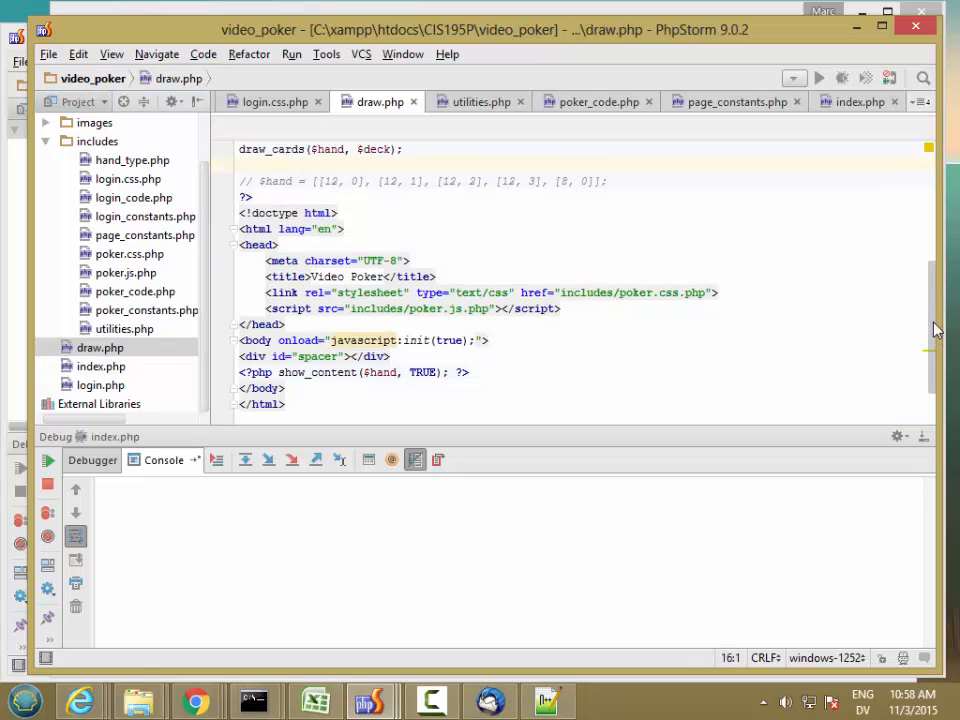
pyautogui.scroll(3)
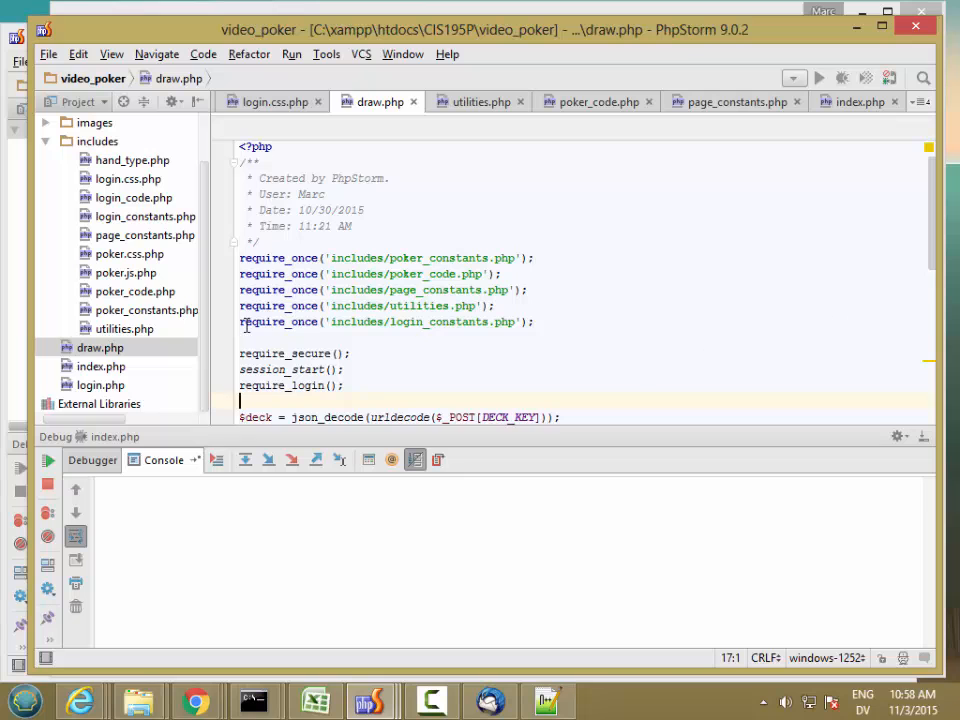
pyautogui.click(856, 101)
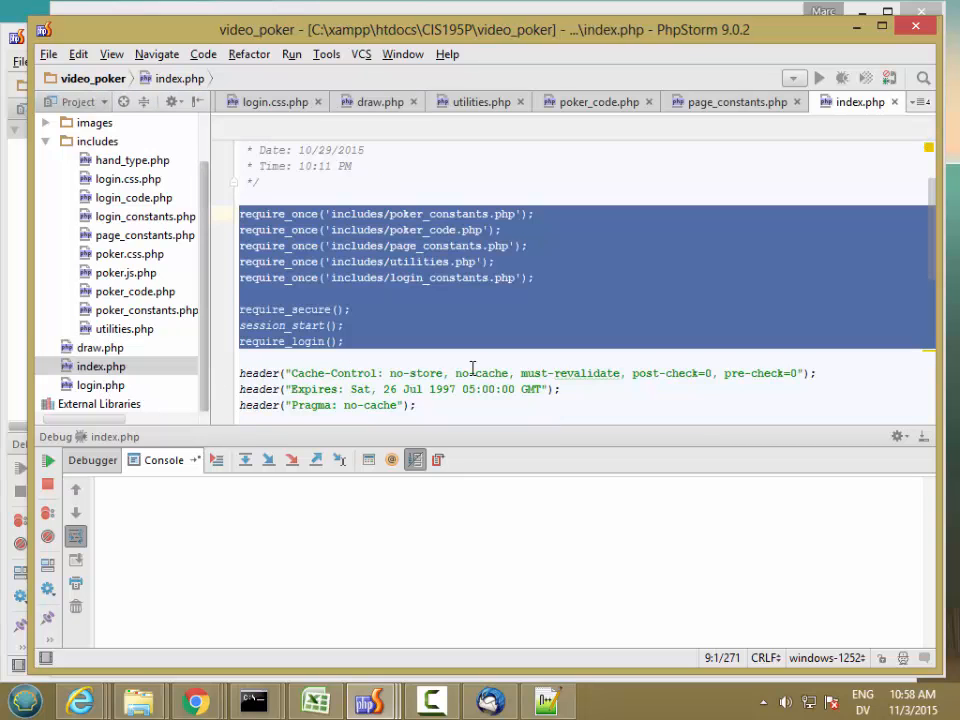
pyautogui.scroll(-3)
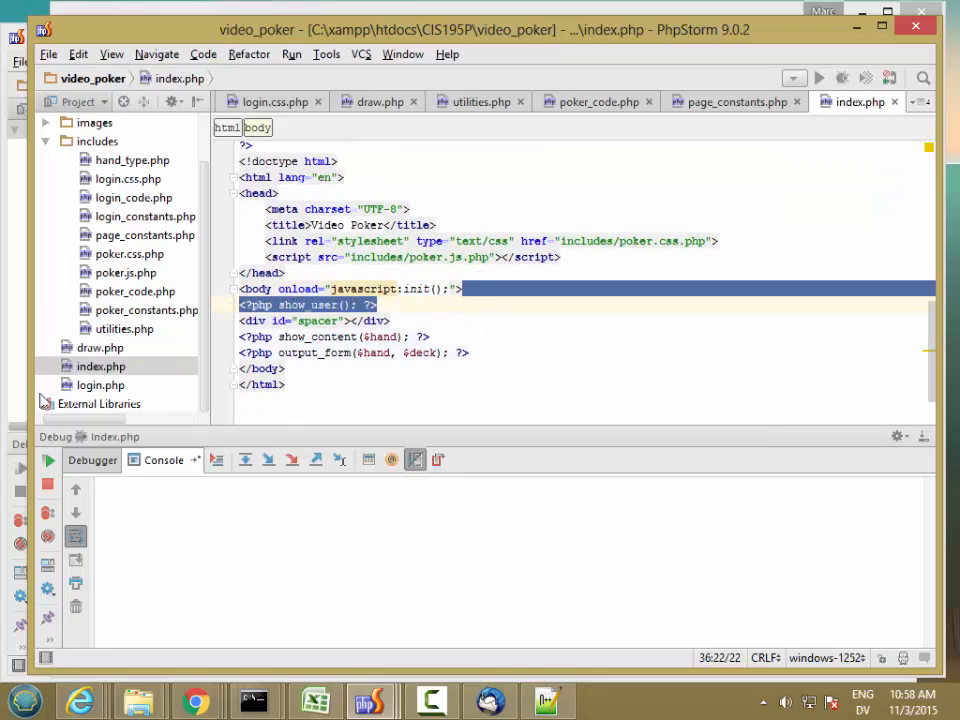
pyautogui.click(378, 101)
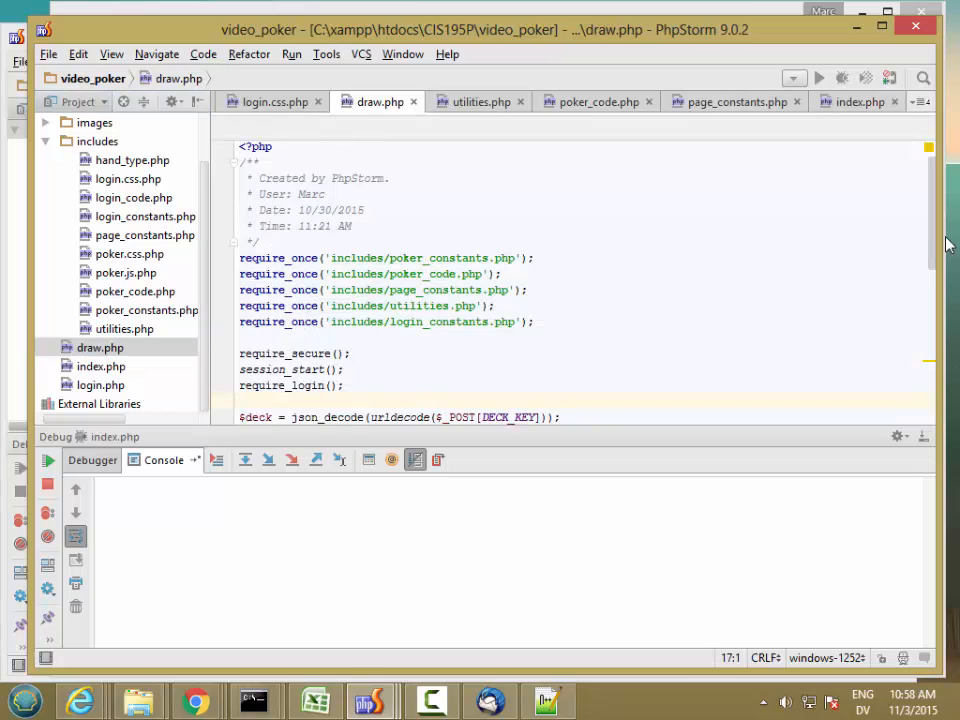
pyautogui.scroll(-3)
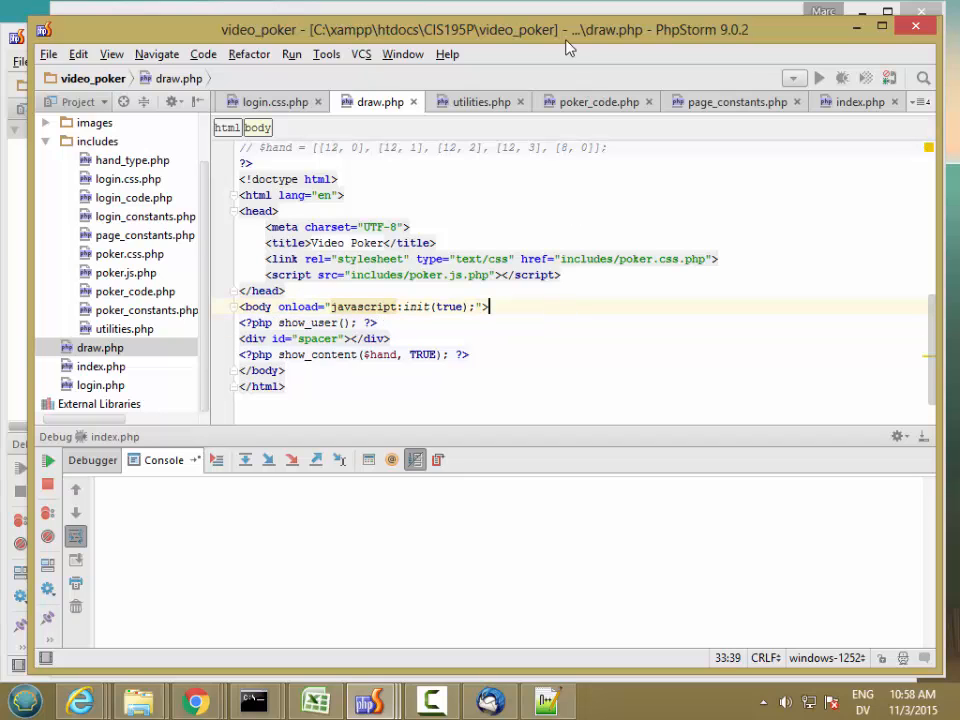
pyautogui.click(196, 700)
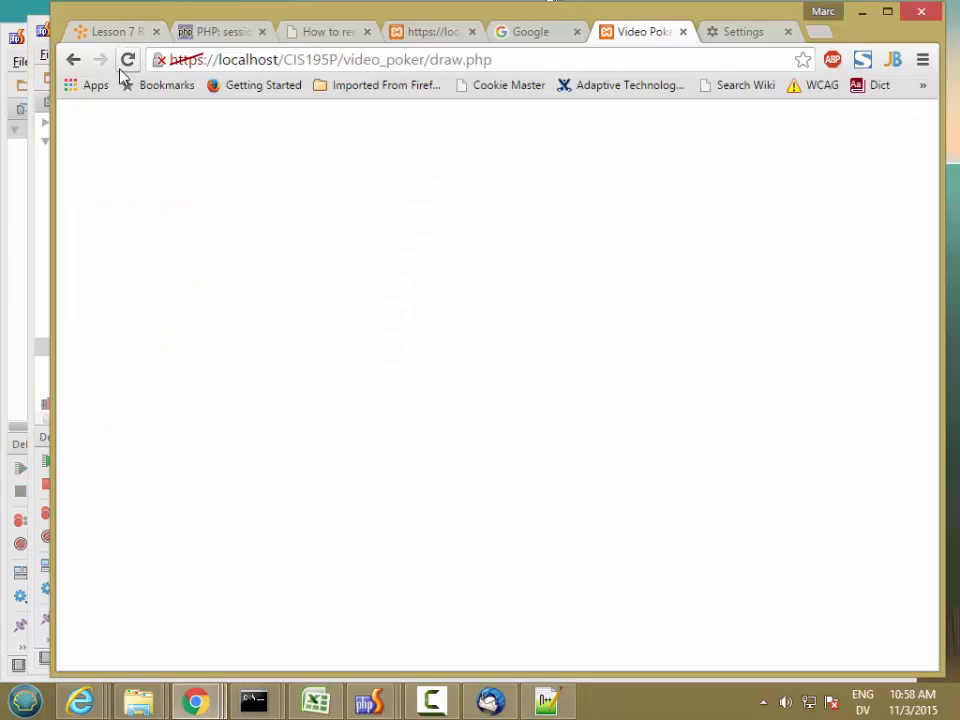
pyautogui.click(127, 59)
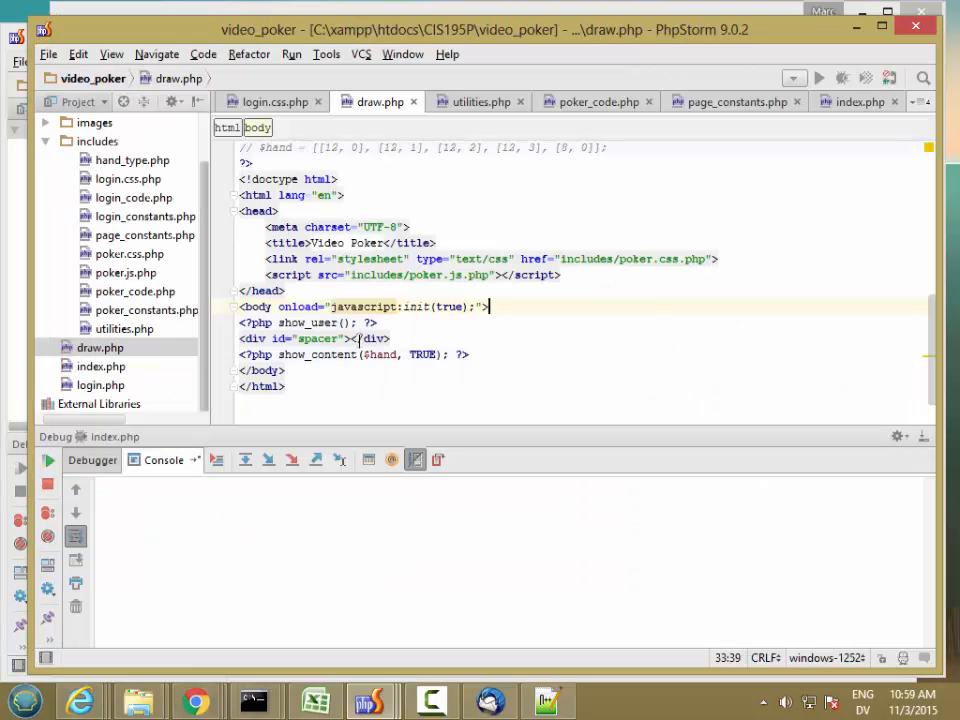
# Add require_once('includes/hand_type.php') to draw.php and resubmit the draw page.
pyautogui.scroll(3)
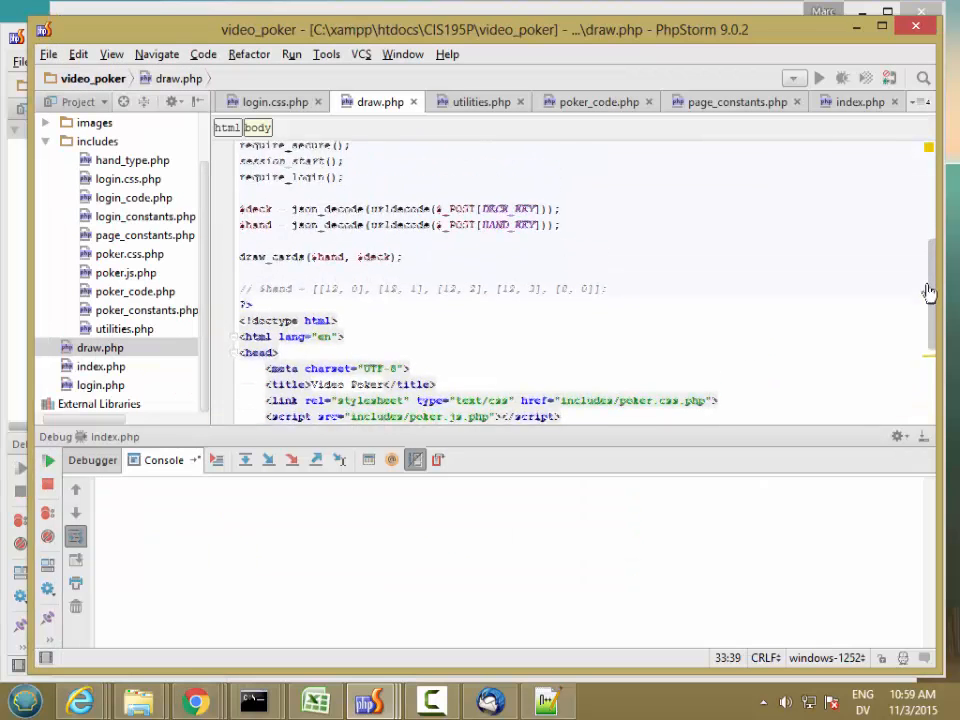
pyautogui.scroll(3)
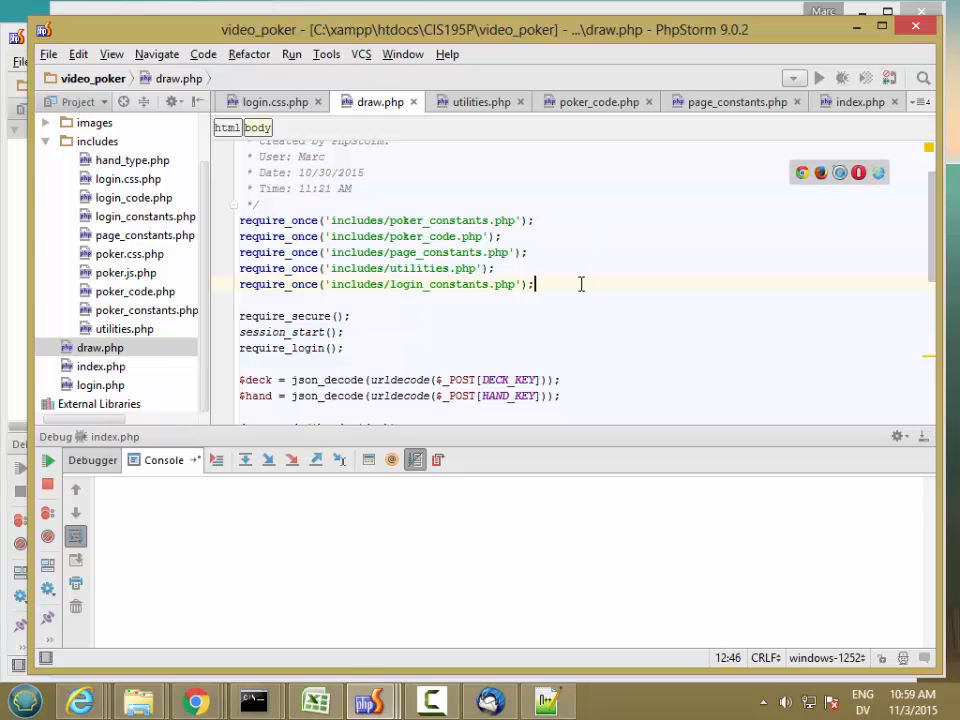
pyautogui.write('require_once_h')
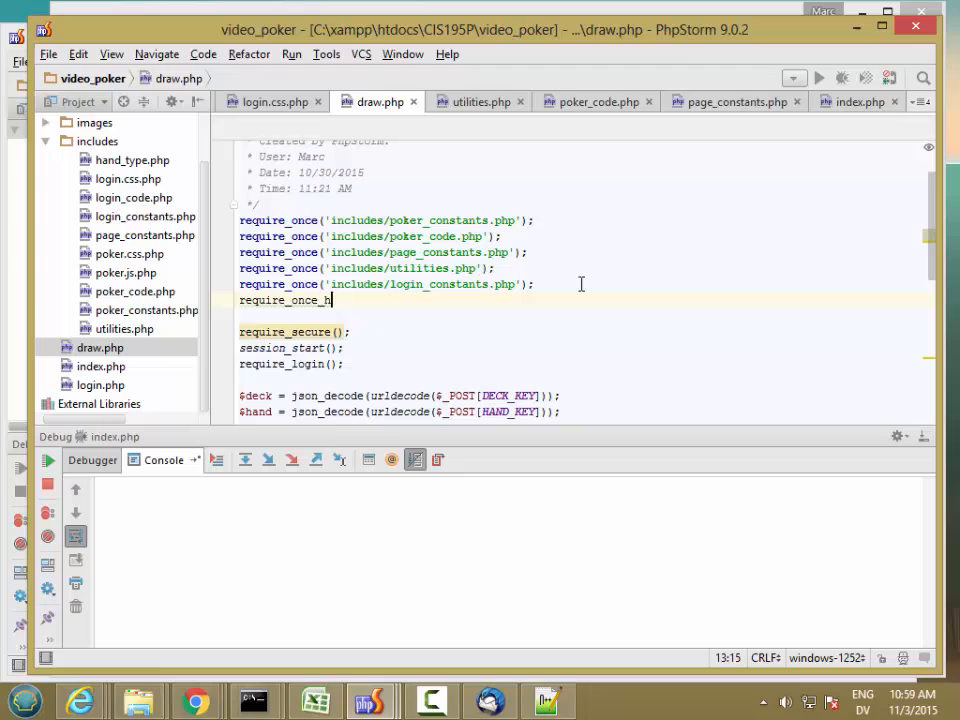
pyautogui.press('BackSpace')
pyautogui.write("('includes/")
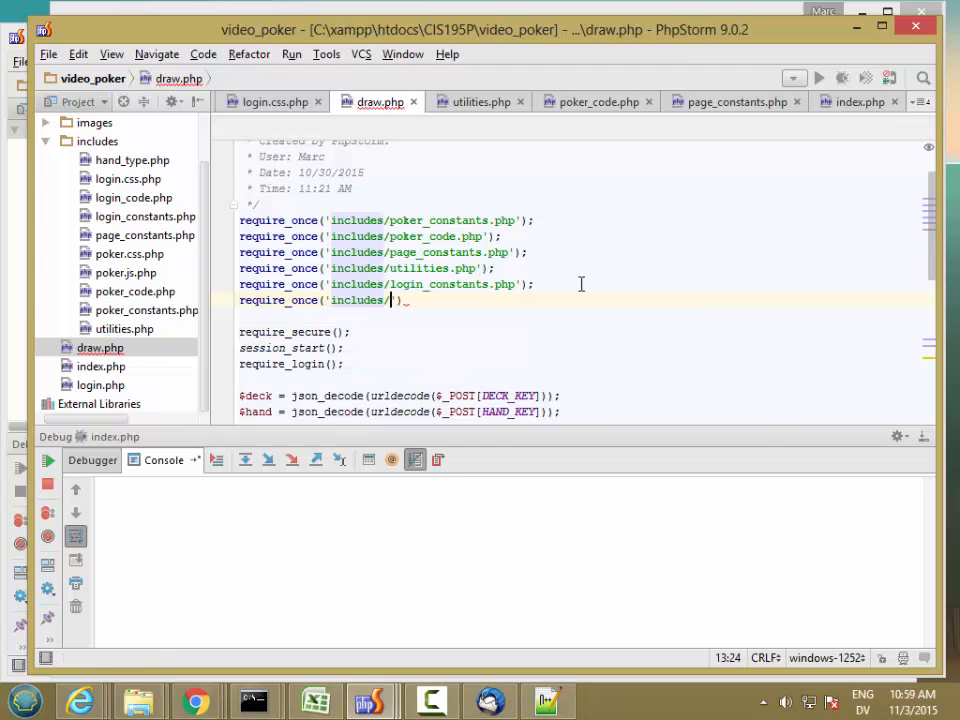
pyautogui.write("hand_type.php')")
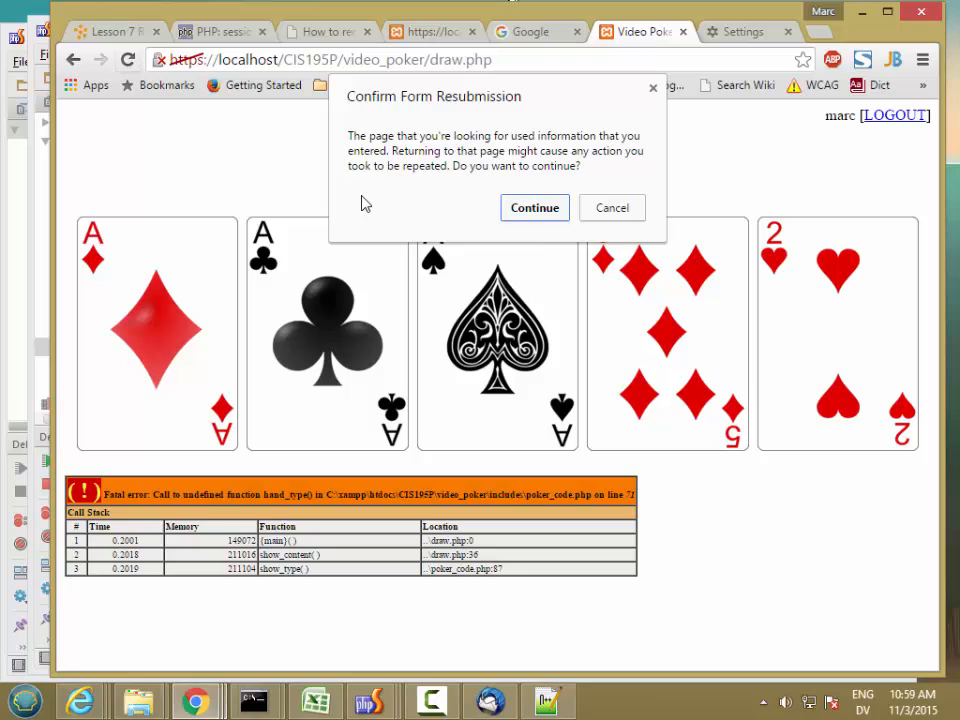
pyautogui.click(534, 208)
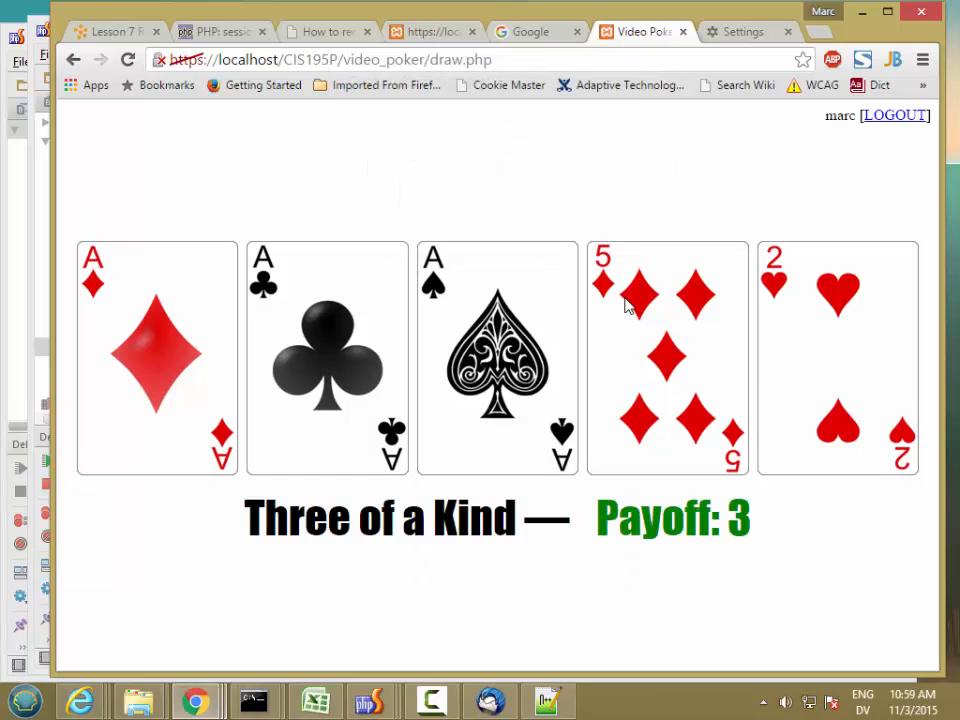
pyautogui.moveTo(626, 307)
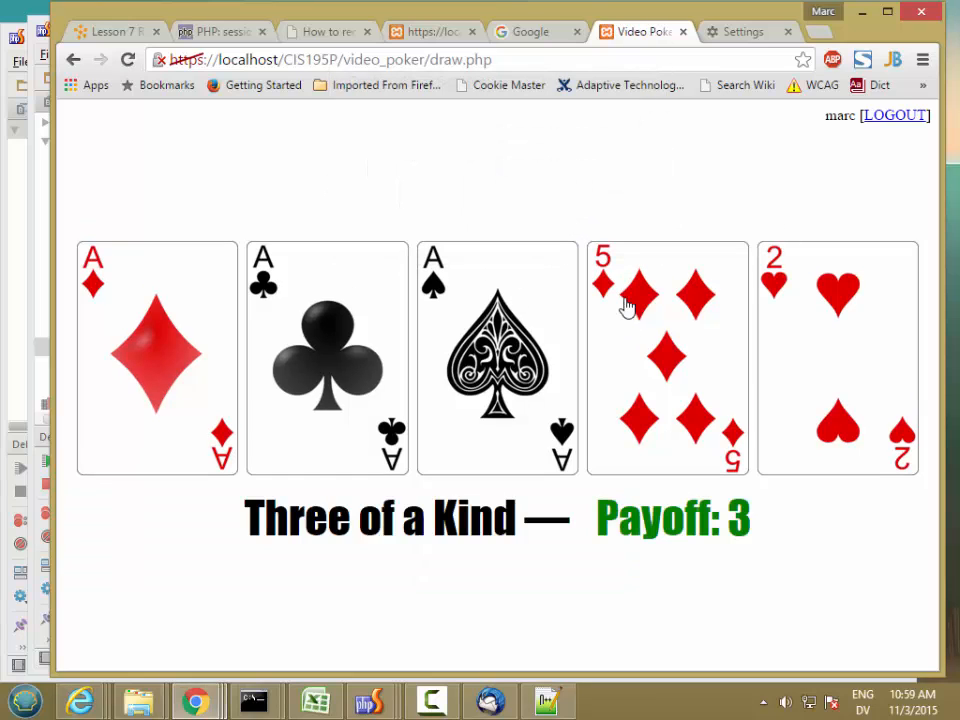
# Follow the LOGOUT link and see the 404 Object not found page for logout.php.
pyautogui.click(894, 115)
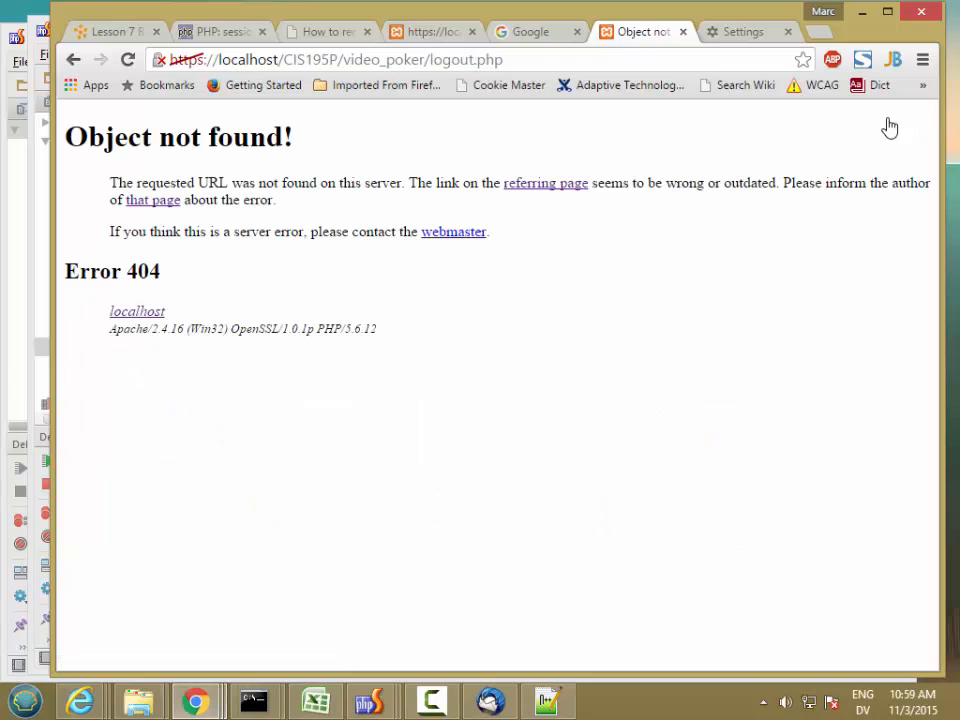
pyautogui.moveTo(166, 262)
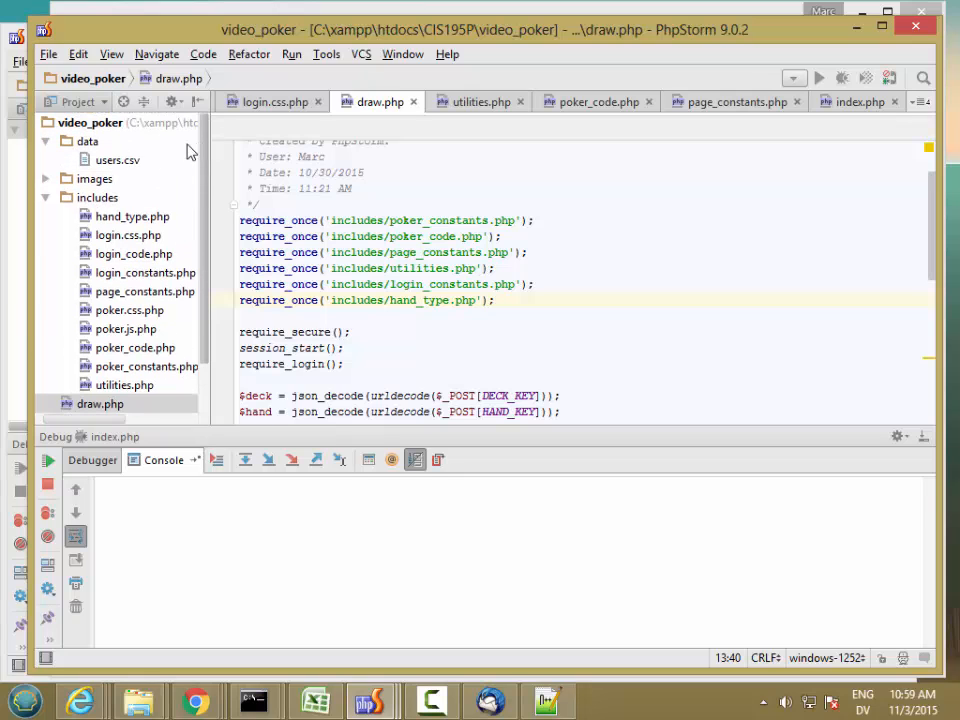
# Create a new PHP file named logout.php in the video_poker project root.
pyautogui.rightClick(90, 122)
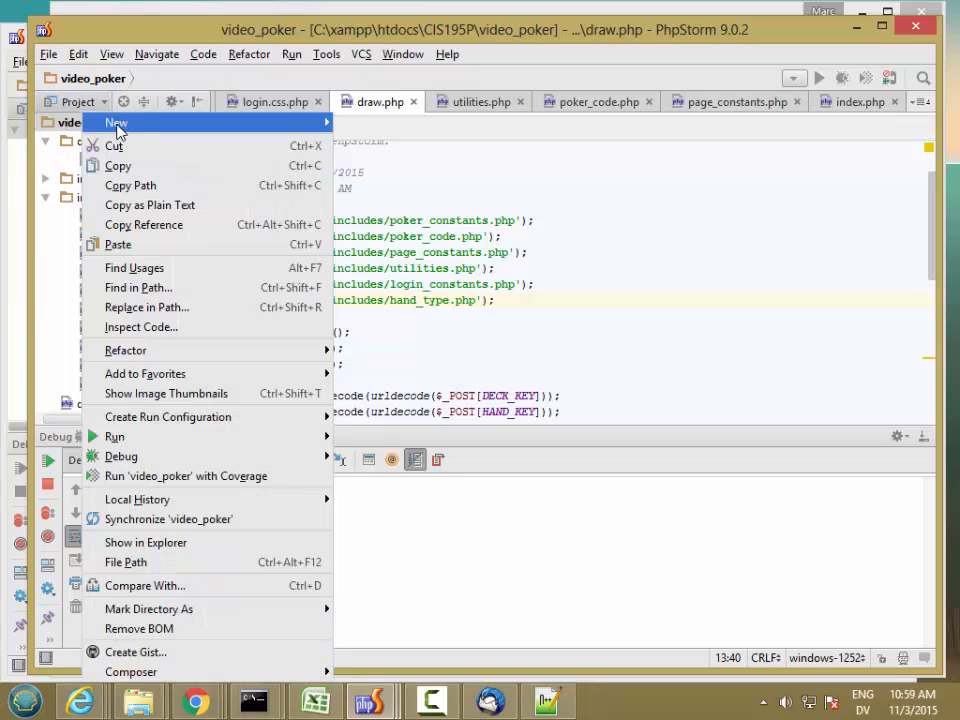
pyautogui.click(115, 122)
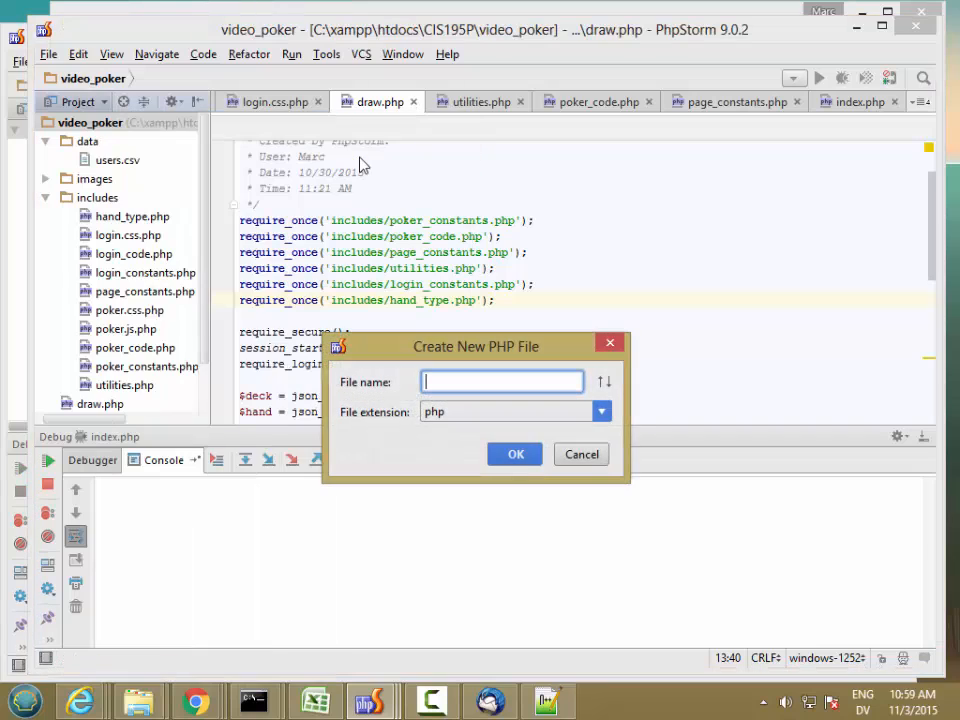
pyautogui.write('logout.php')
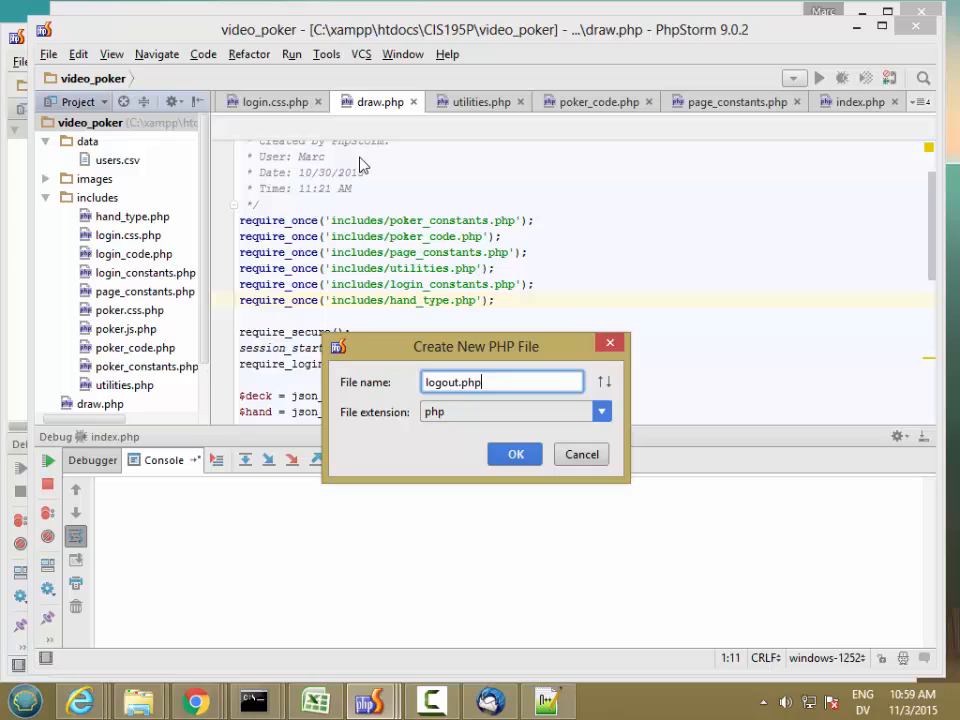
pyautogui.click(515, 454)
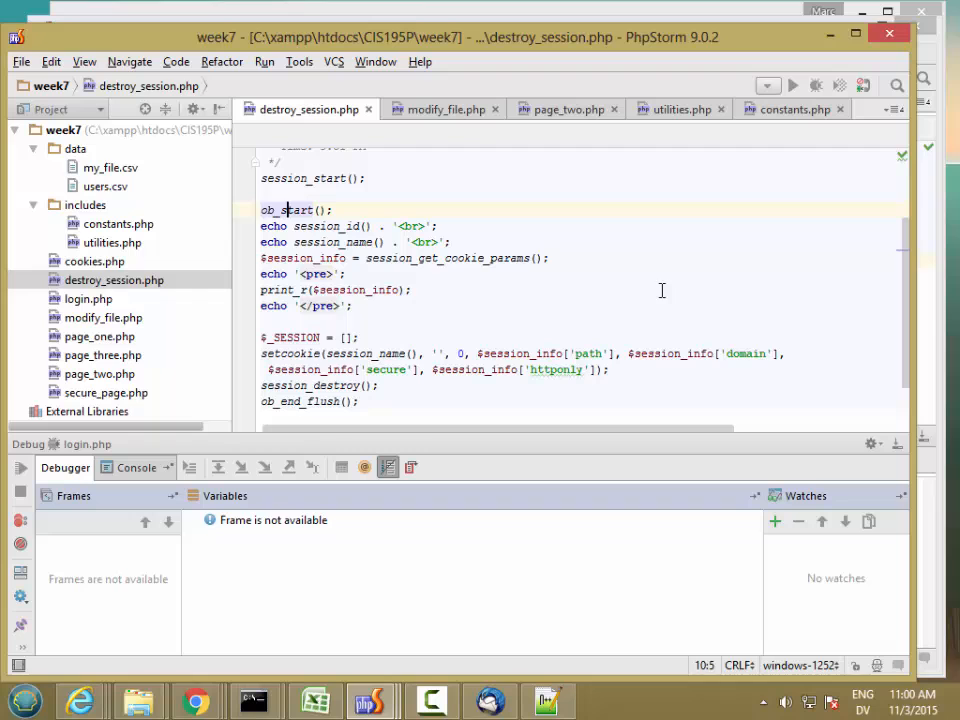
# Select and copy the session-clearing lines from week7's destroy_session.php.
pyautogui.scroll(3)
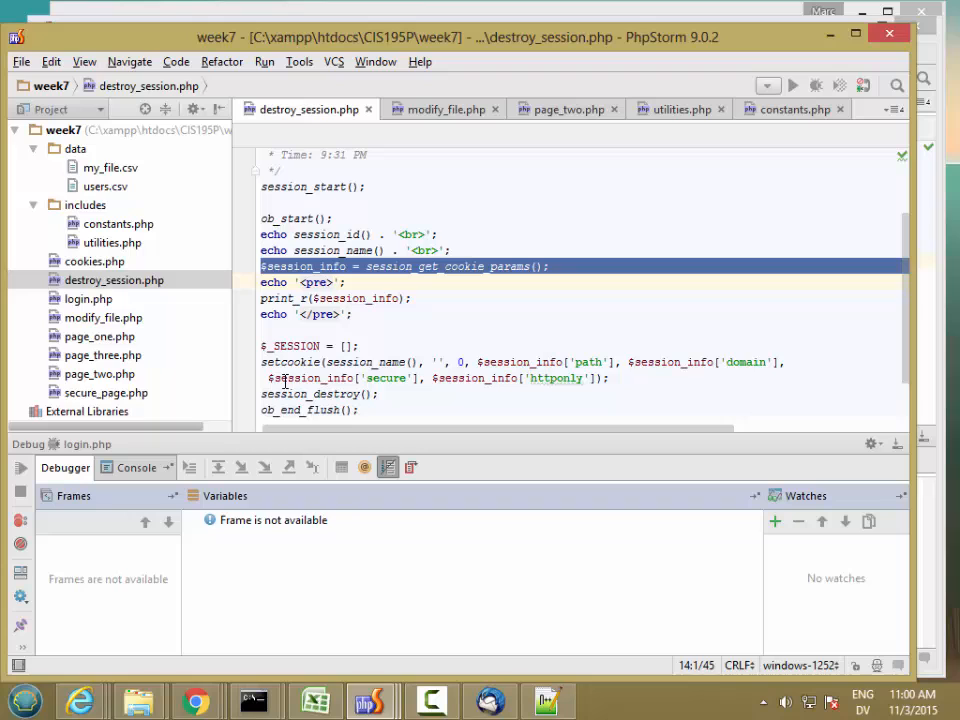
pyautogui.click(268, 265)
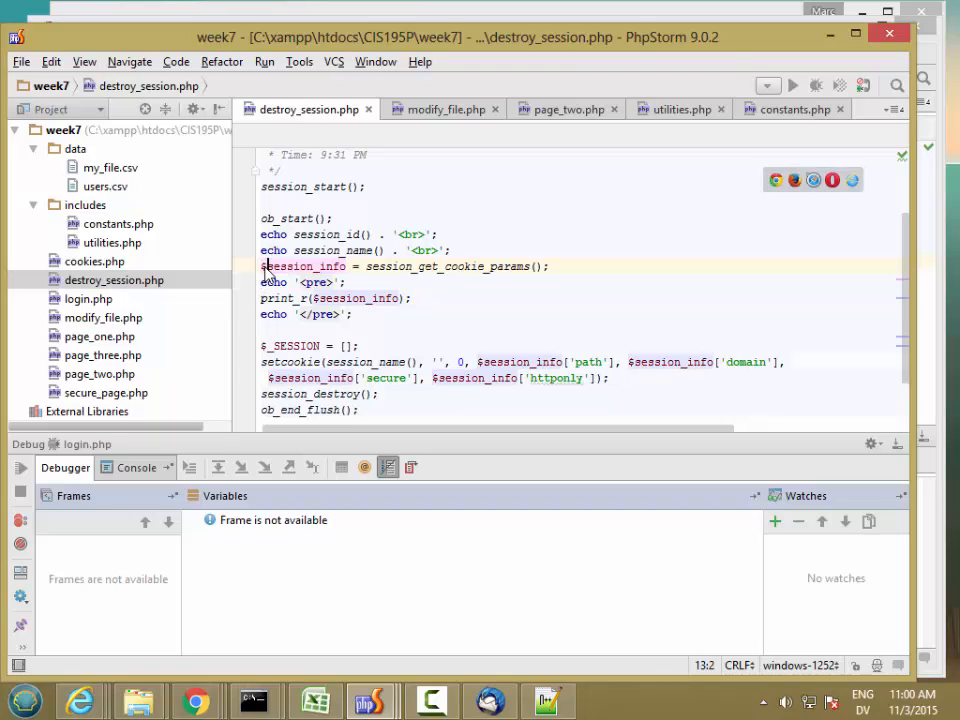
pyautogui.moveTo(262, 266); pyautogui.dragTo(262, 393)
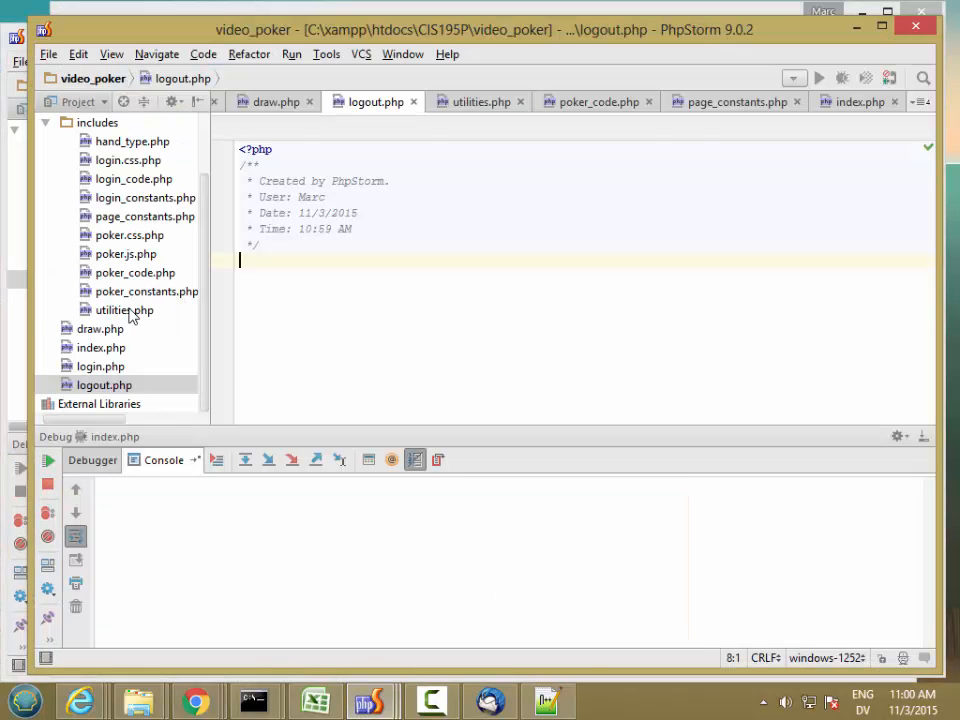
# Open utilities.php and start a destroy_session() function at the end of the file.
pyautogui.click(124, 309)
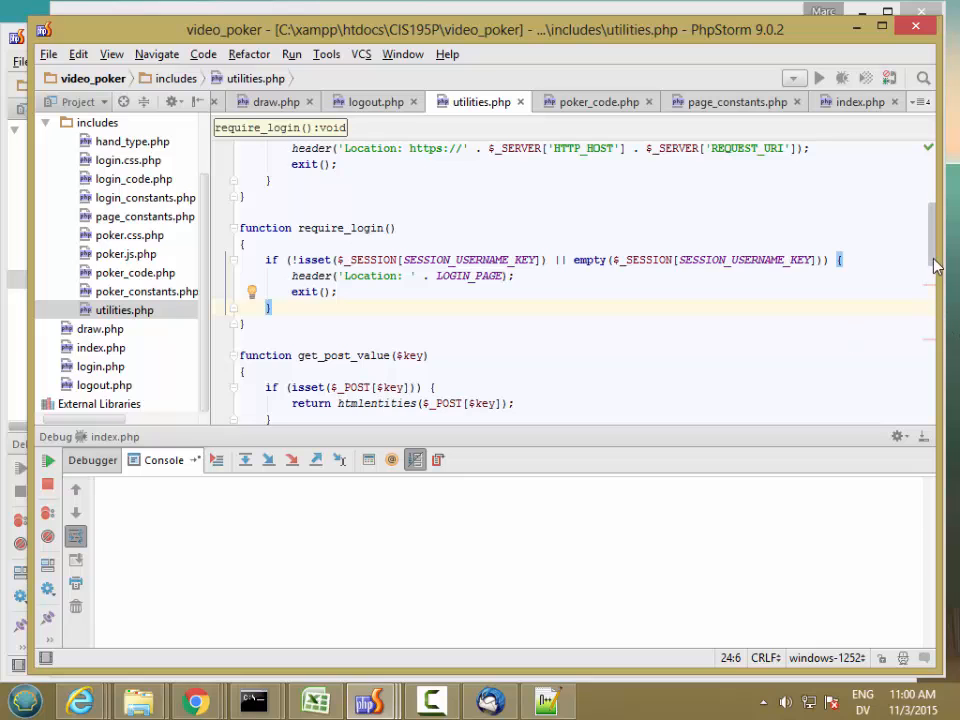
pyautogui.scroll(-3)
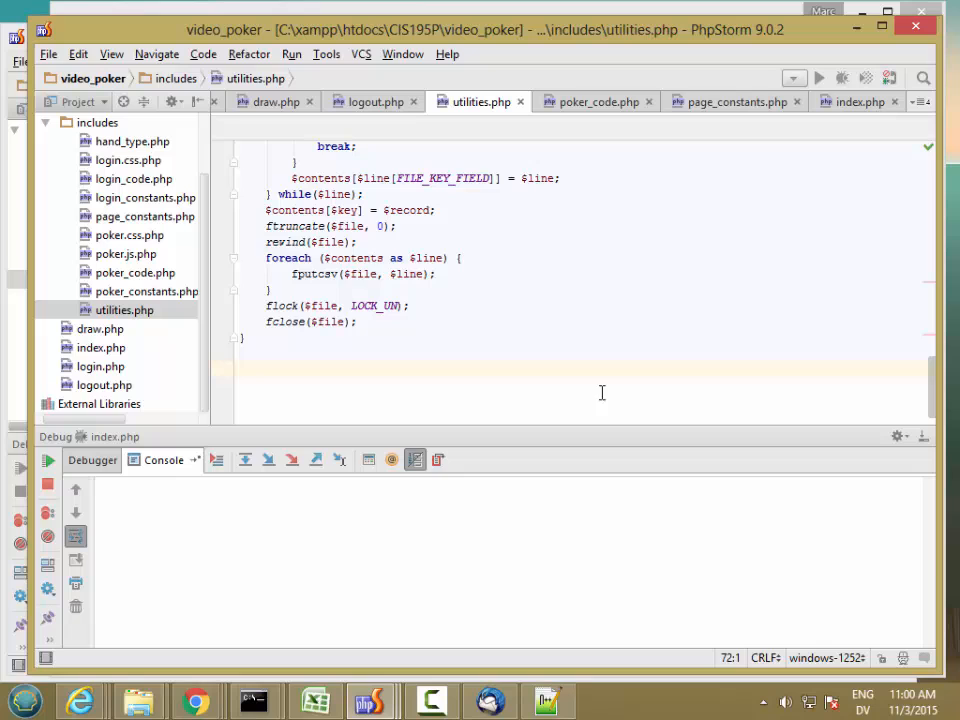
pyautogui.write('function')
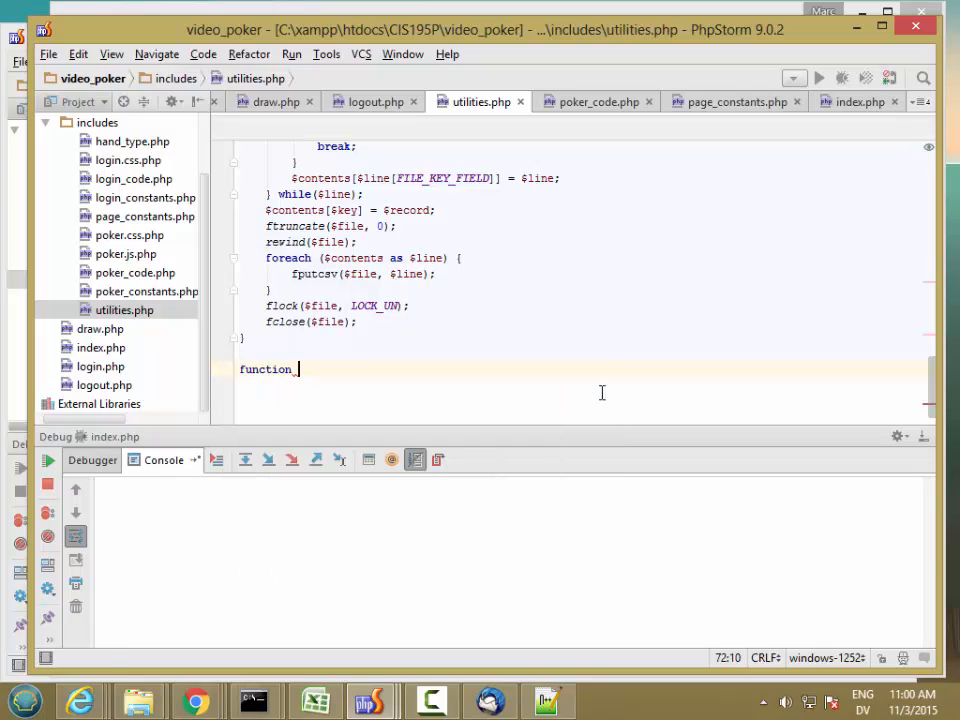
pyautogui.write('destroy_s')
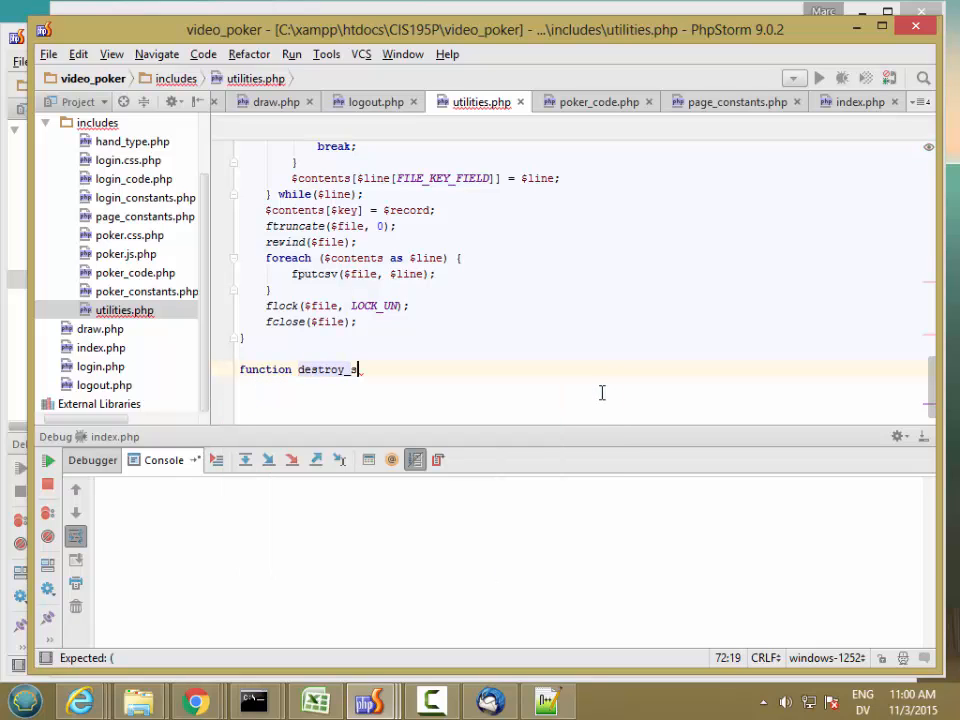
pyautogui.write('ssio')
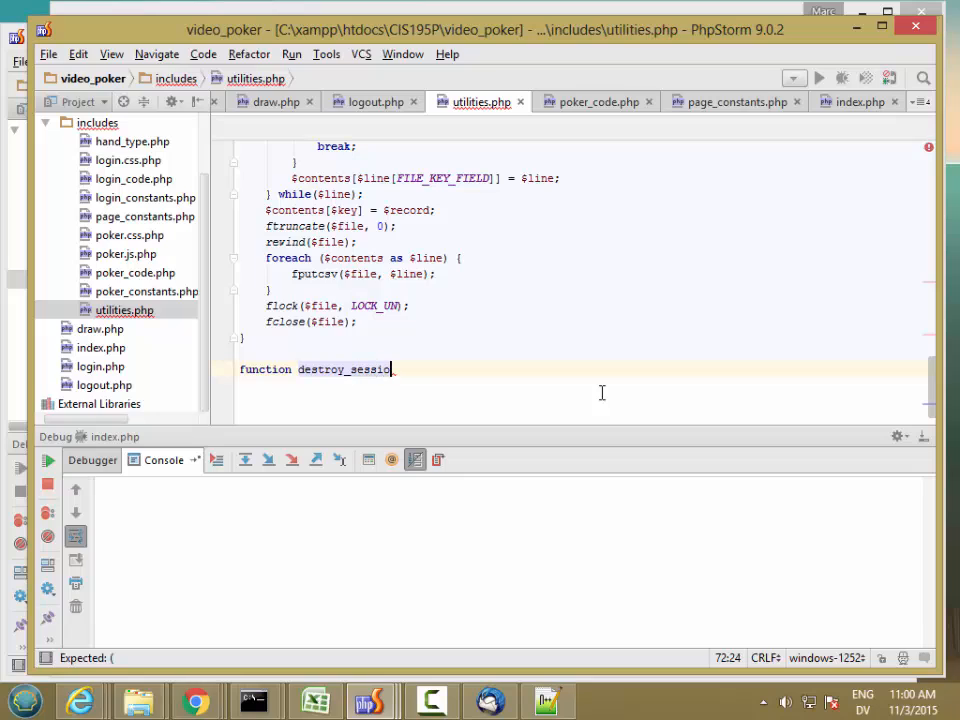
pyautogui.write('n(')
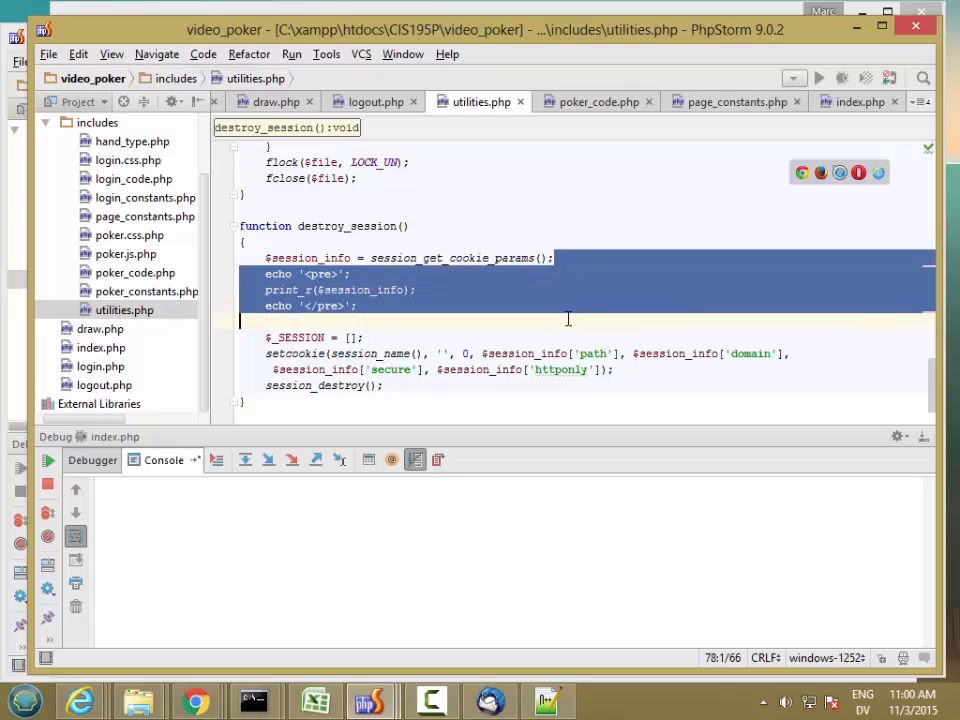
# Remove the debugging echo and print_r lines from the pasted session code.
pyautogui.press('Delete')
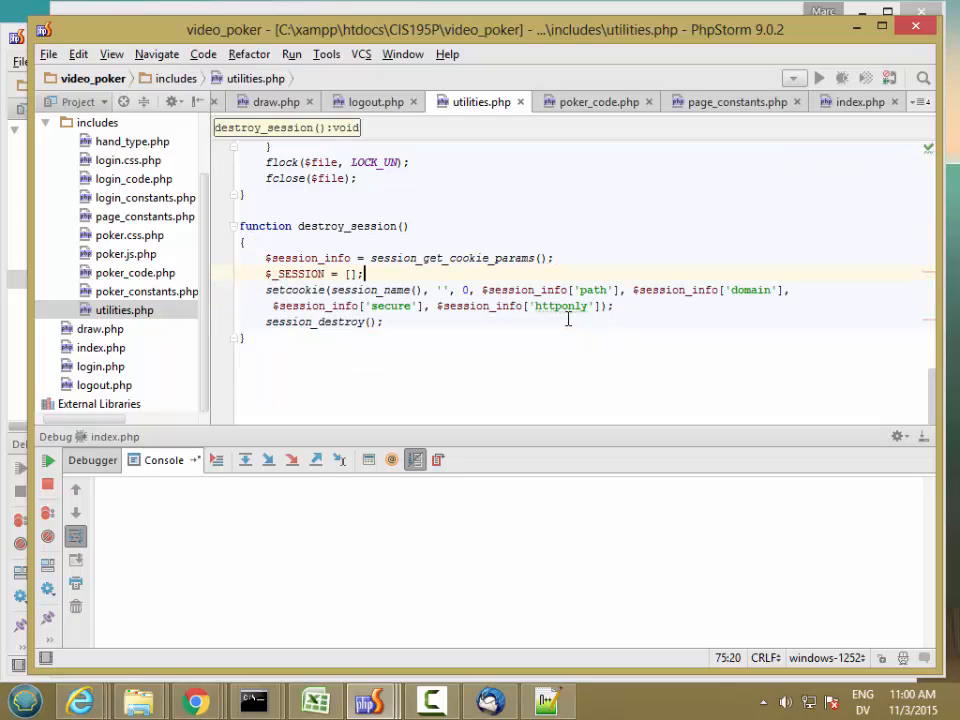
pyautogui.doubleClick(460, 258)
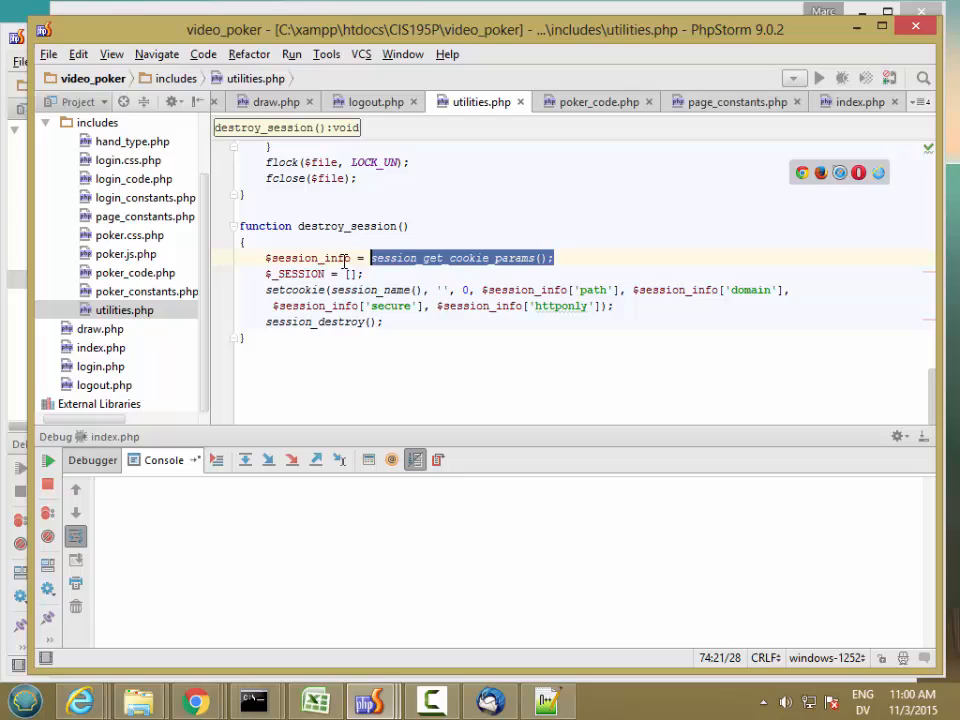
pyautogui.click(358, 273)
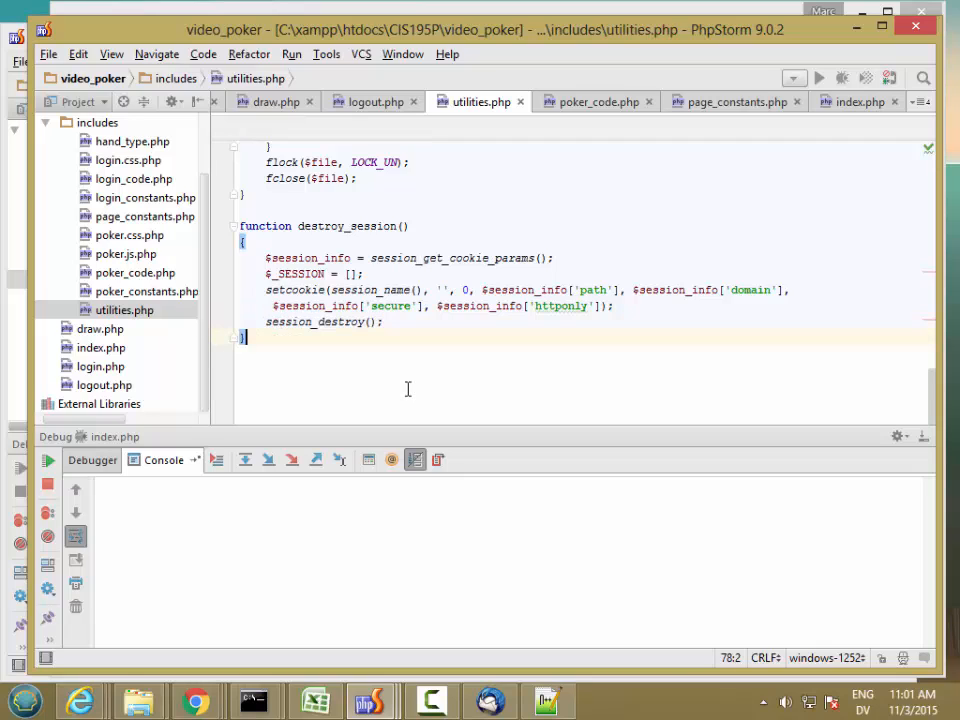
pyautogui.moveTo(222, 182)
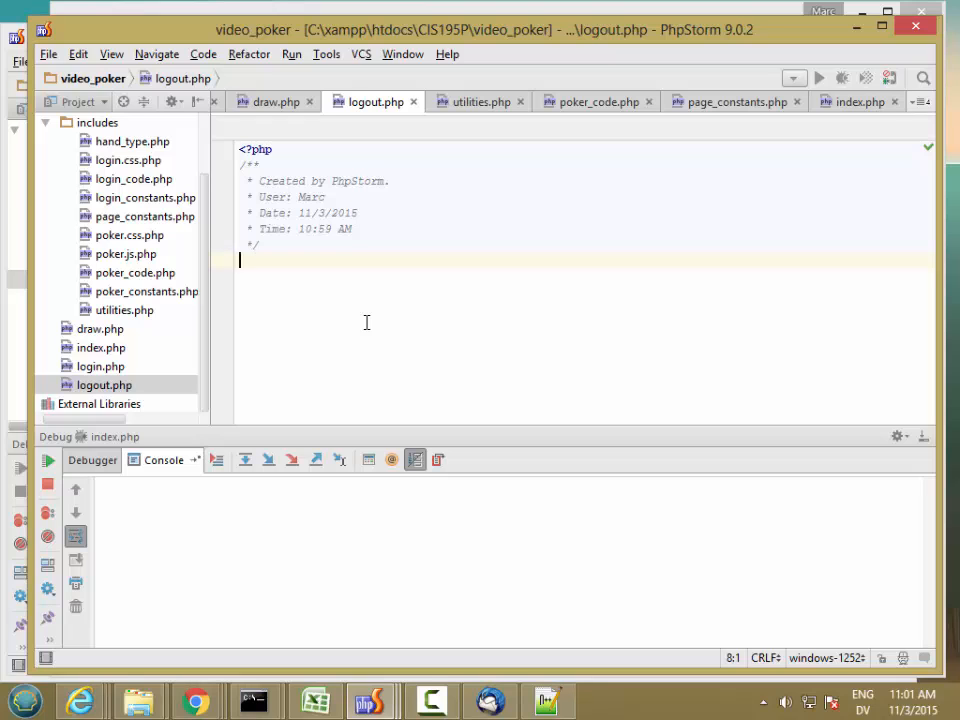
# In logout.php, require includes/utilities.php, call session_start() and destroy_session(), and redirect to LOGIN_PAGE.
pyautogui.write('require_once(')
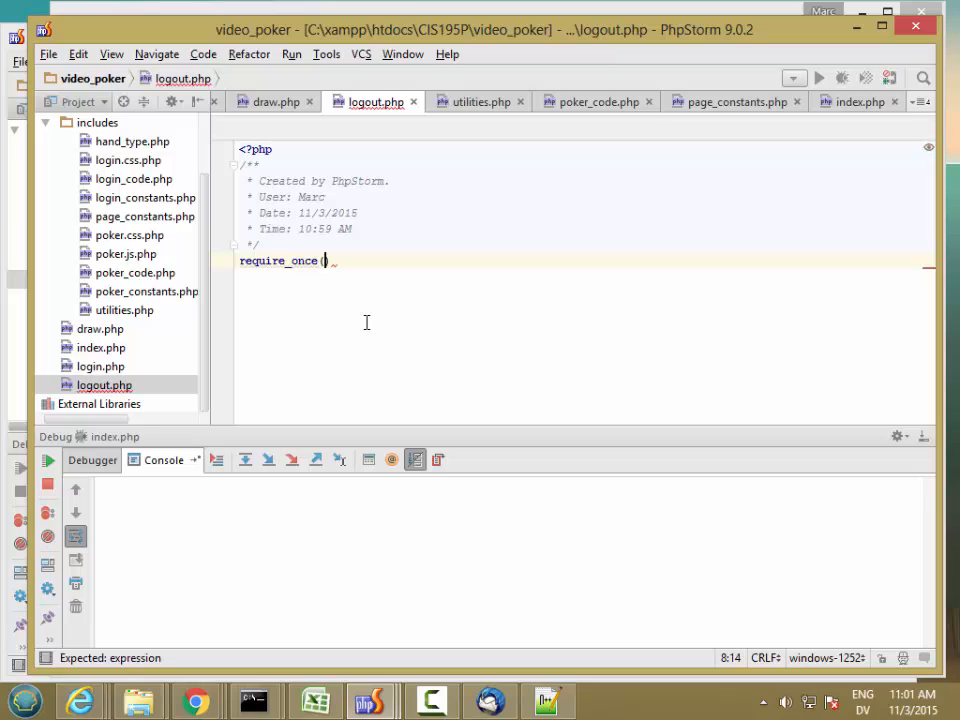
pyautogui.write("'includes'")
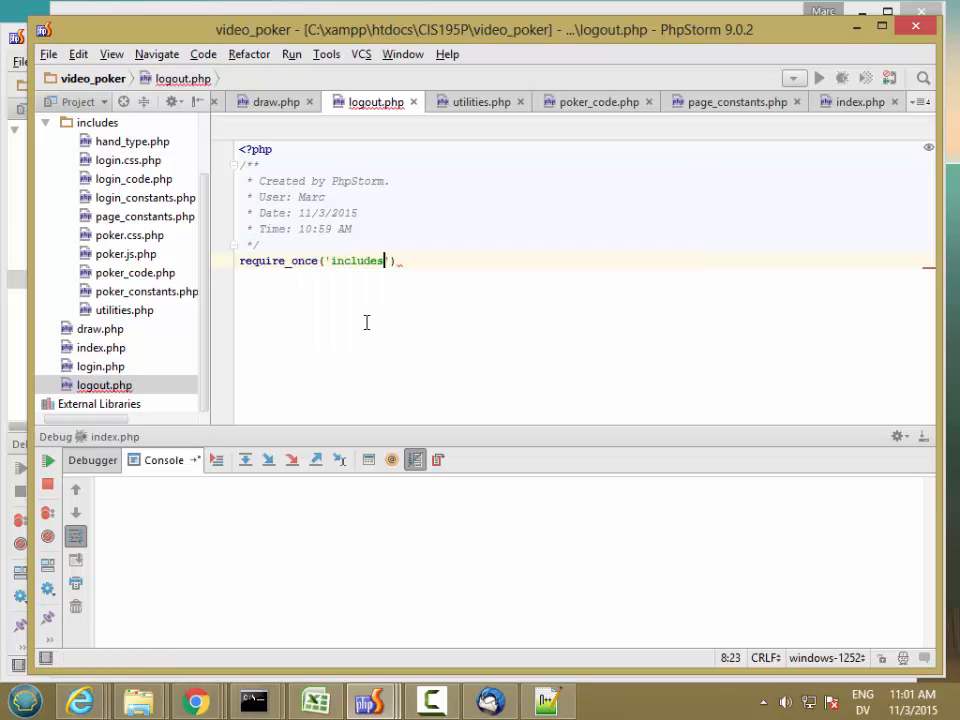
pyautogui.write('/utilities.php')
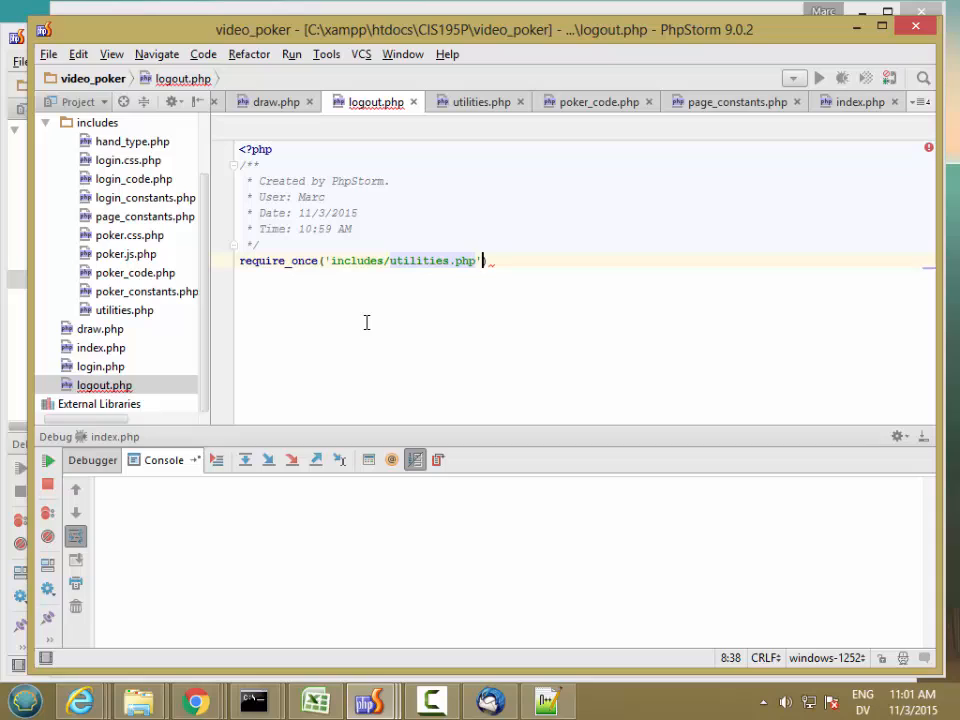
pyautogui.write(';')
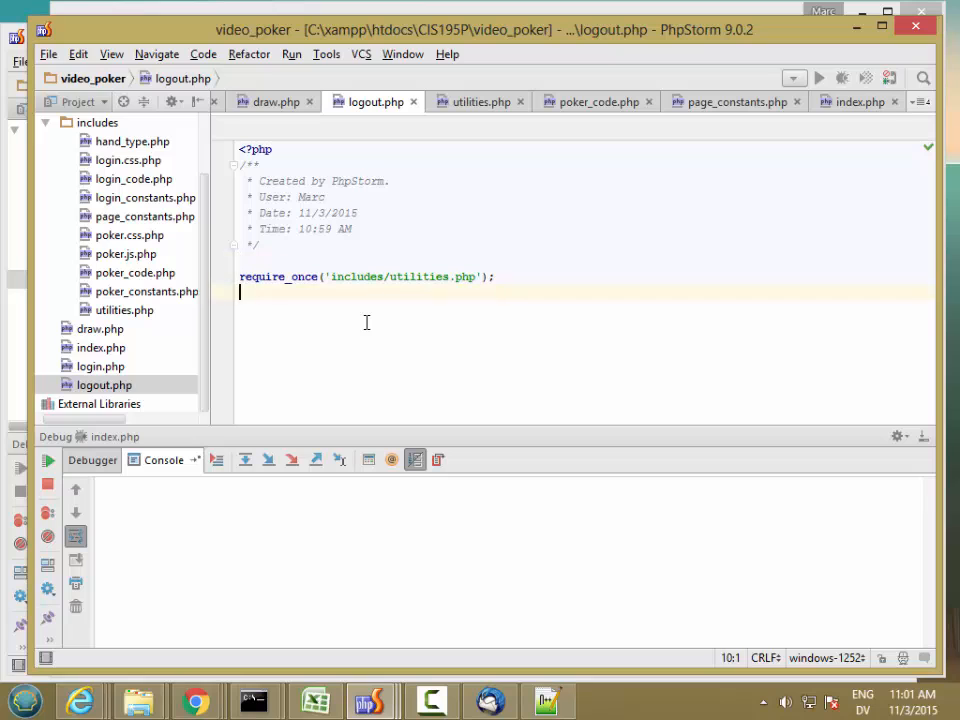
pyautogui.write('se')
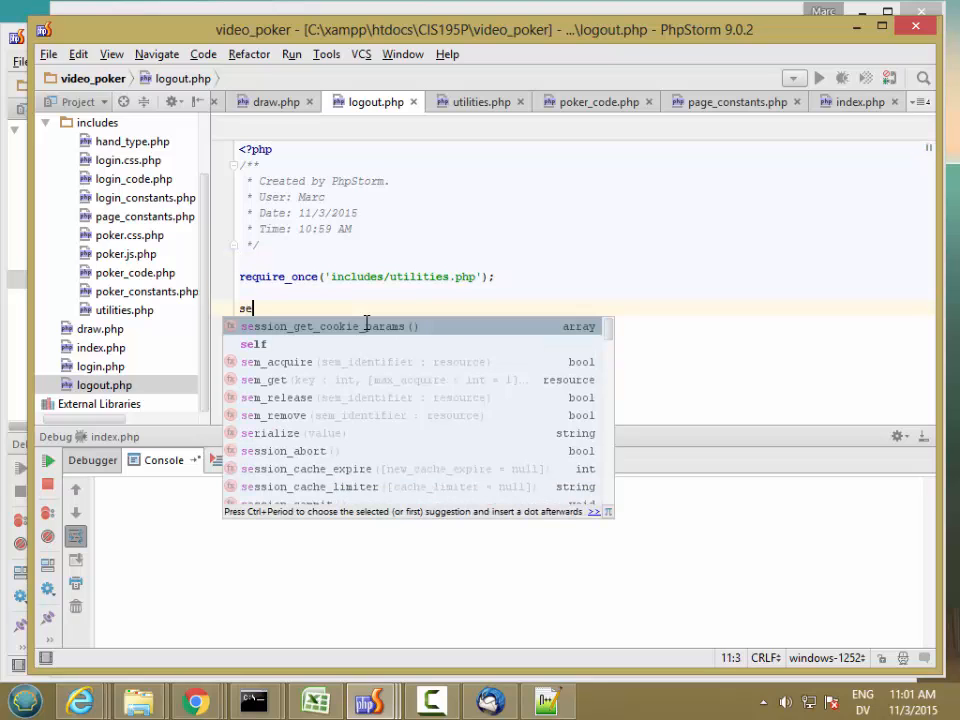
pyautogui.write('ssion_start();')
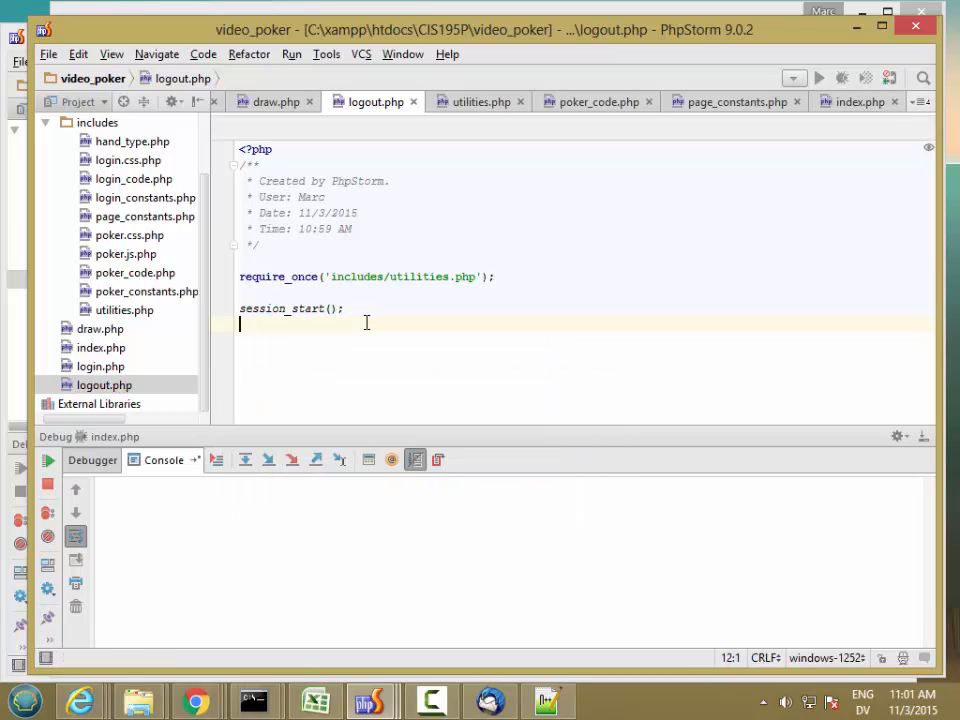
pyautogui.write('dea')
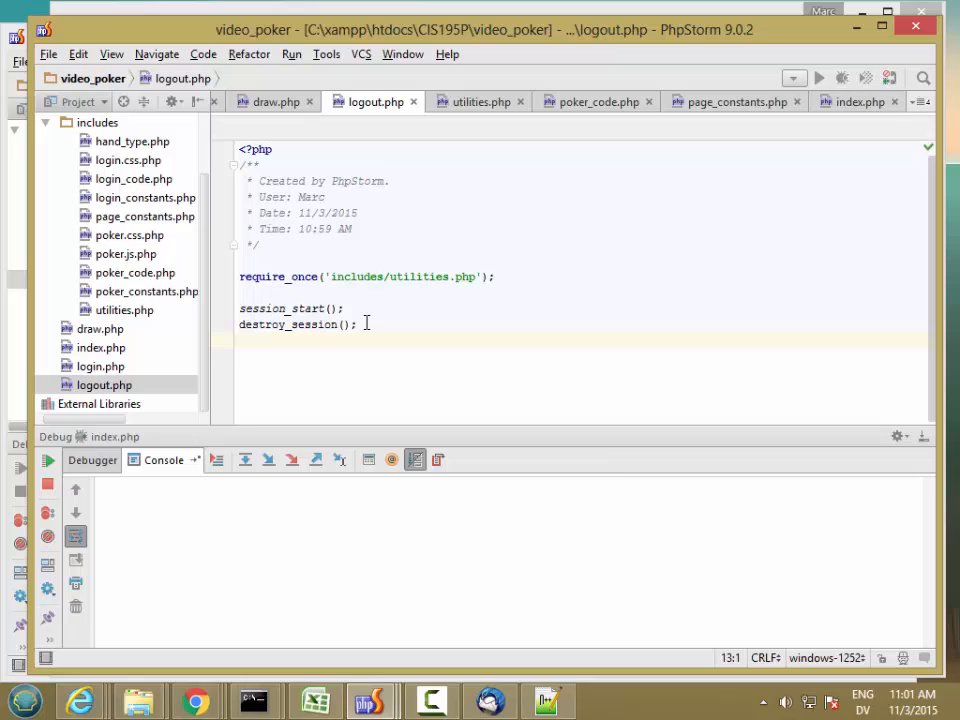
pyautogui.write('Locati')
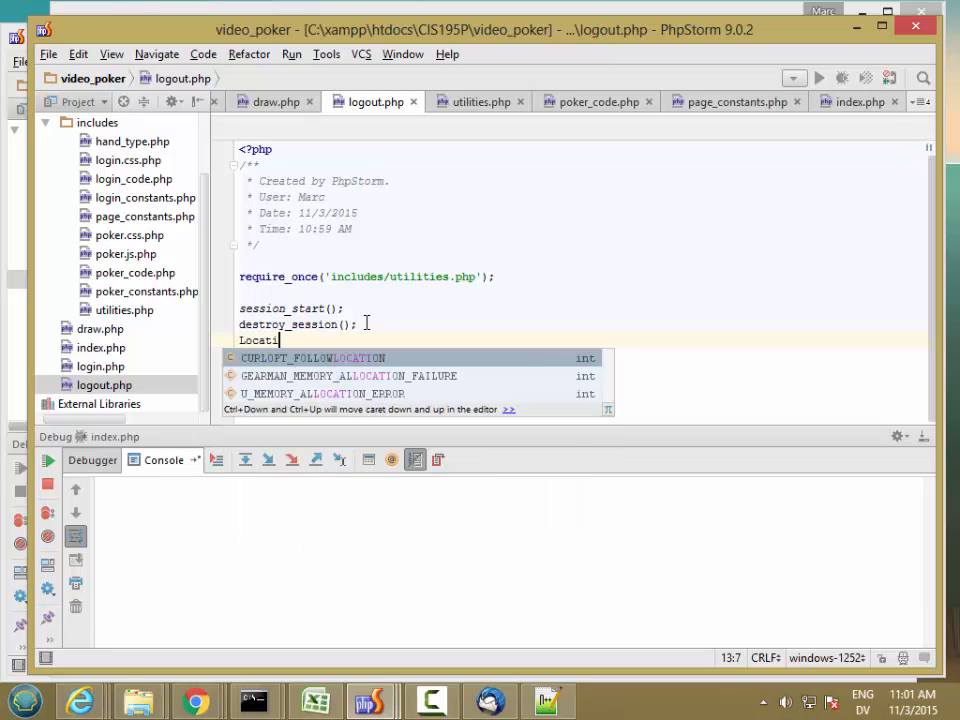
pyautogui.write("header('")
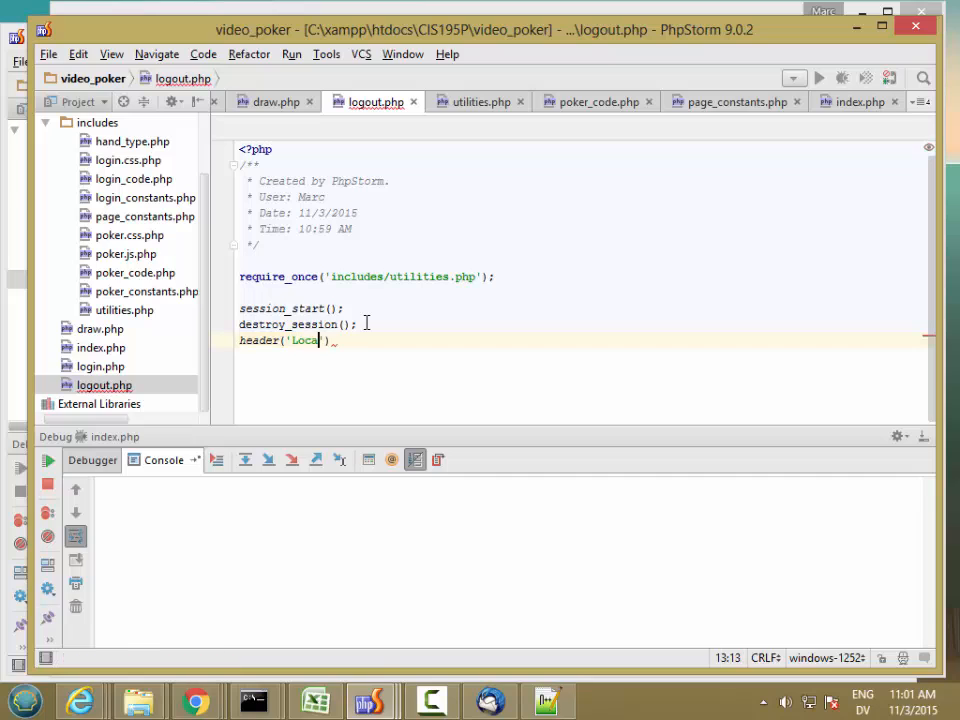
pyautogui.write('tion')
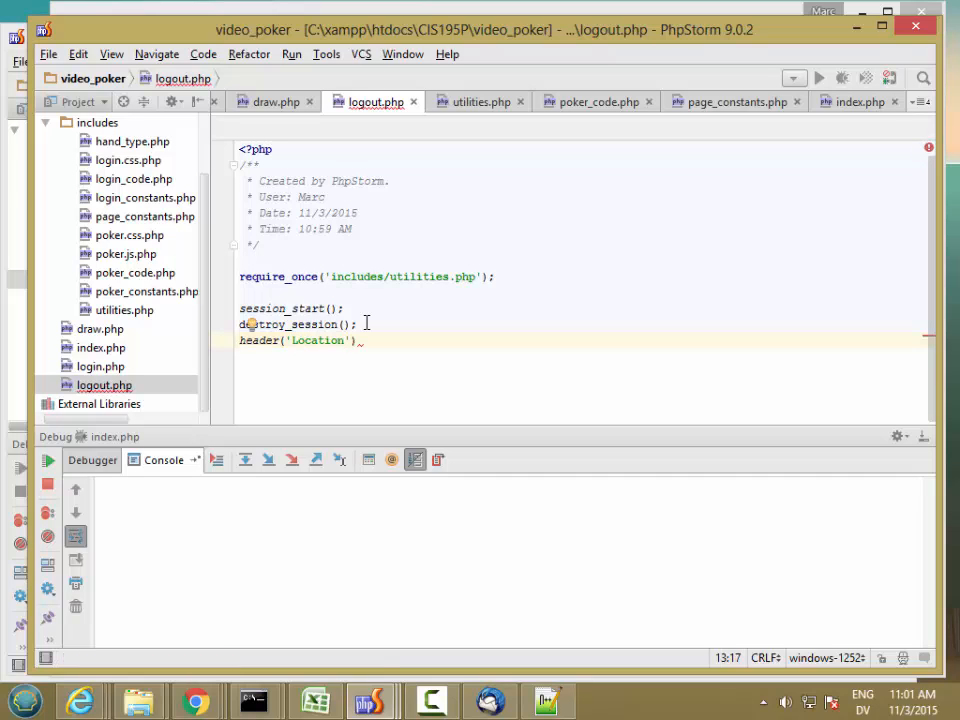
pyautogui.write(':')
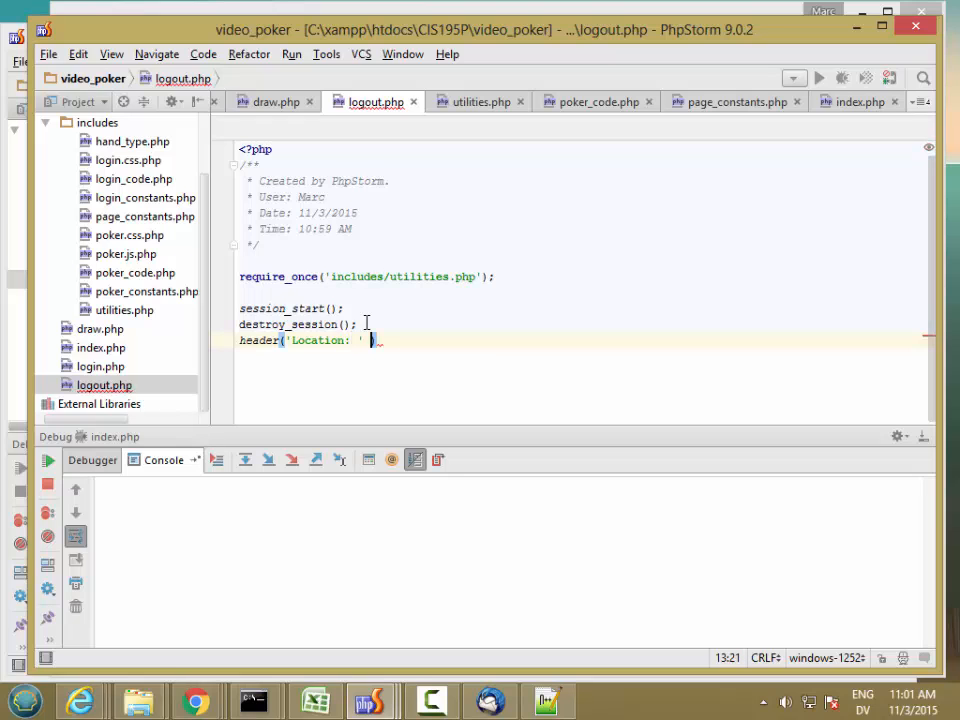
pyautogui.write('. LOGIN_PAGE')
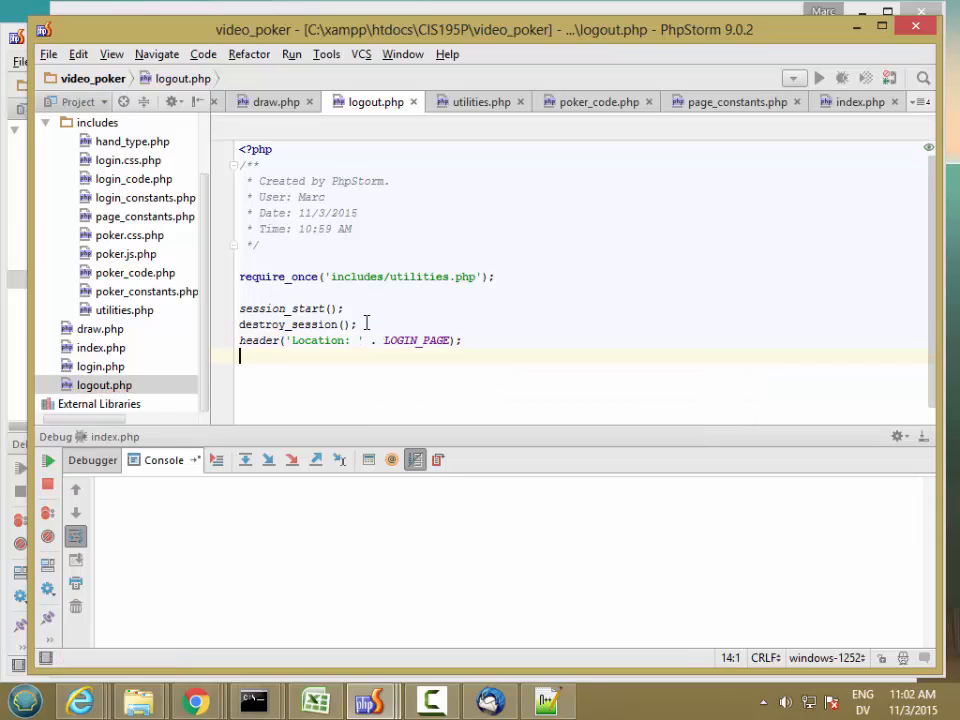
# Add require_once('includes/page_constants.php') below the utilities include.
pyautogui.click(471, 277)
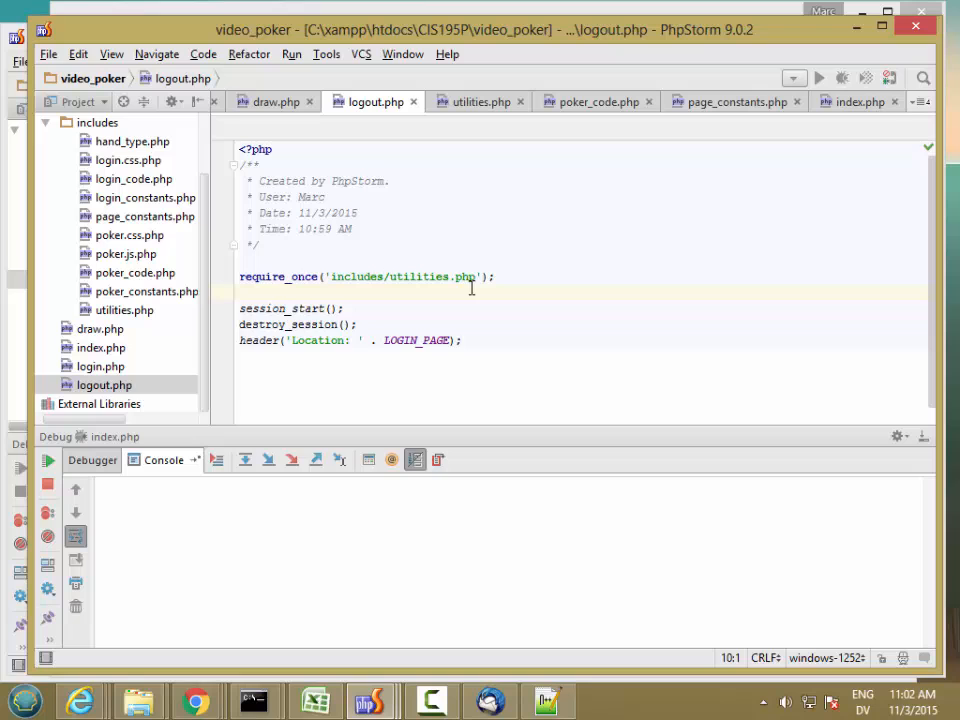
pyautogui.write('require_once(')
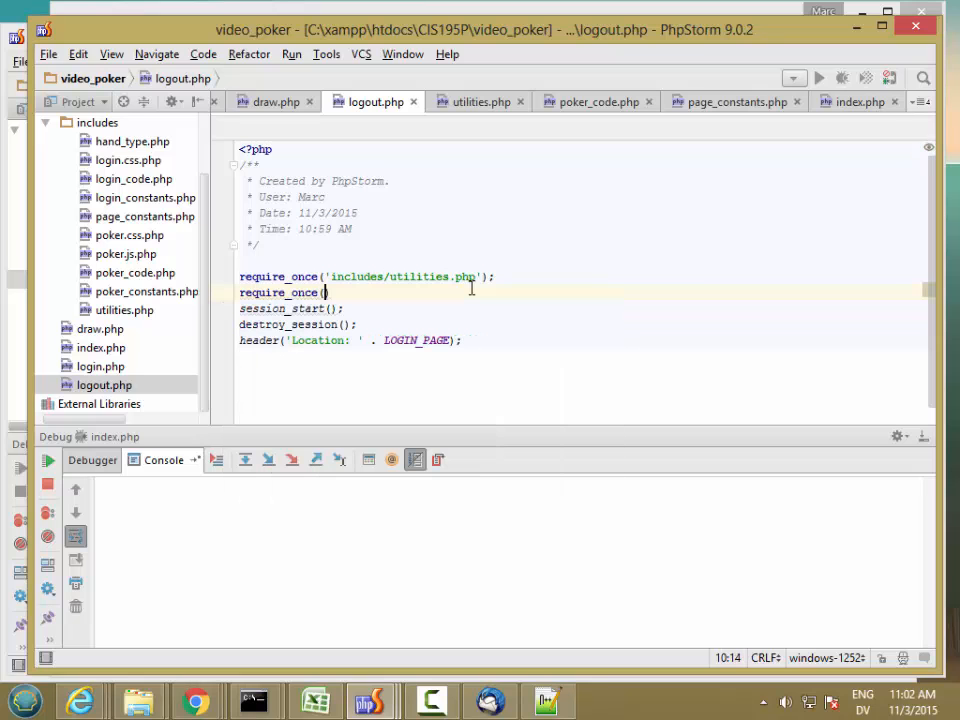
pyautogui.write("'includes'")
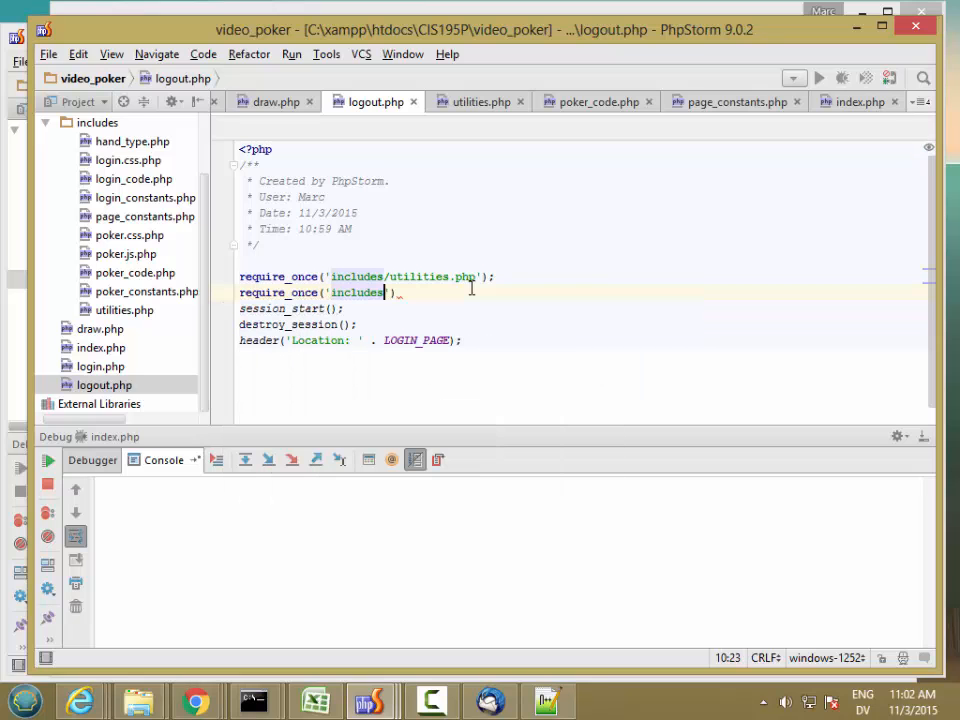
pyautogui.write('/page_constants.php')
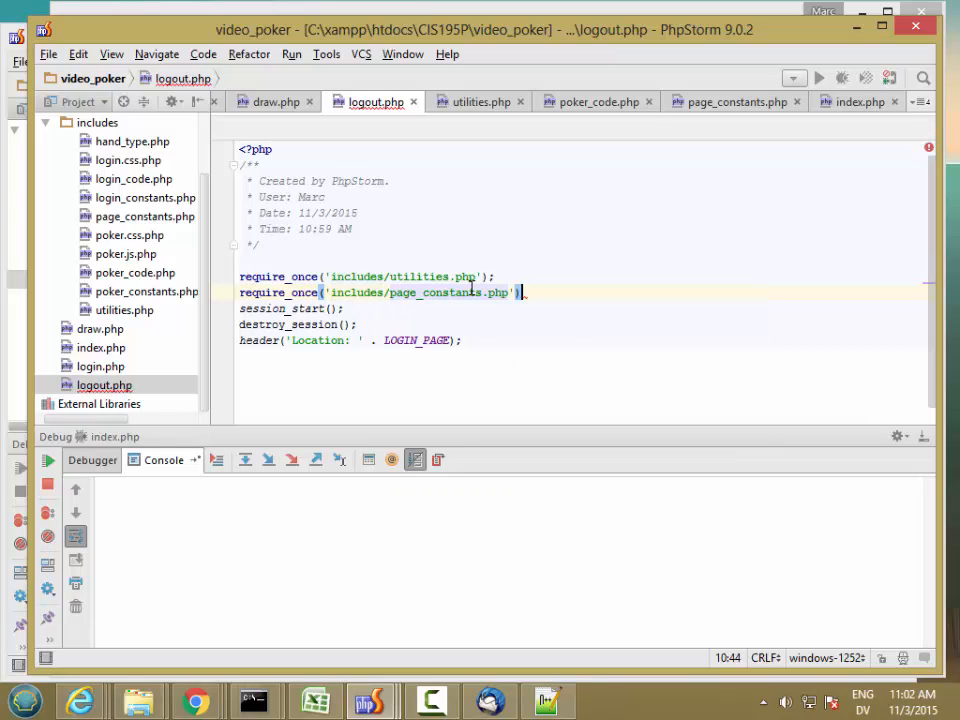
# Return Chrome to the game page and reload it, resending the form to show the hand.
pyautogui.click(195, 700)
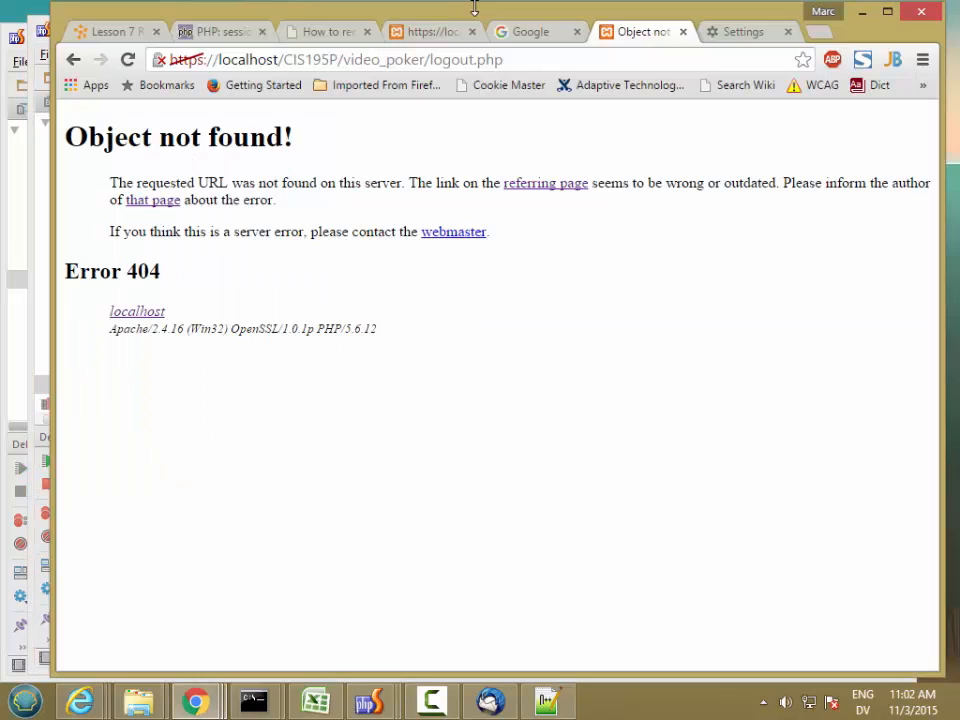
pyautogui.click(73, 59)
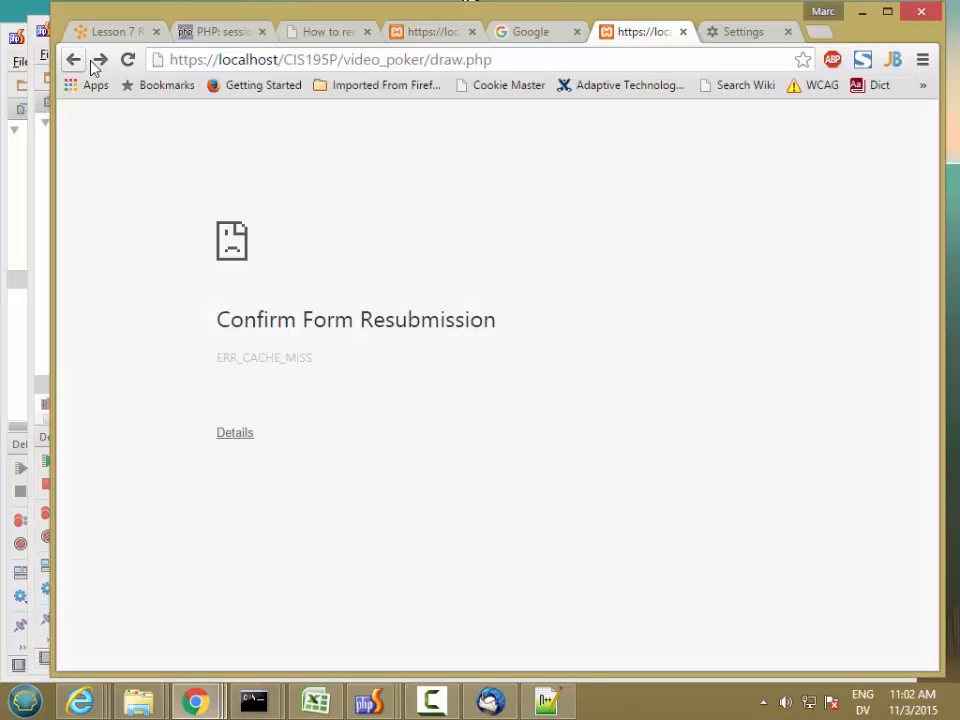
pyautogui.click(128, 59)
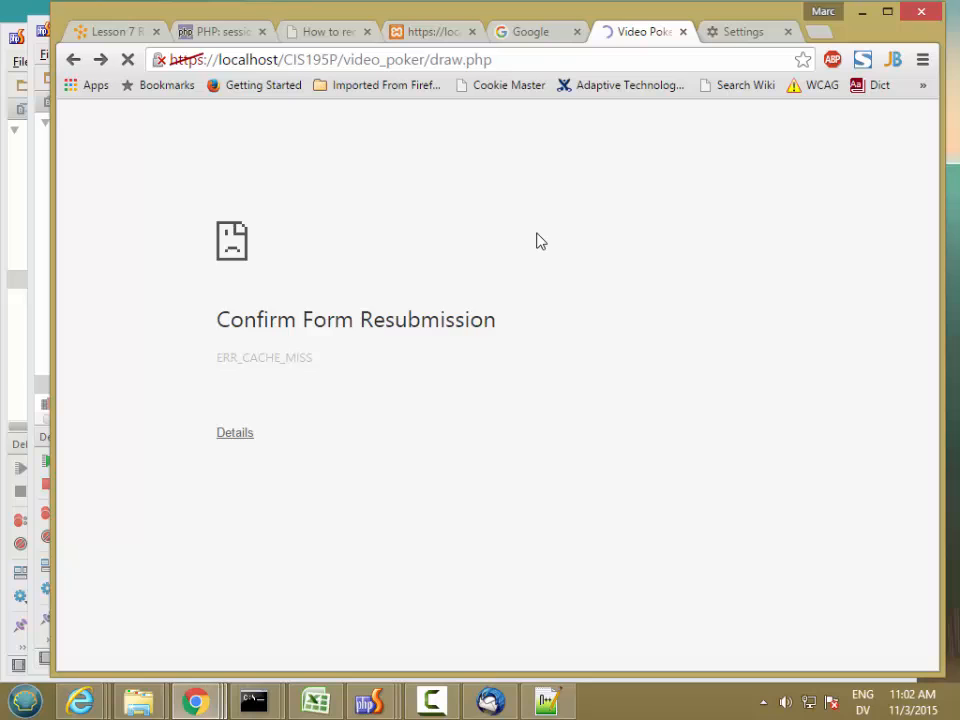
pyautogui.click(128, 59)
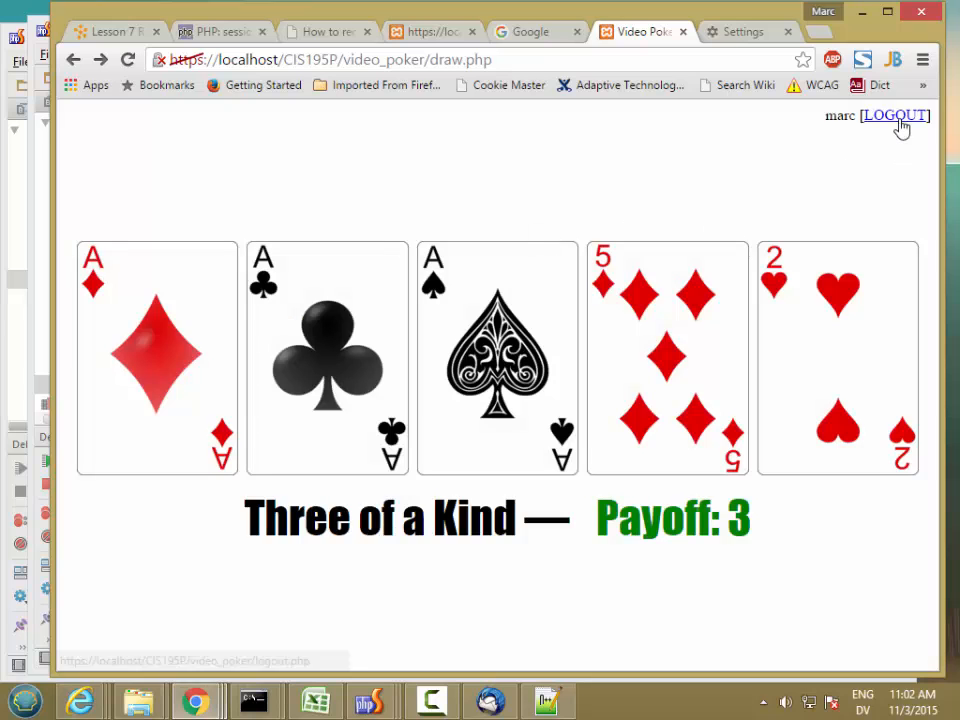
# Log out, then go back and resend the form to confirm it lands on the login page.
pyautogui.click(894, 115)
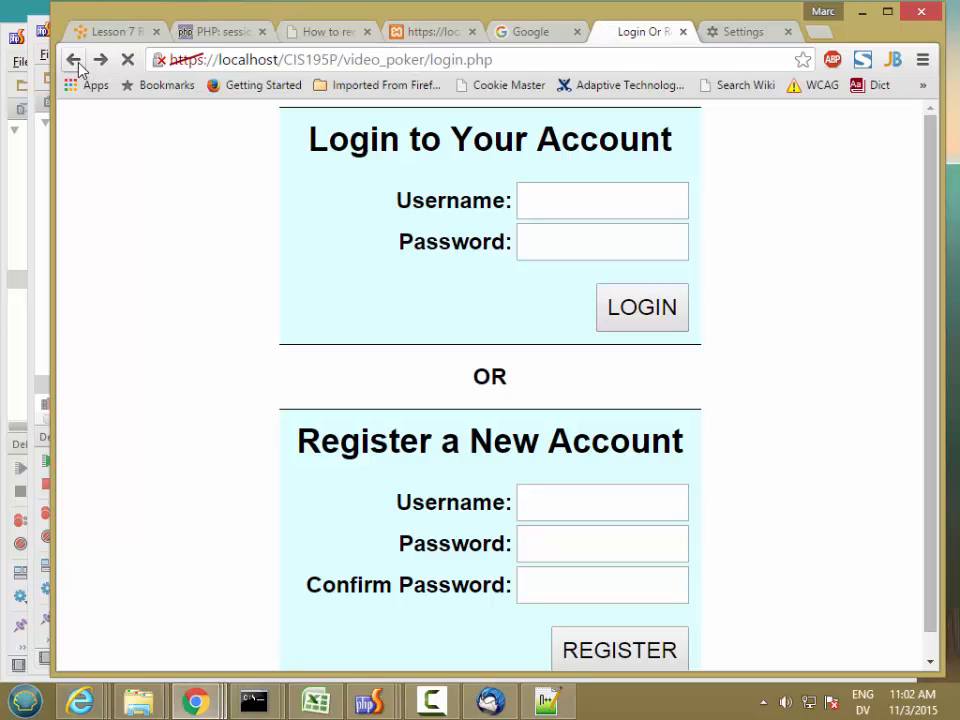
pyautogui.click(73, 59)
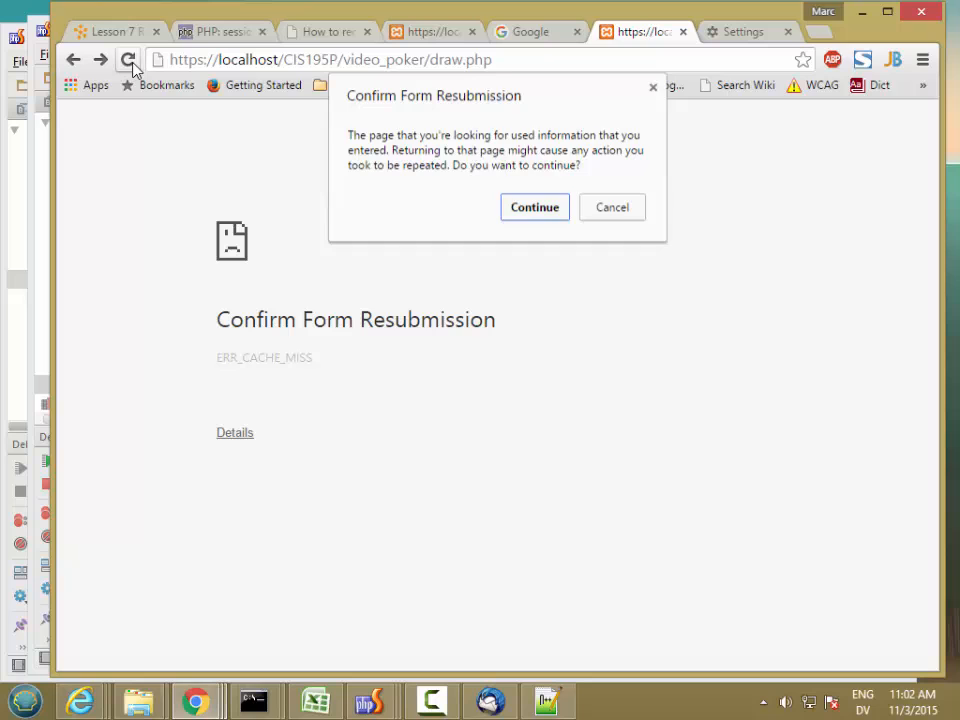
pyautogui.click(534, 207)
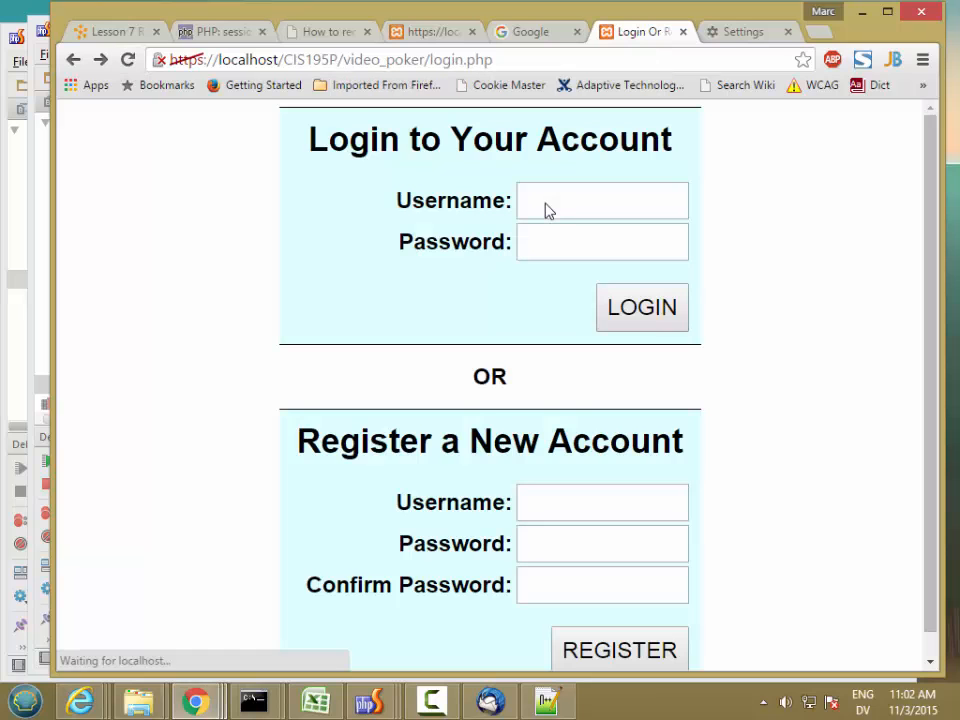
pyautogui.moveTo(589, 174)
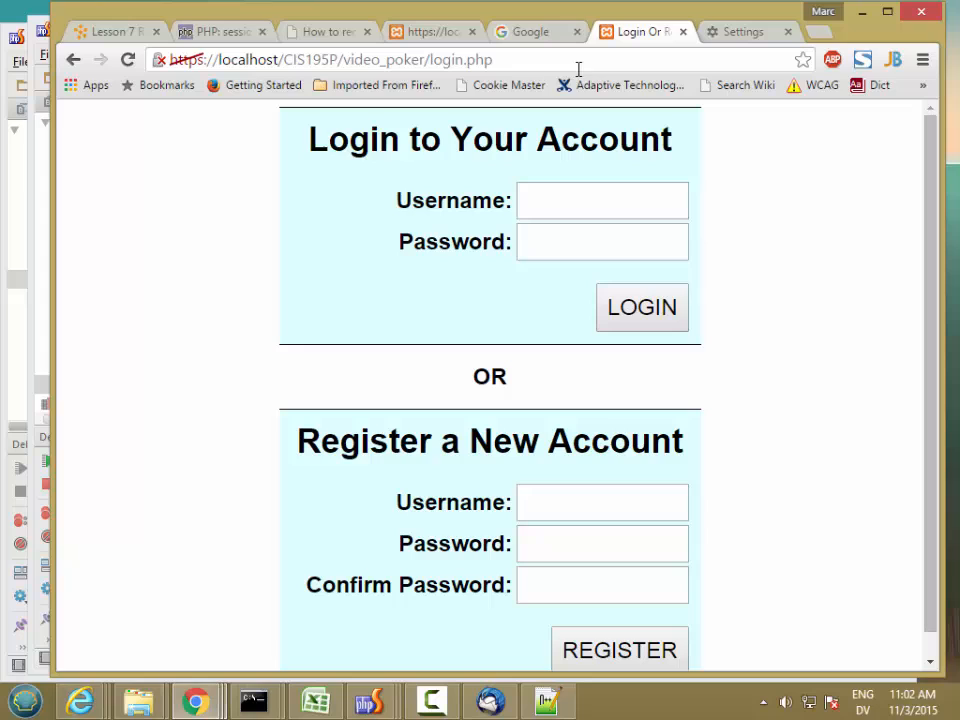
# Log back in as marc to reach a fresh video poker hand.
pyautogui.click(602, 200)
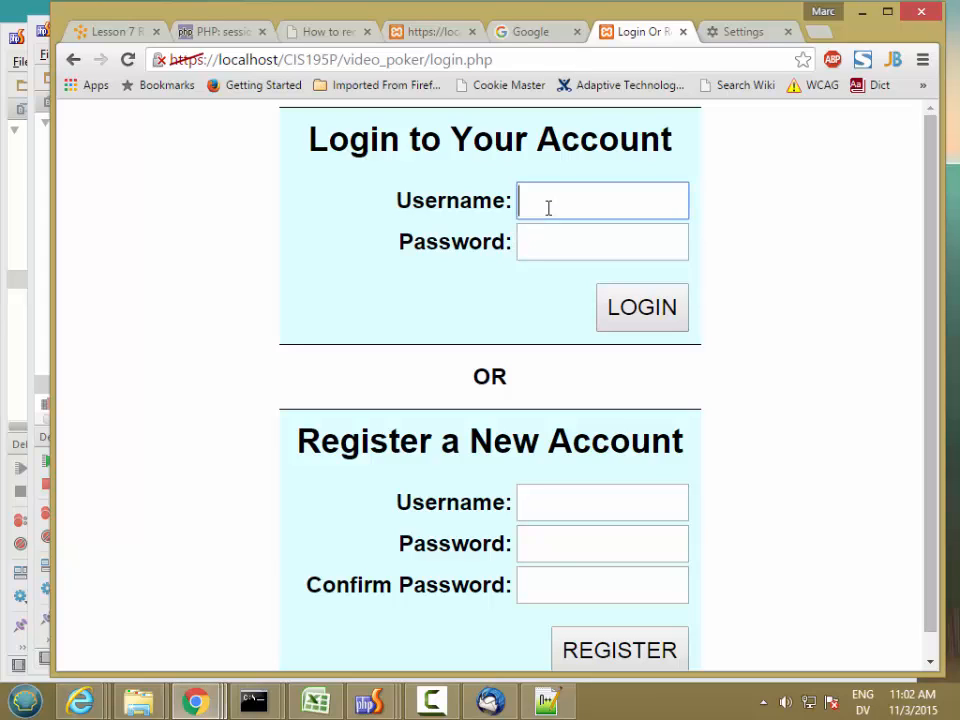
pyautogui.write('marc')
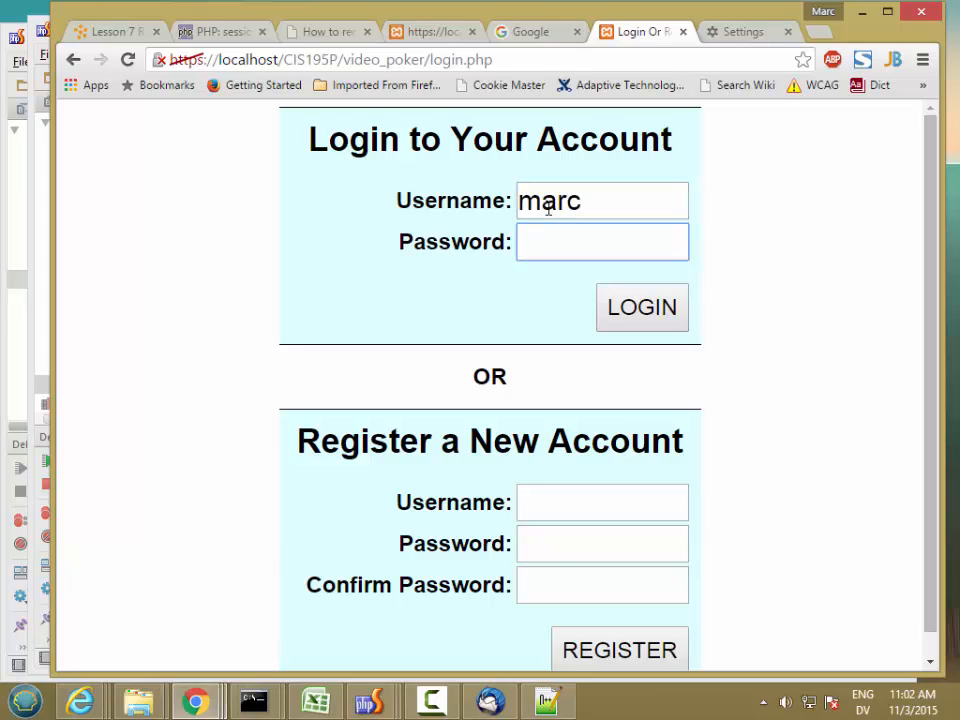
pyautogui.click(642, 307)
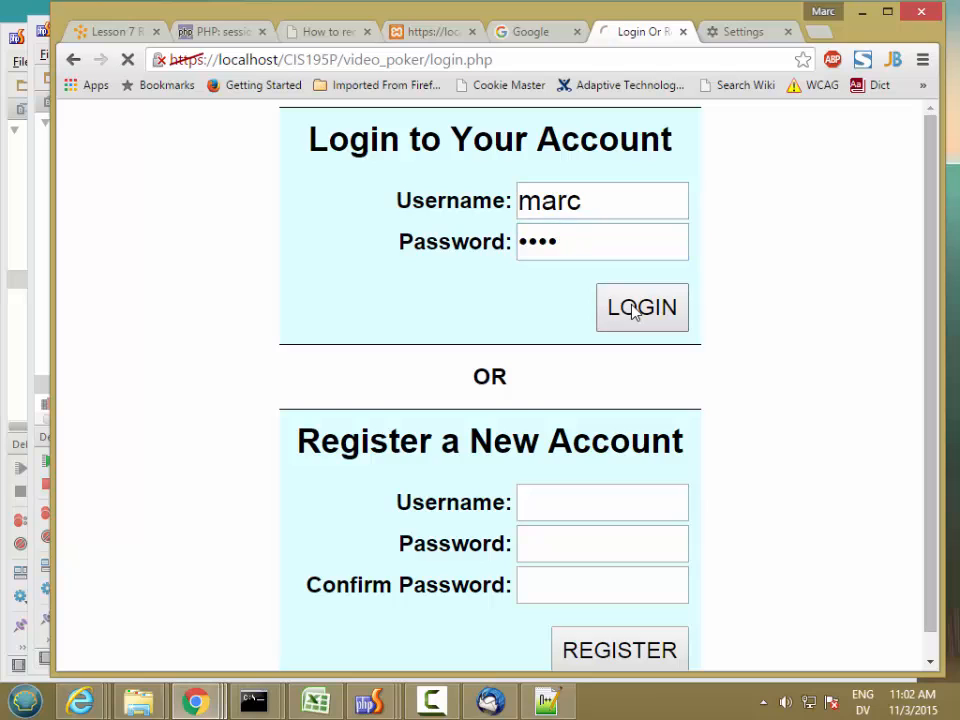
pyautogui.click(642, 307)
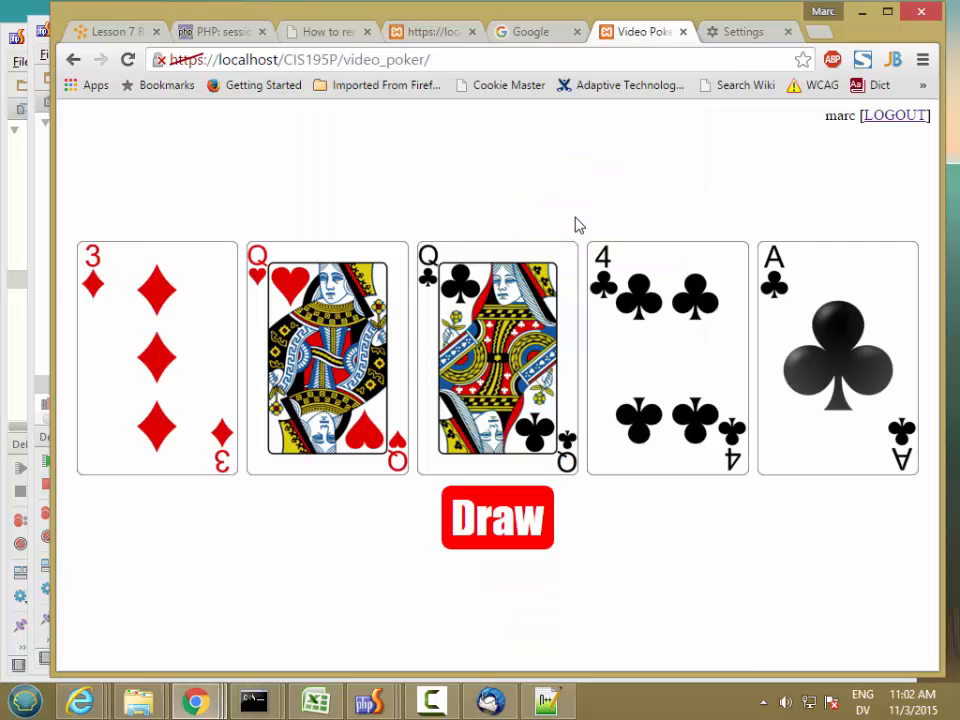